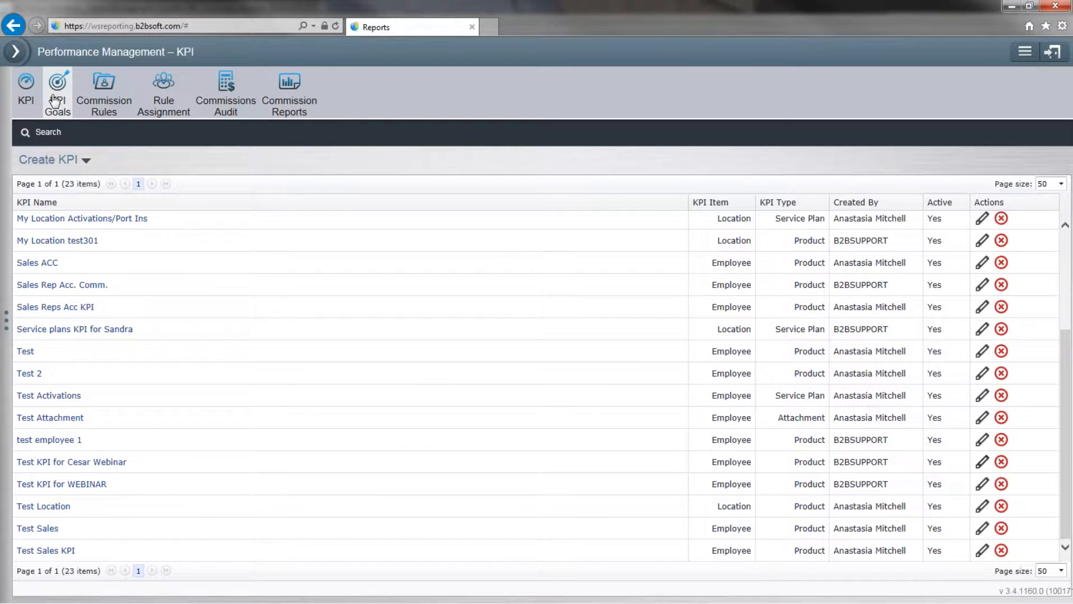
Open the KPI Goals page and expand the KPI Name dropdown
click(57, 93)
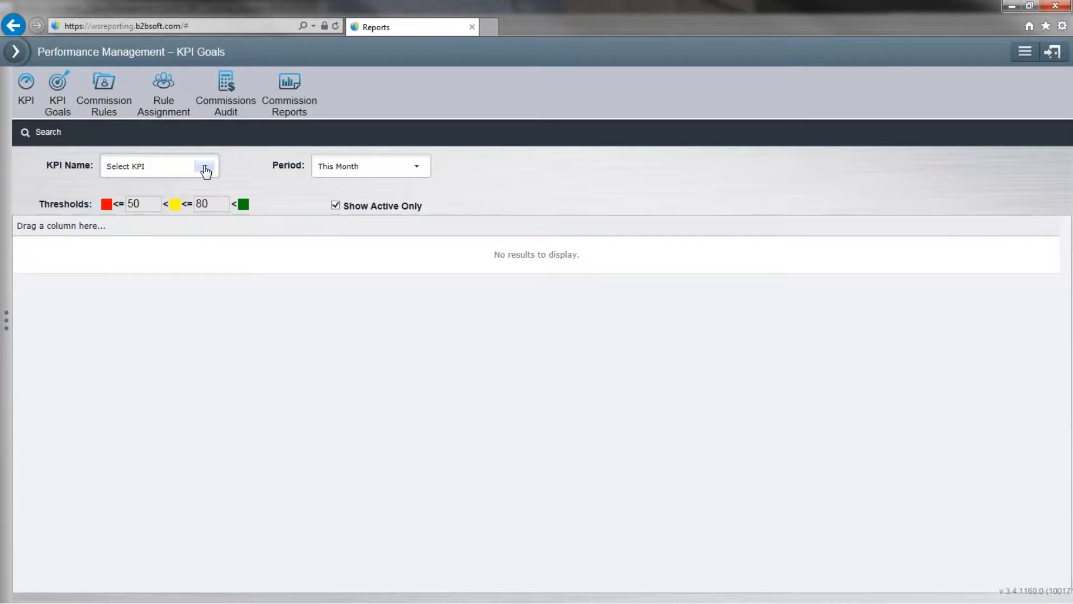
click(205, 166)
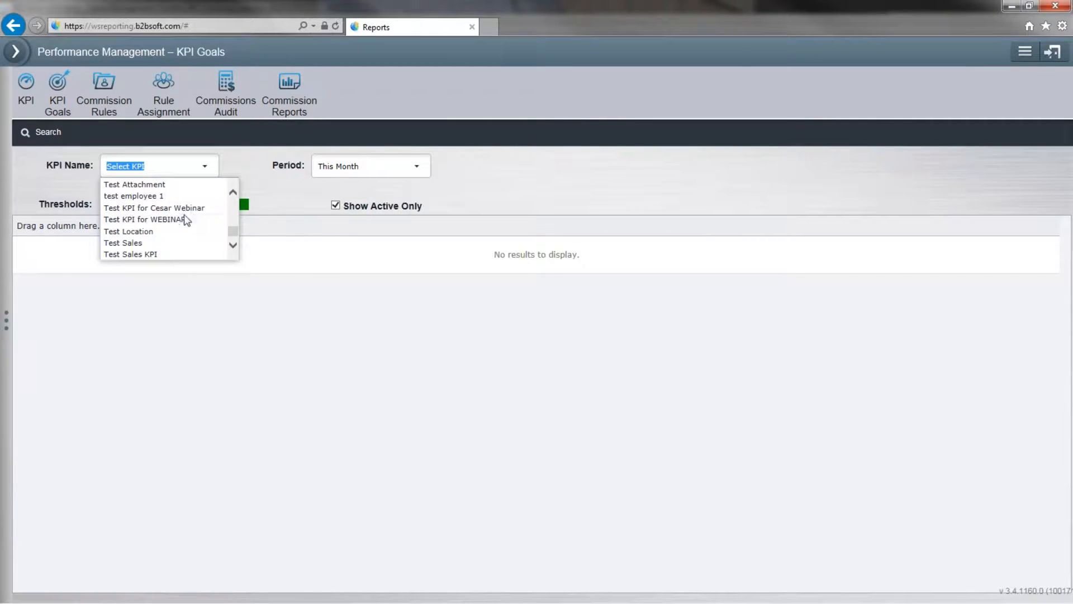
mouse_move(154, 207)
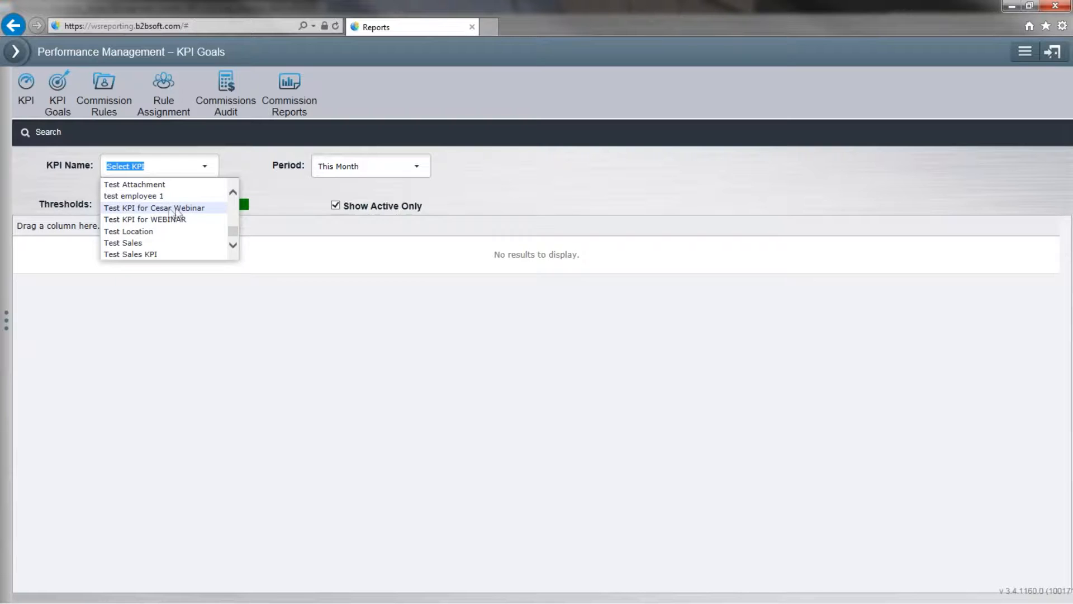
Choose 'Test KPI for Cesar Webinar' and select the first Thresholds box
click(154, 208)
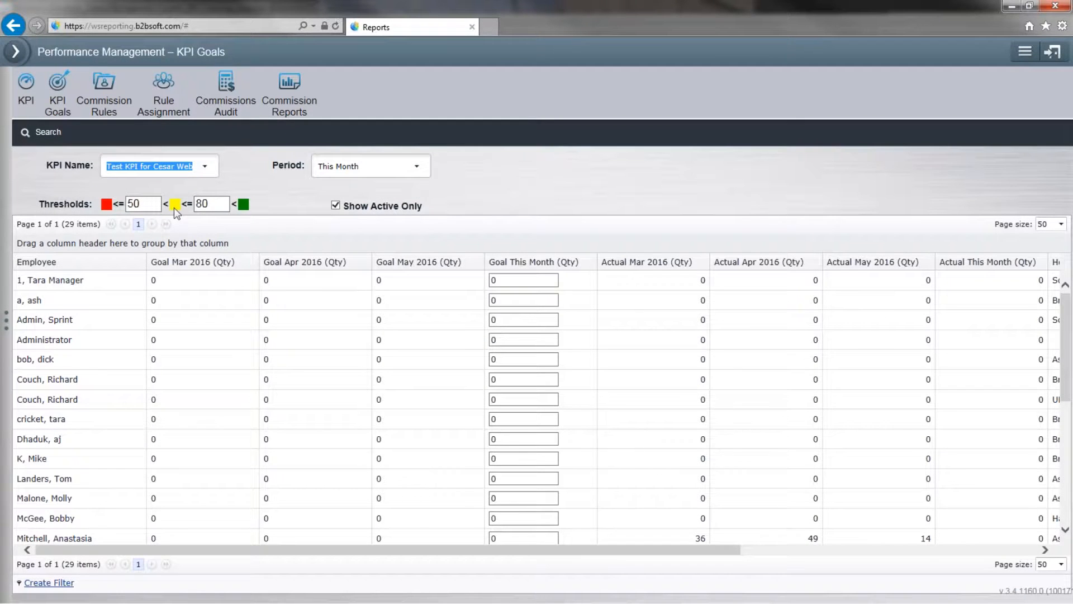
mouse_move(422, 492)
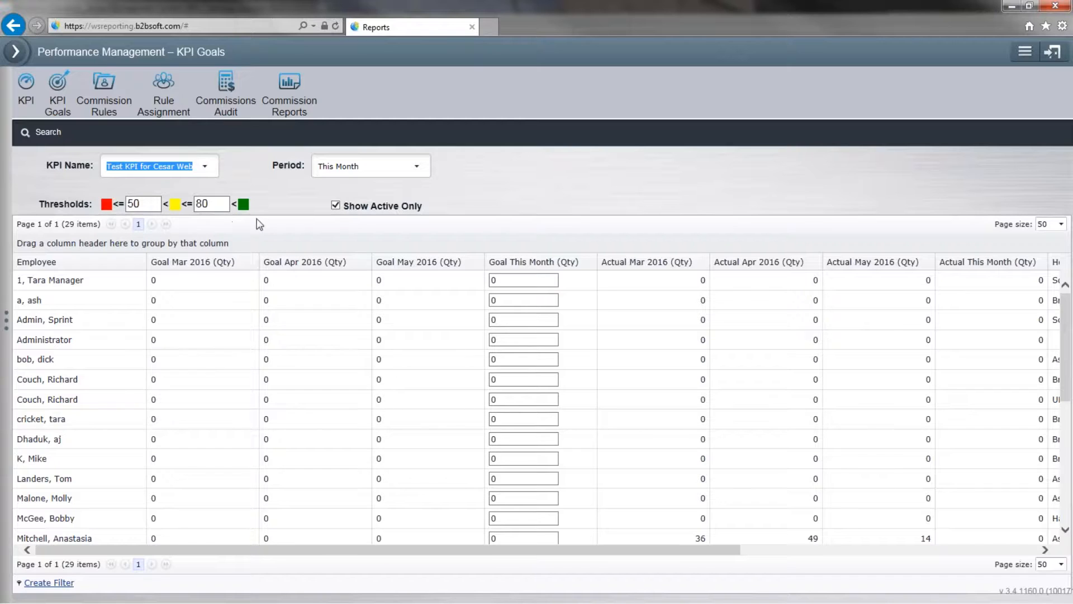
mouse_move(122, 215)
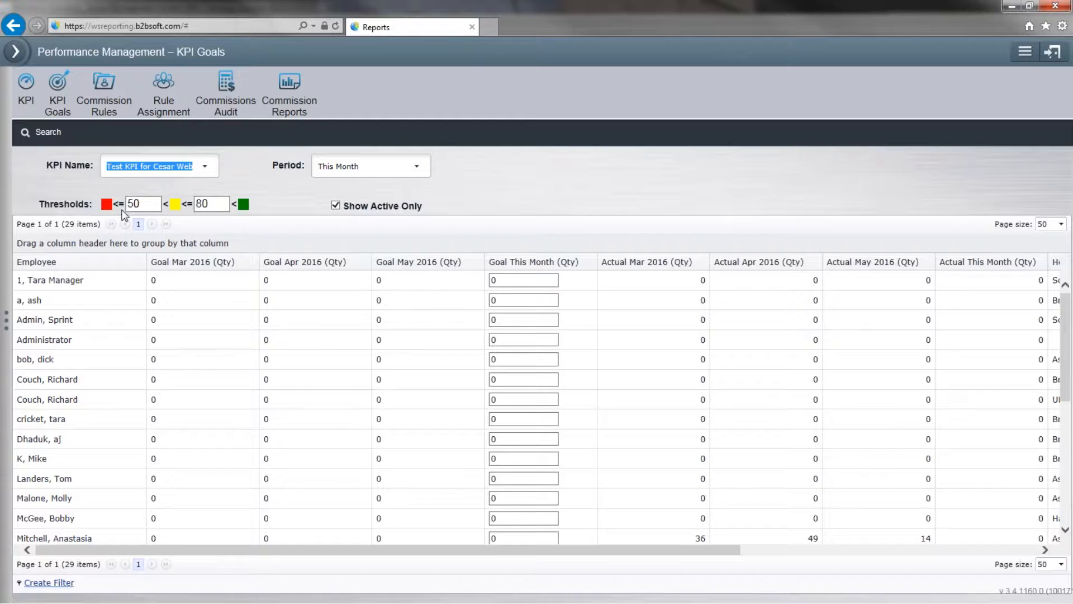
click(141, 205)
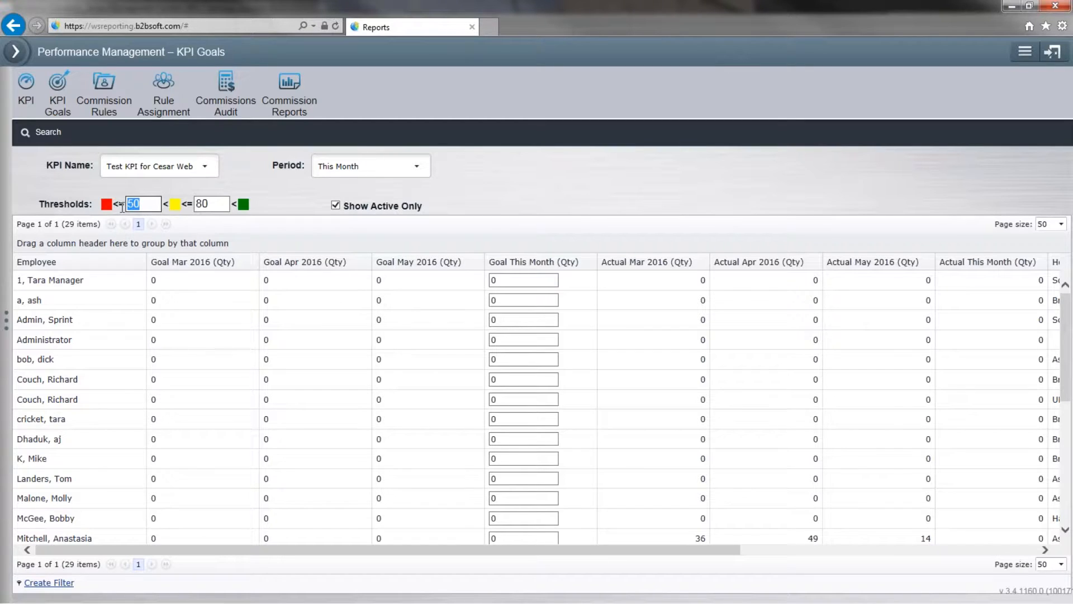
mouse_move(184, 363)
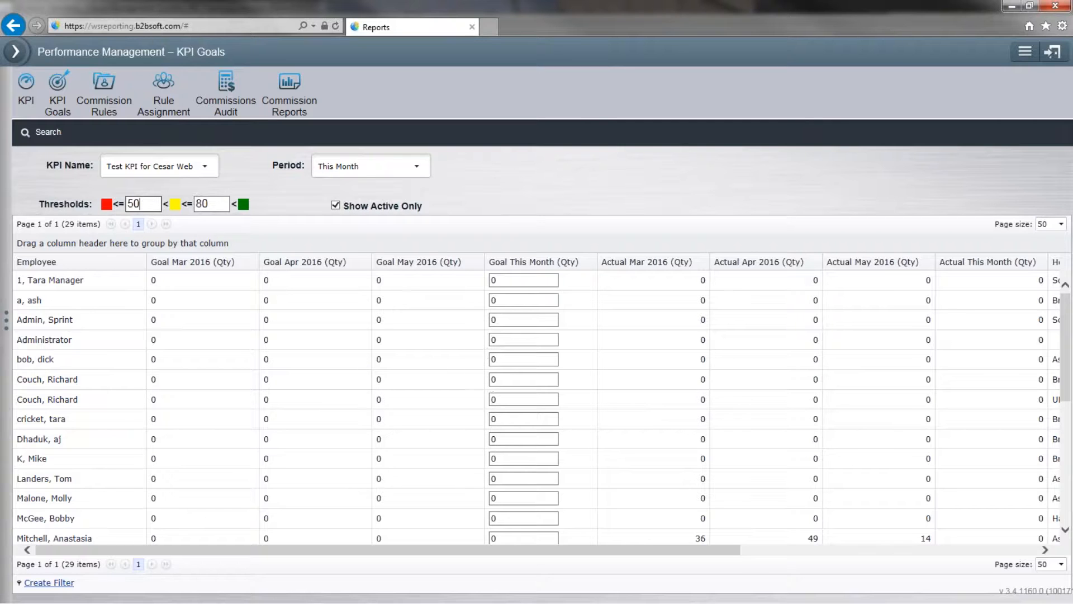
mouse_move(490, 403)
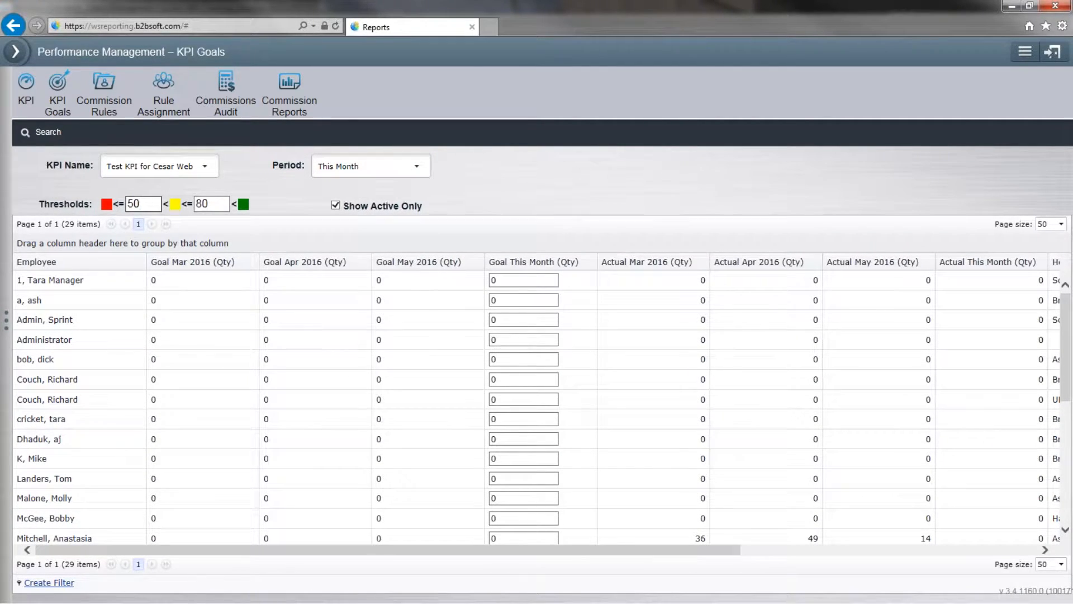
Enter a Goal This Month of 100 for Wayne, Bruce
scroll(down, 3)
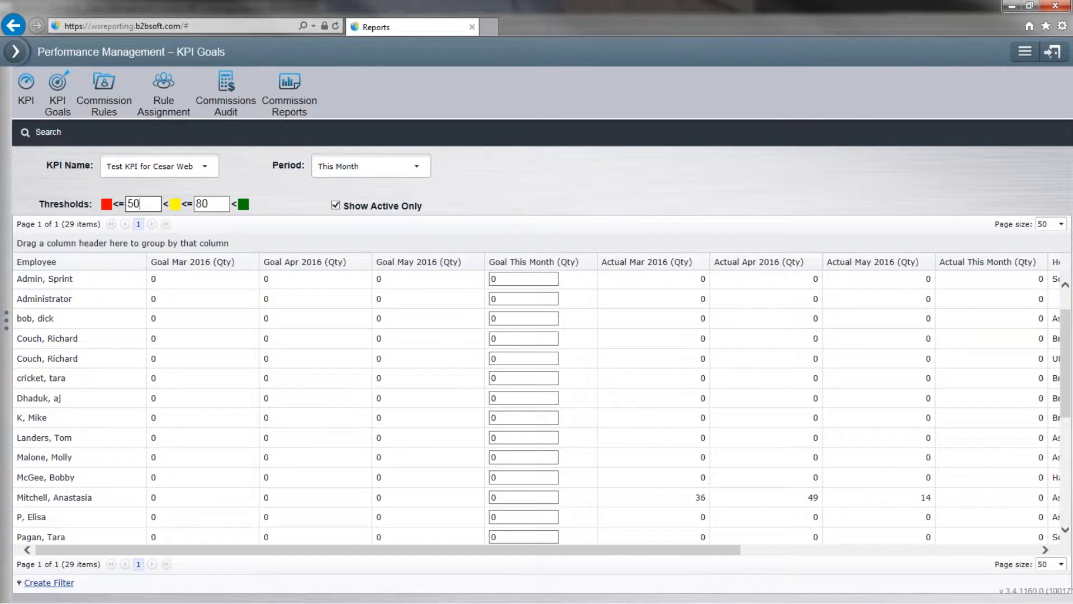
scroll(down, 3)
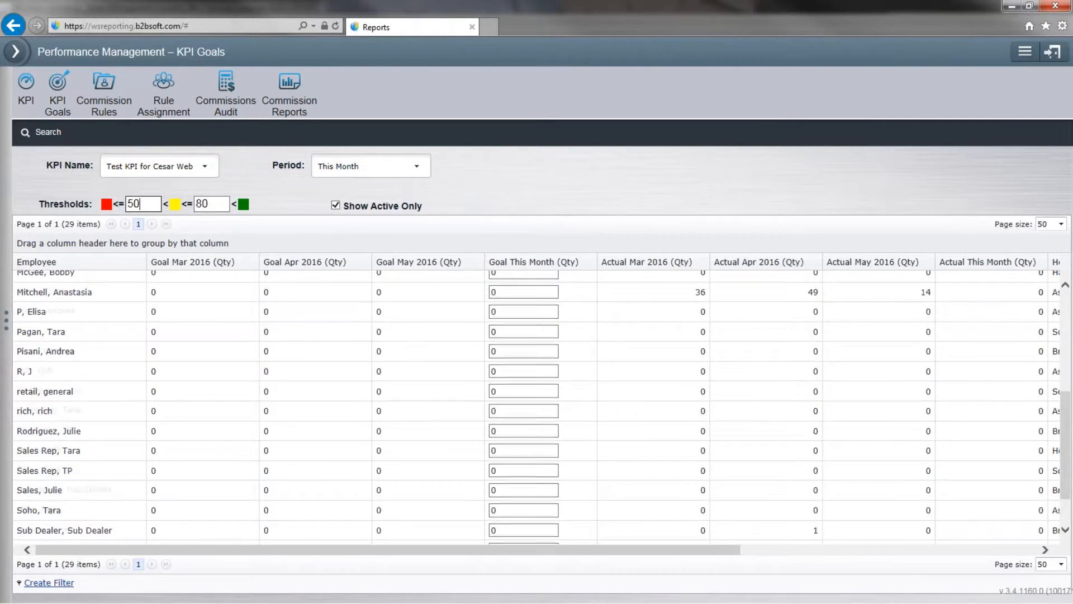
scroll(down, 3)
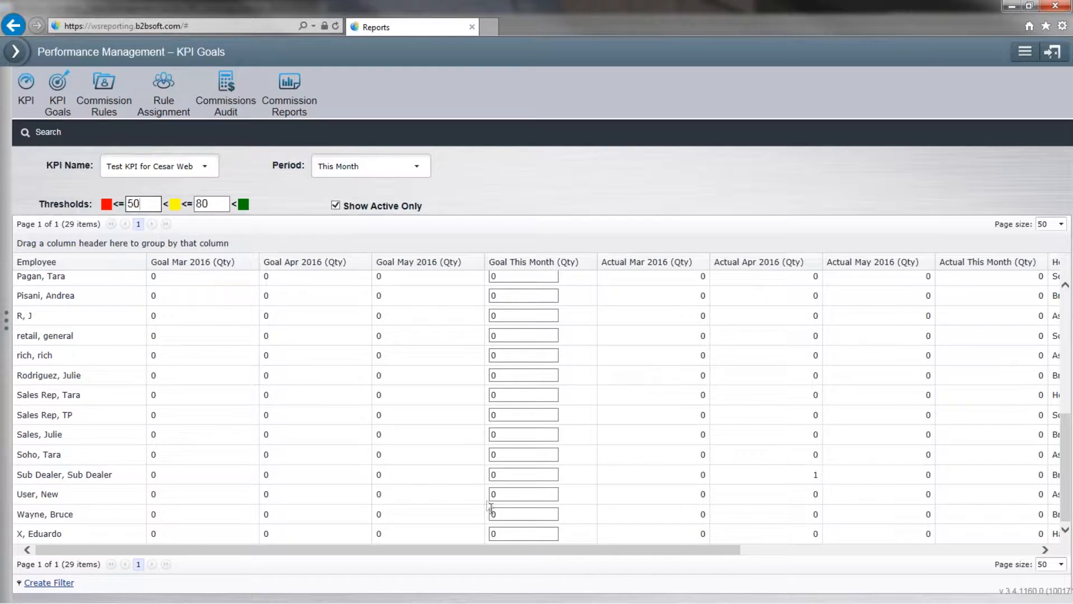
mouse_move(520, 527)
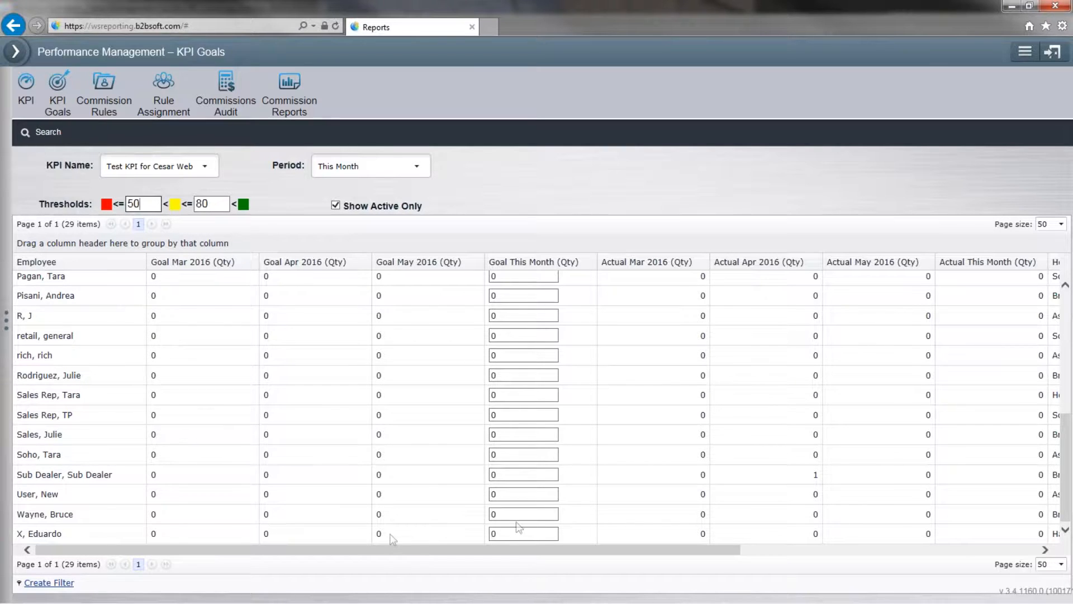
click(523, 515)
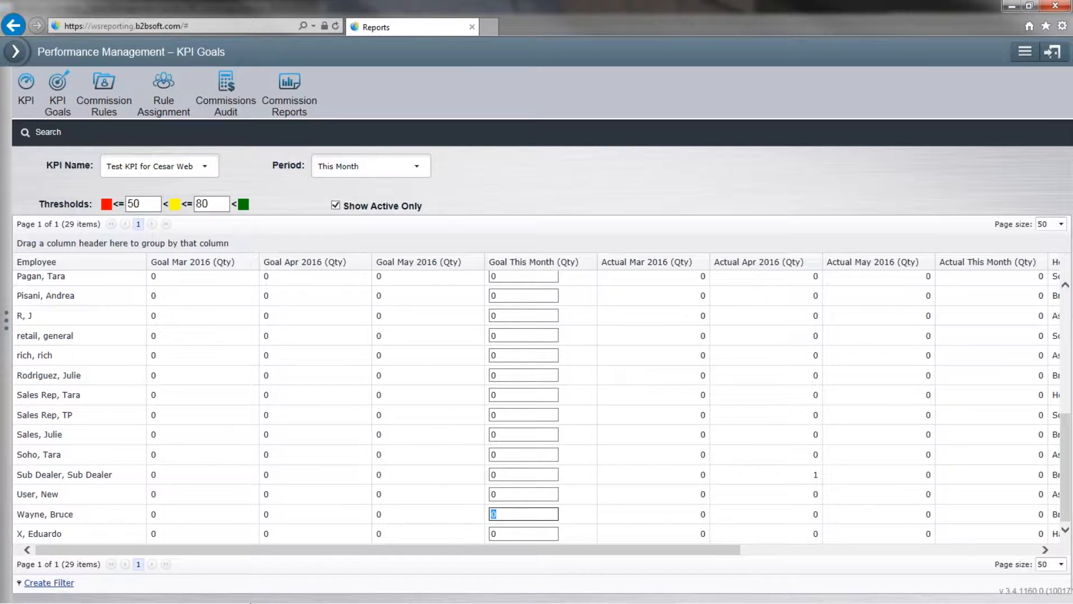
text(1)
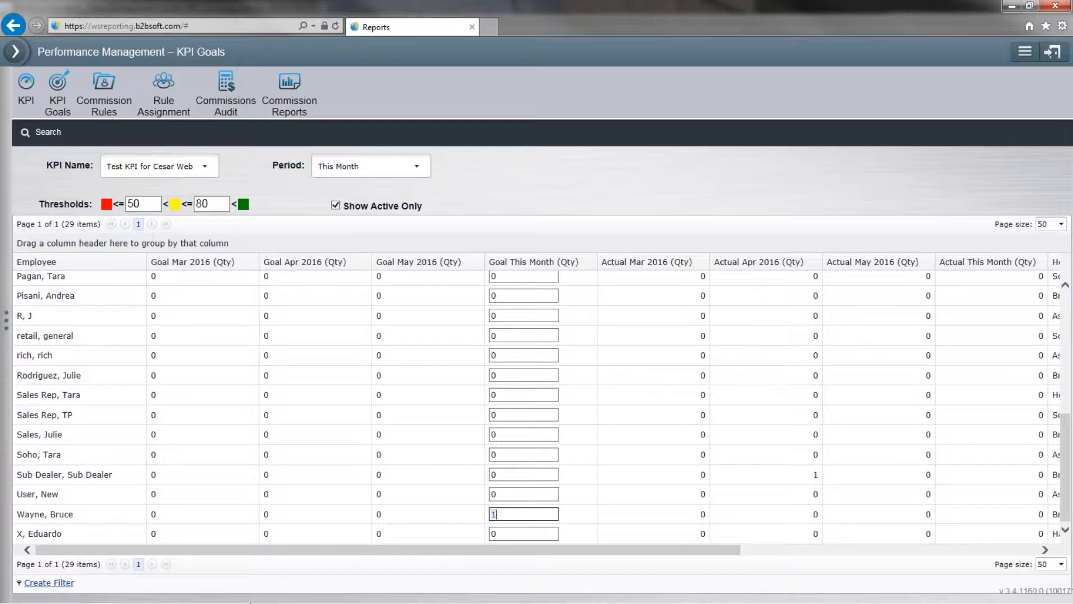
text(100)
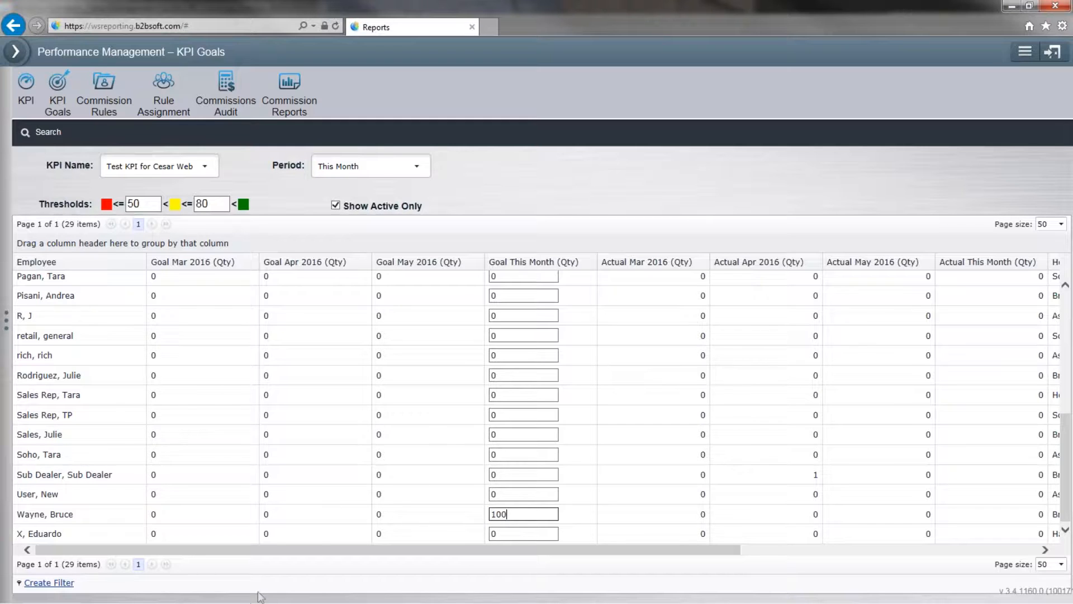
scroll(right, 3)
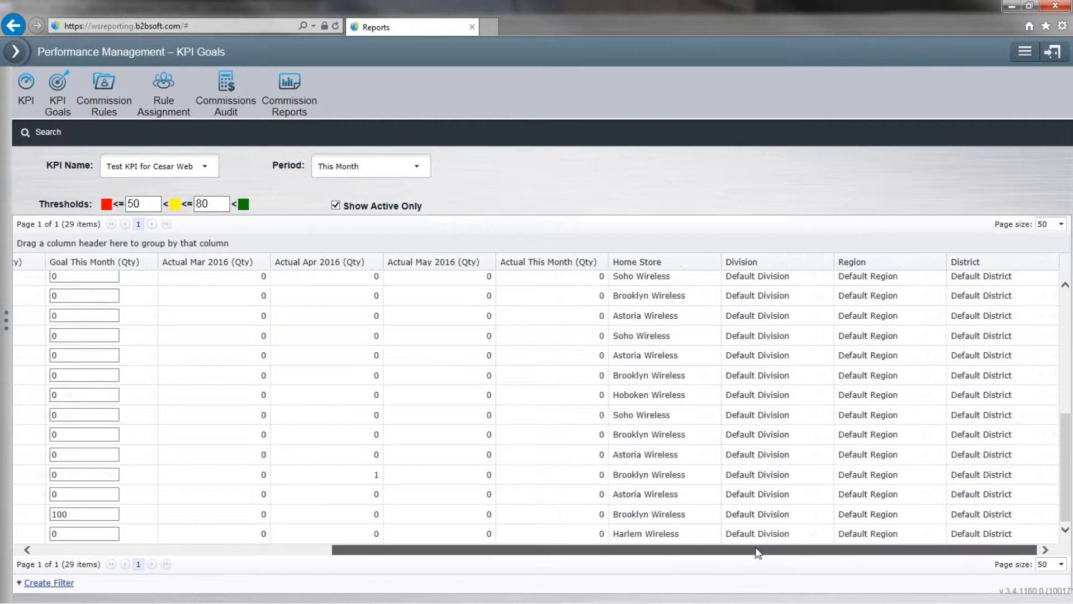
scroll(left, 3)
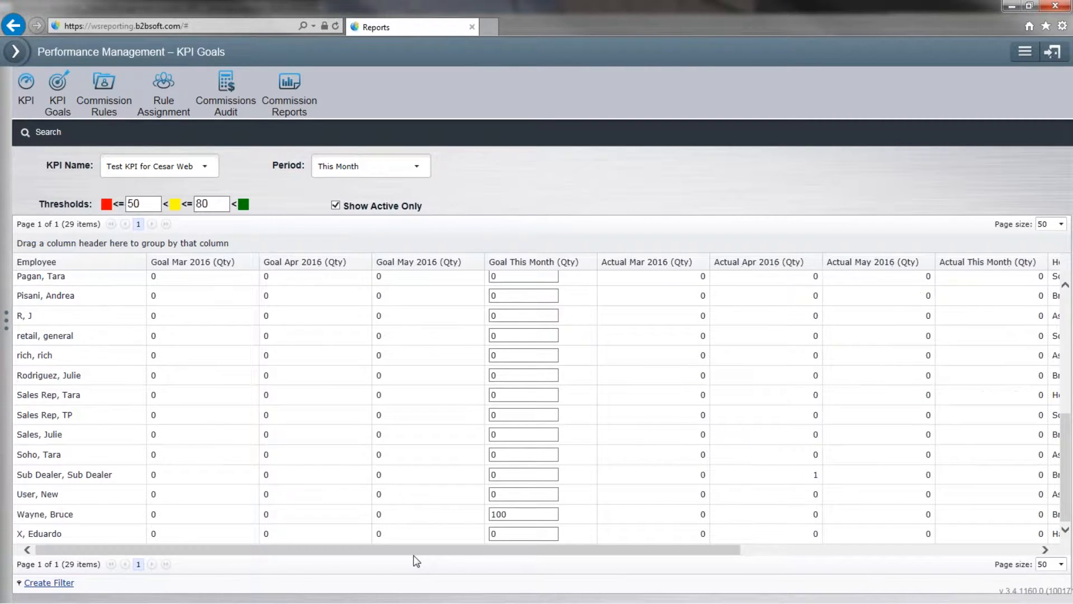
mouse_move(941, 317)
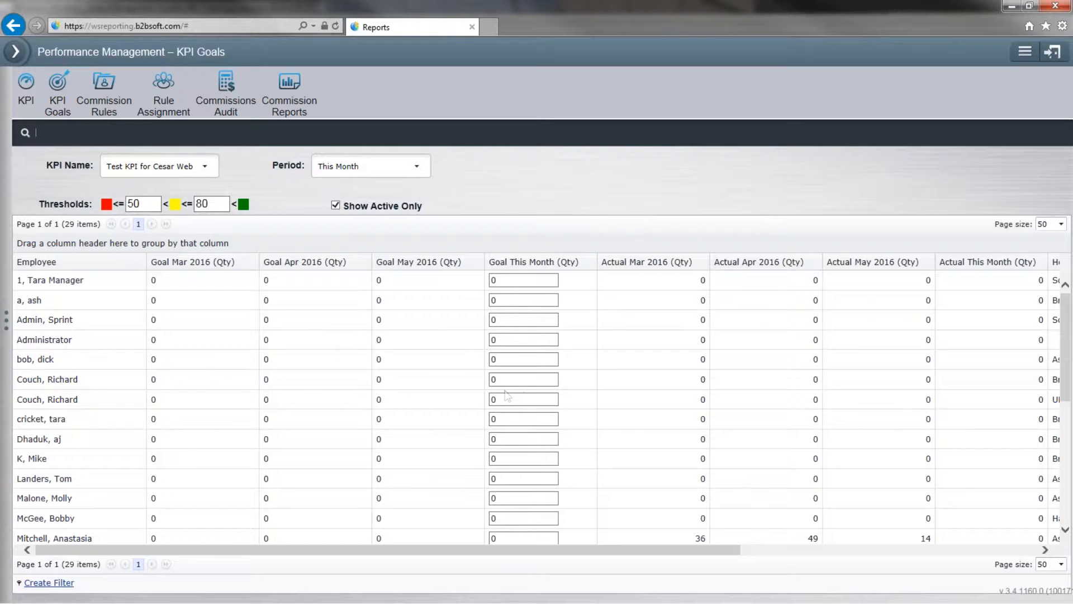
Change the red threshold from 50 to 60 and save the thresholds
click(144, 204)
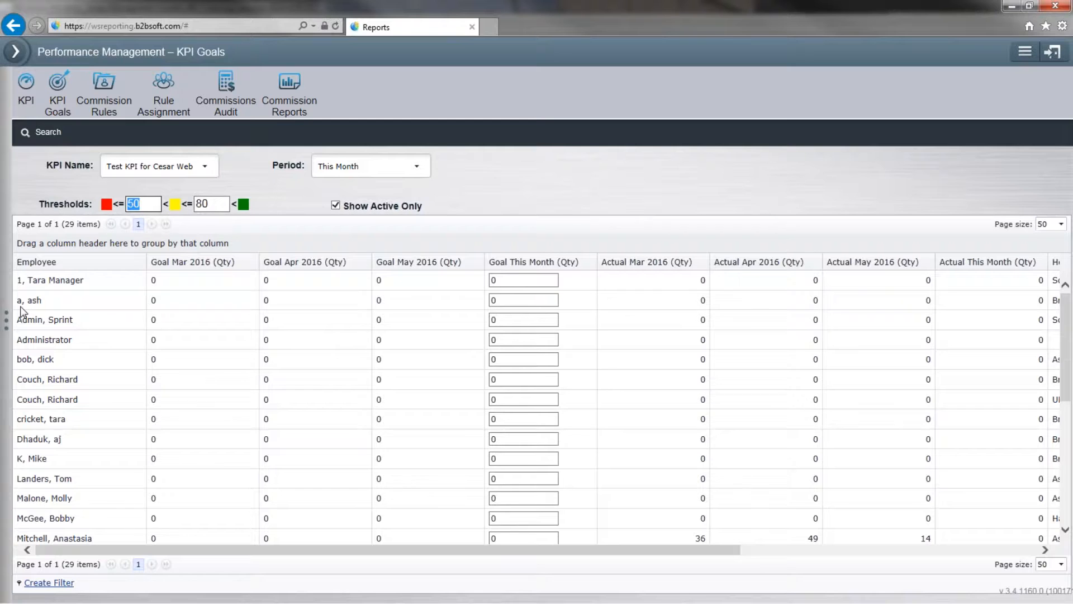
text(60)
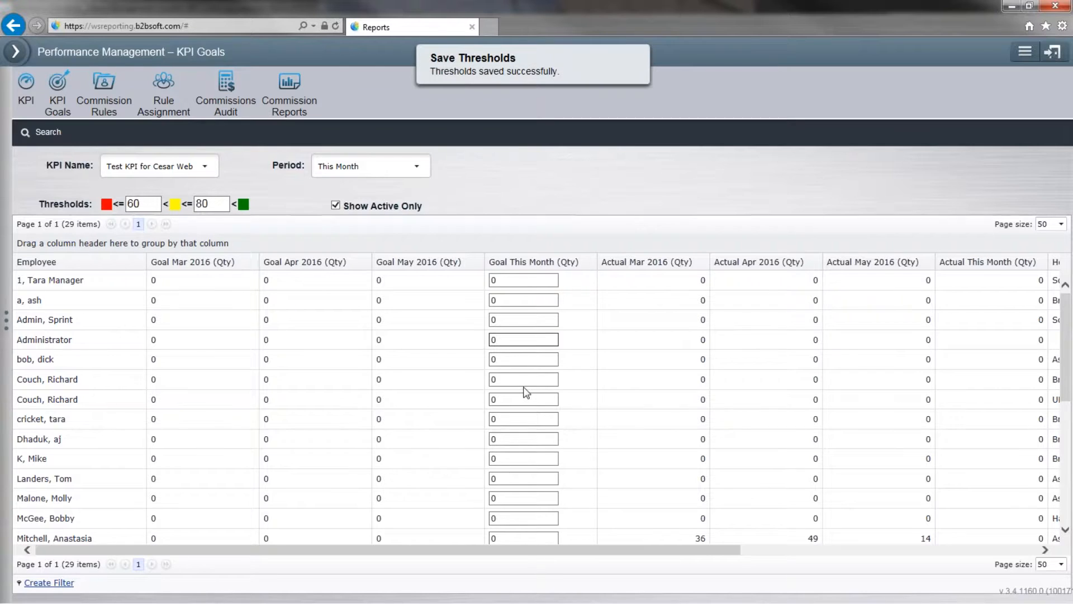
click(523, 439)
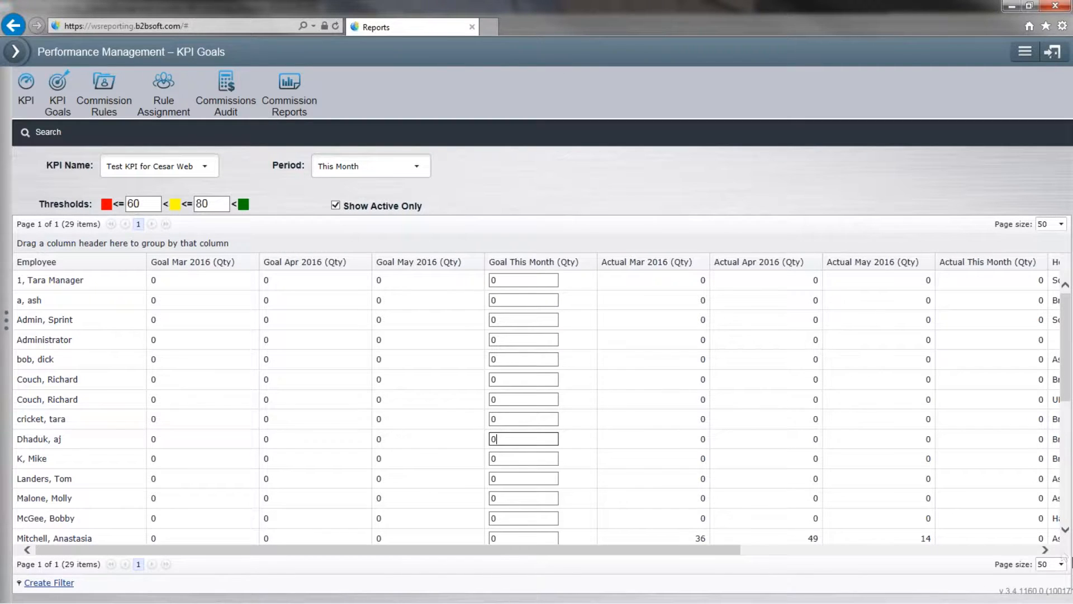
scroll(right, 3)
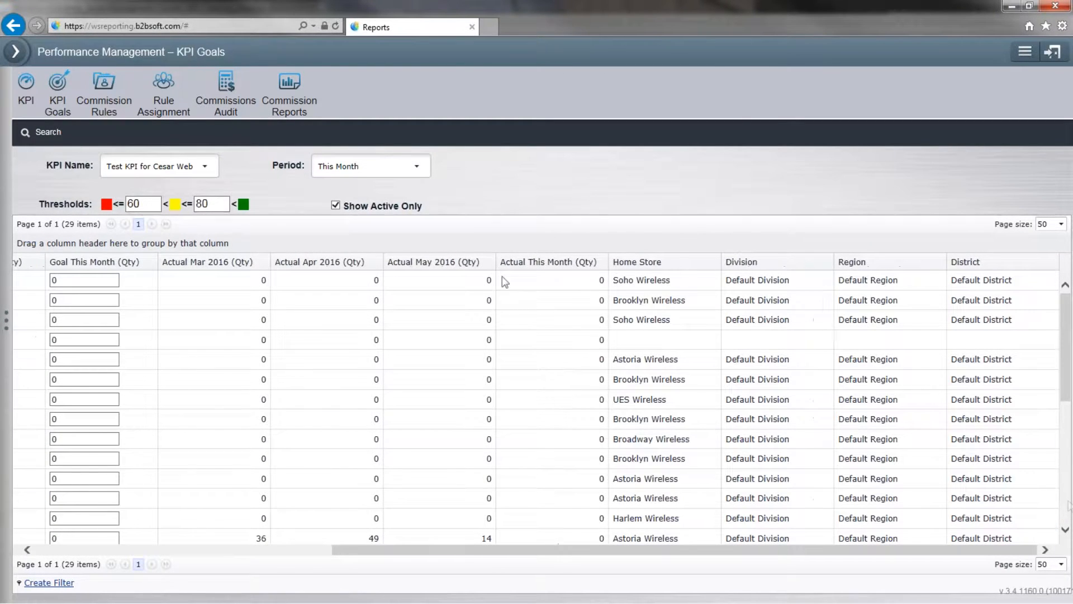
mouse_move(103, 92)
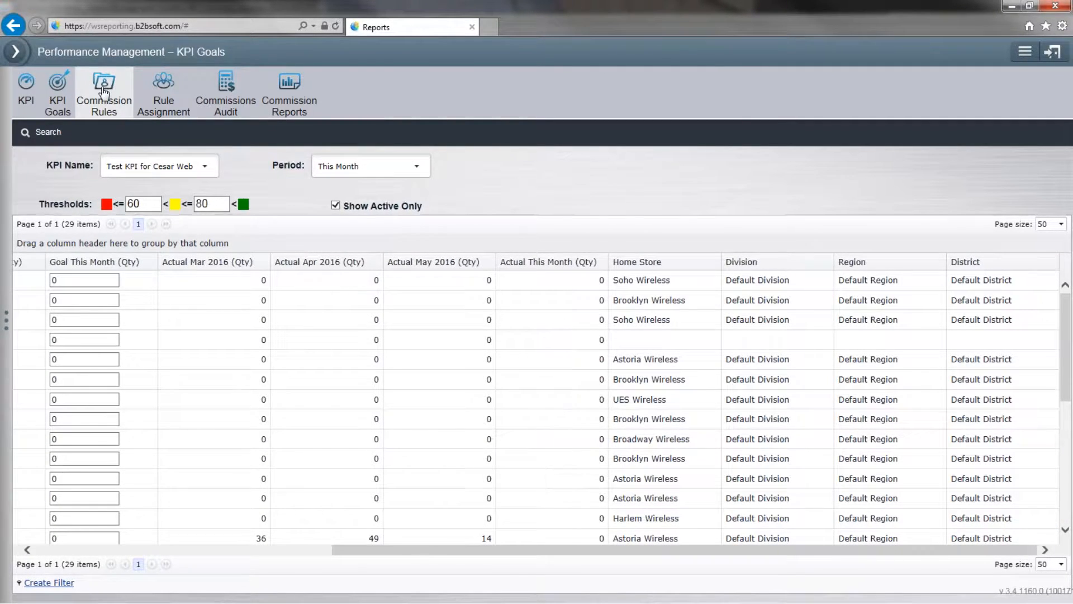
Open Commission Rules and scroll through the 22 commission profiles
click(103, 93)
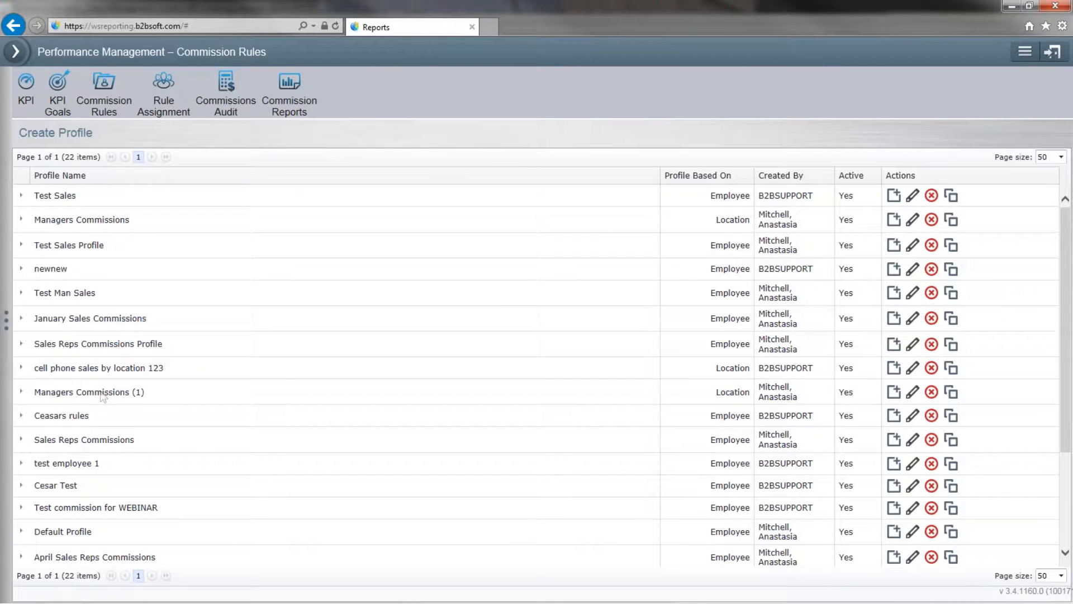
scroll(down, 3)
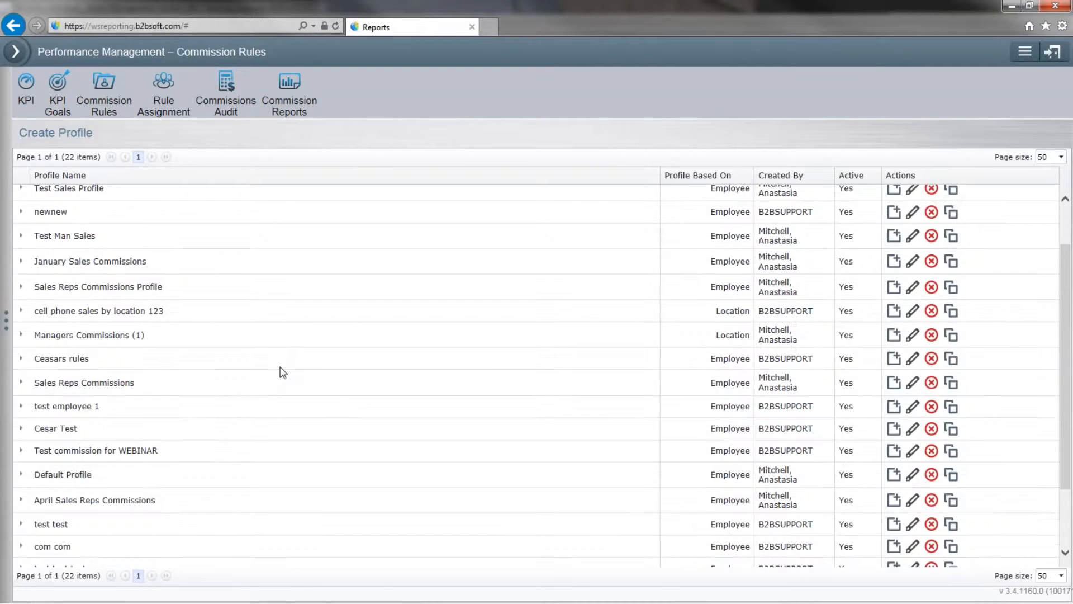
scroll(down, 3)
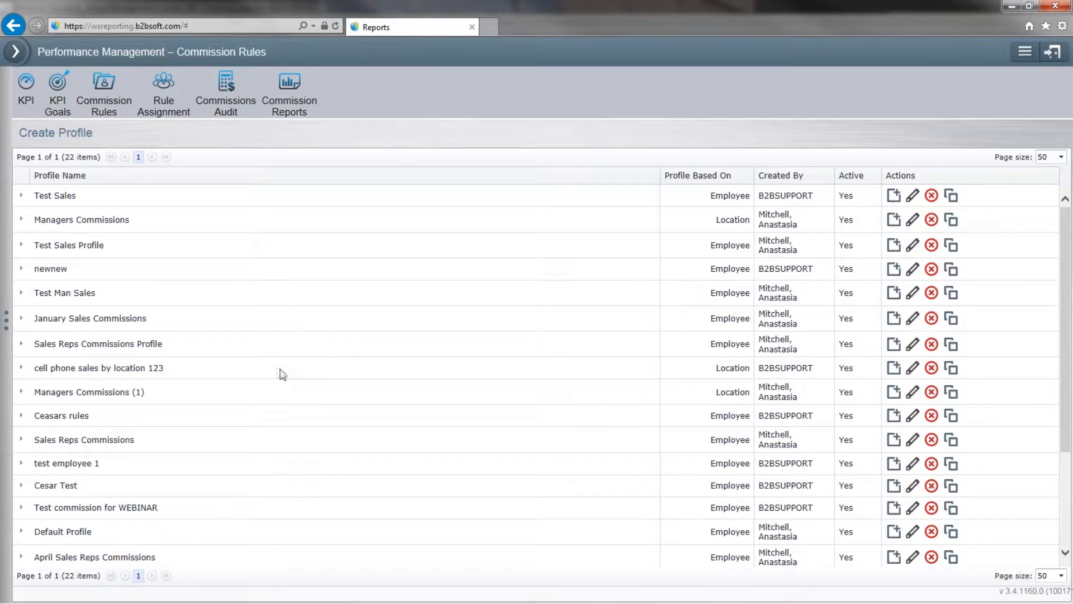
mouse_move(51, 418)
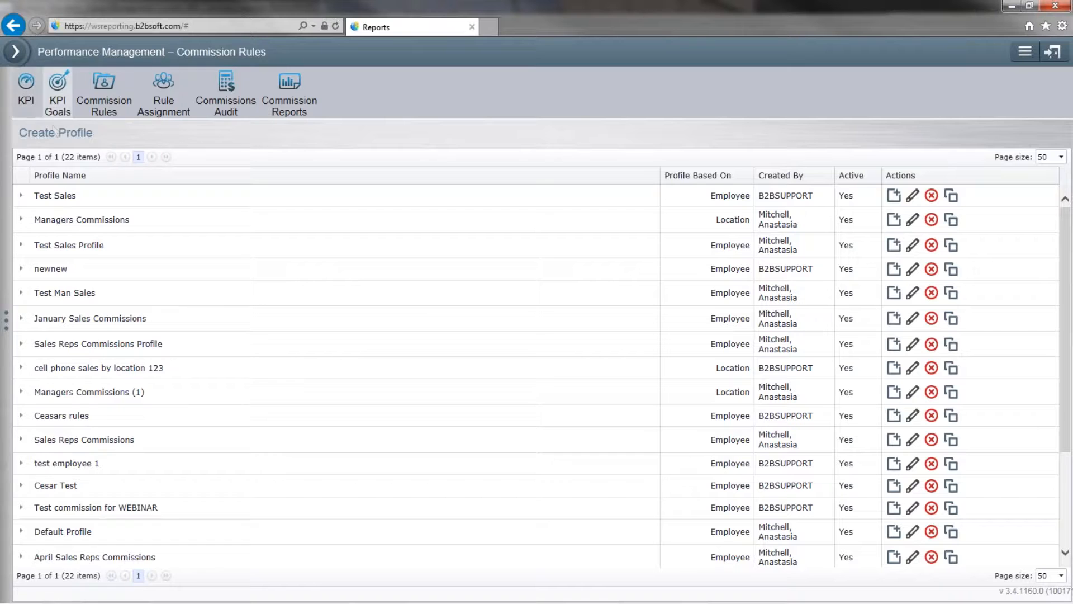
Add active Employee-based profile 'test commissions for cesar webinar', growing the list to 23
click(55, 132)
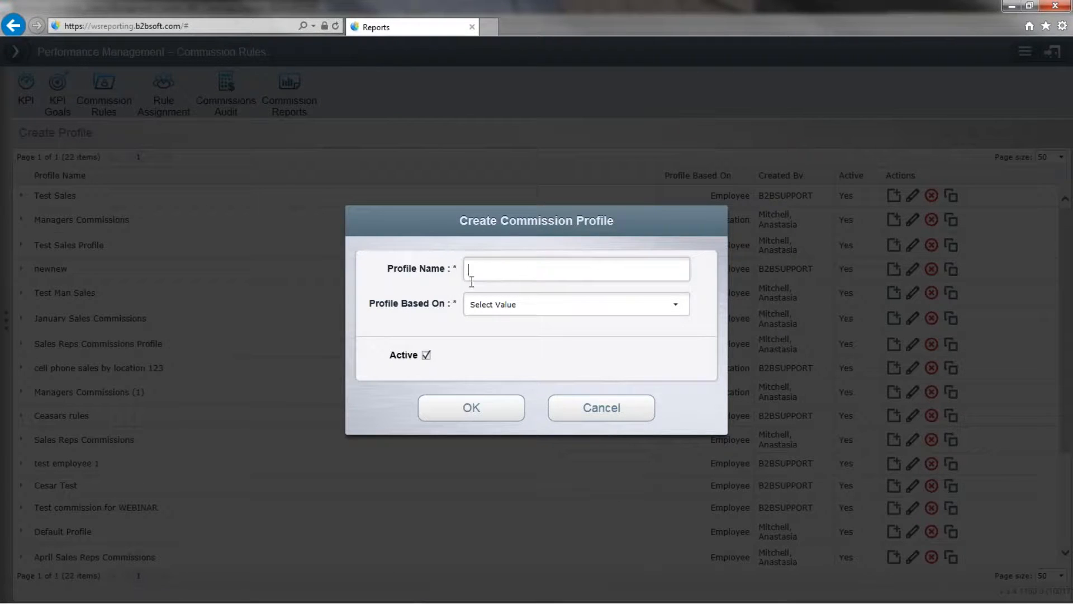
text(tes commi)
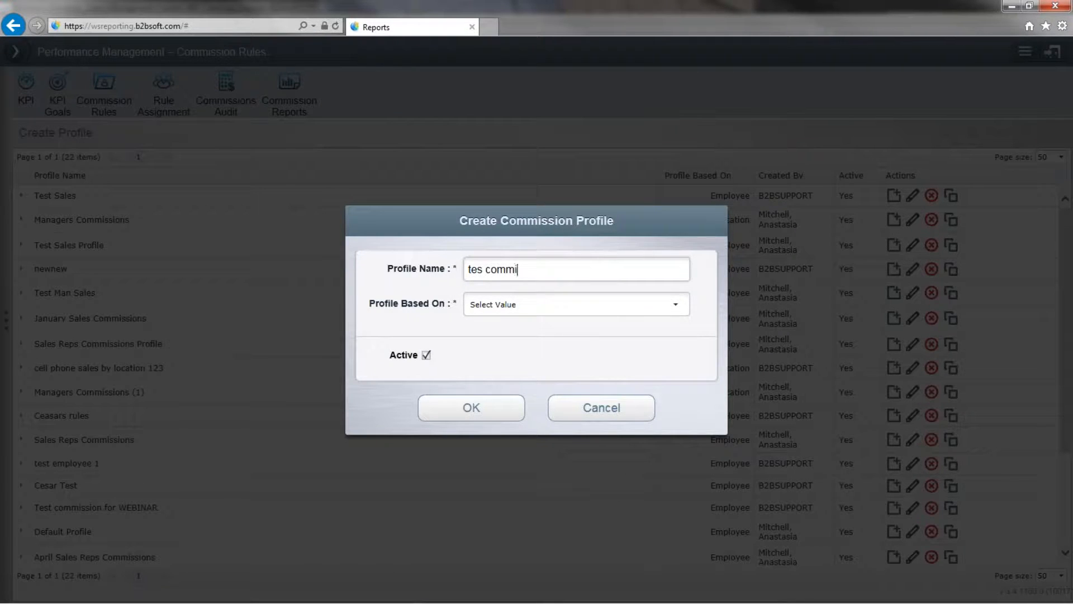
key(BackSpace)
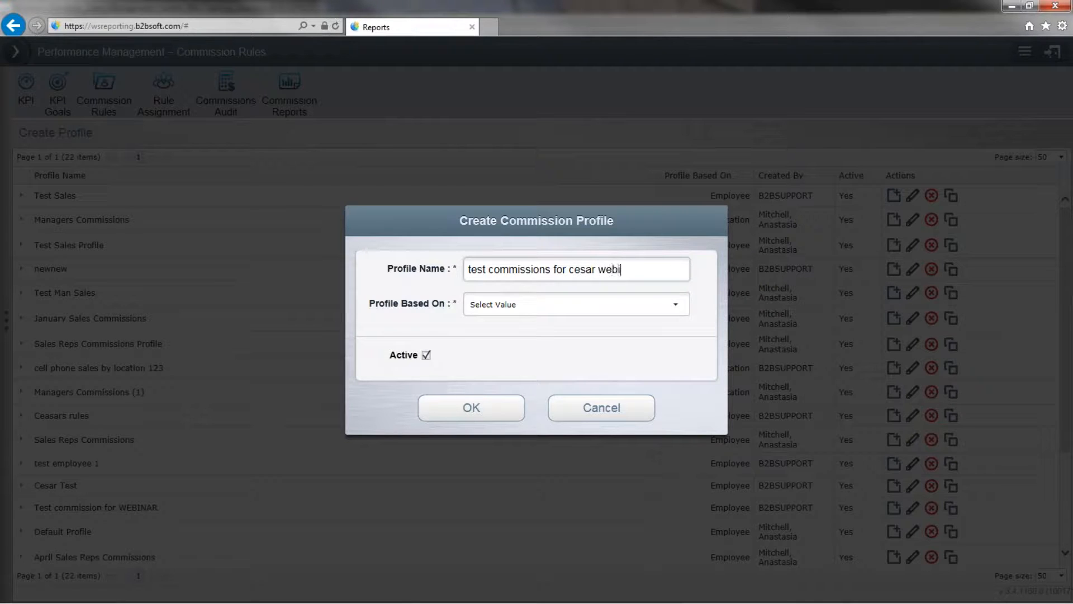
text(nar)
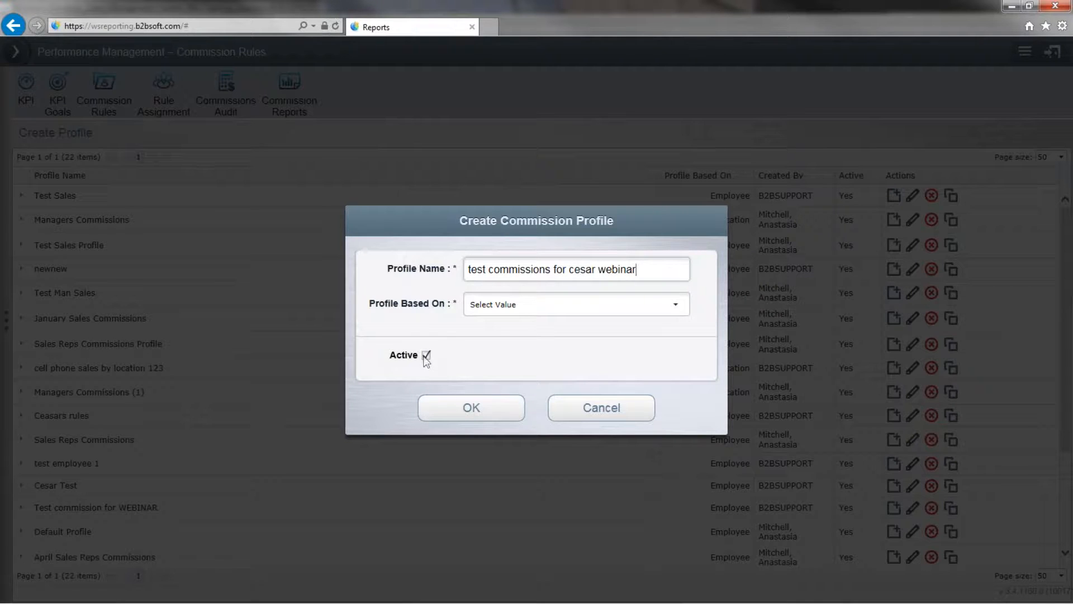
click(575, 304)
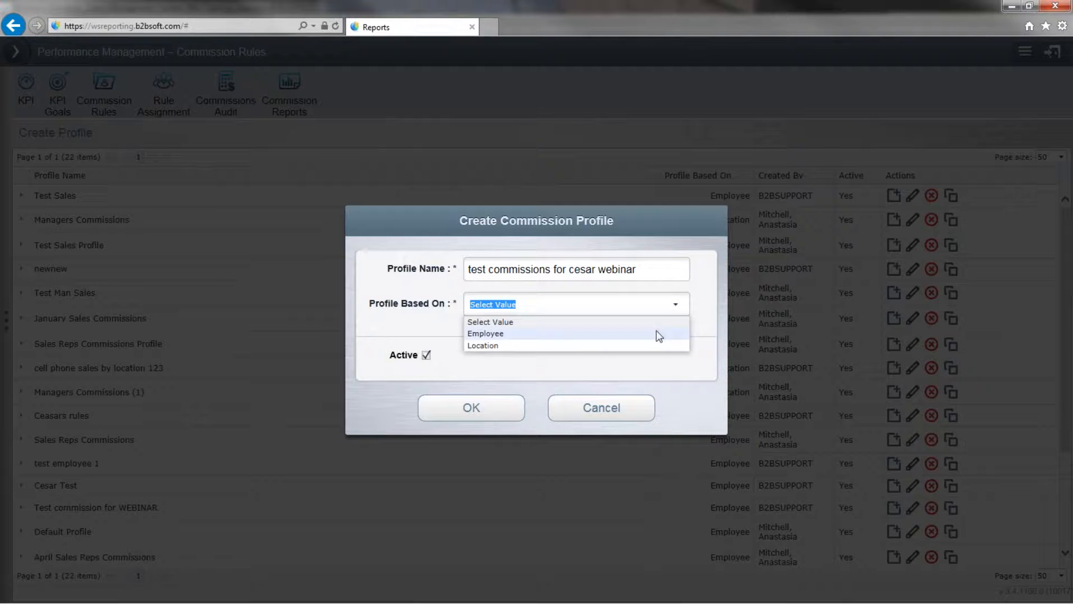
click(485, 333)
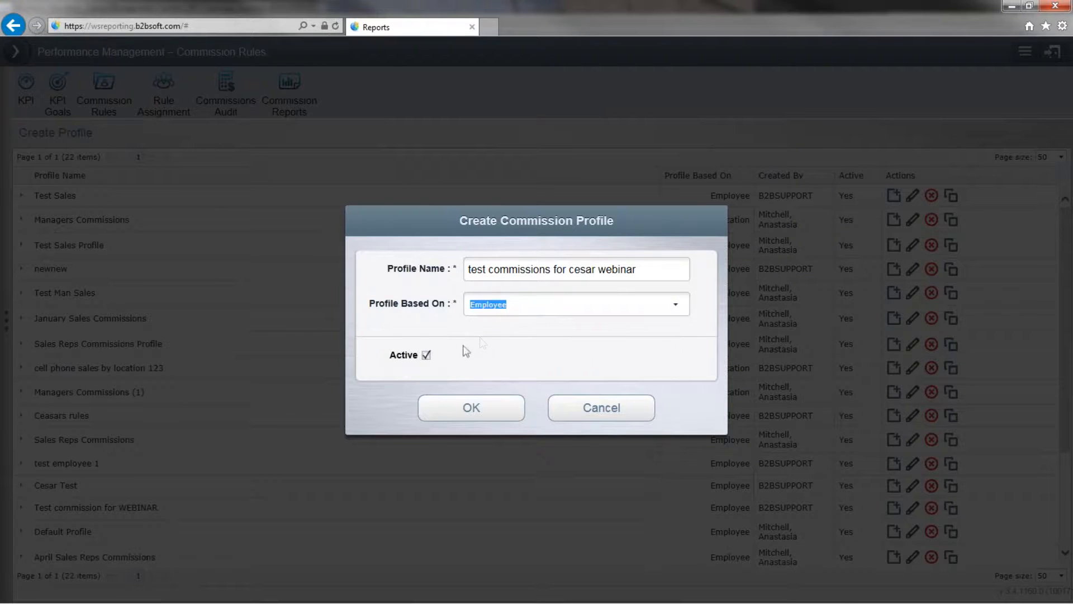
click(471, 407)
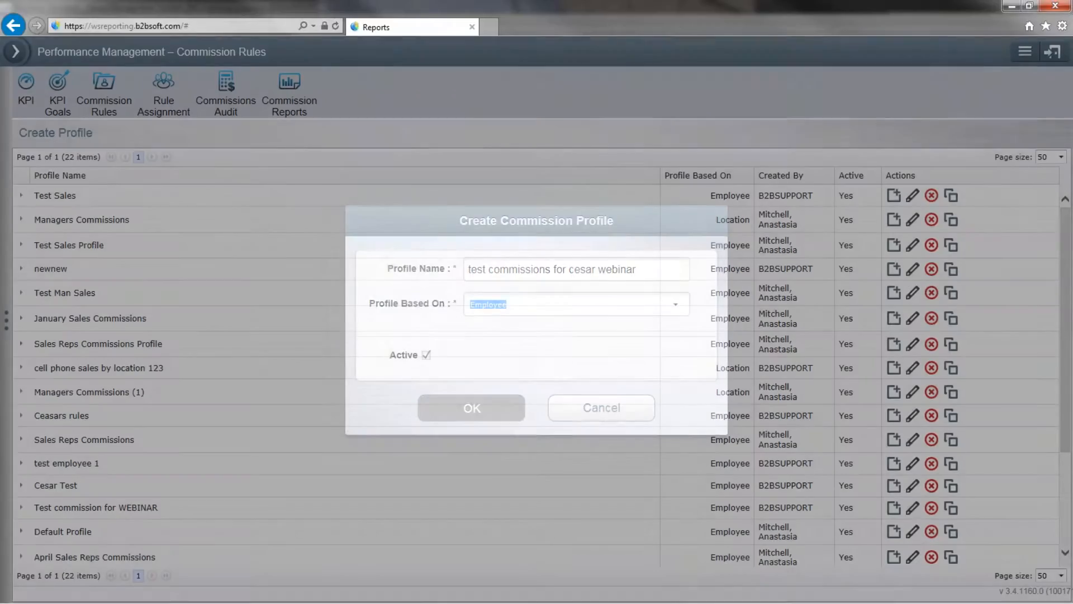
click(470, 407)
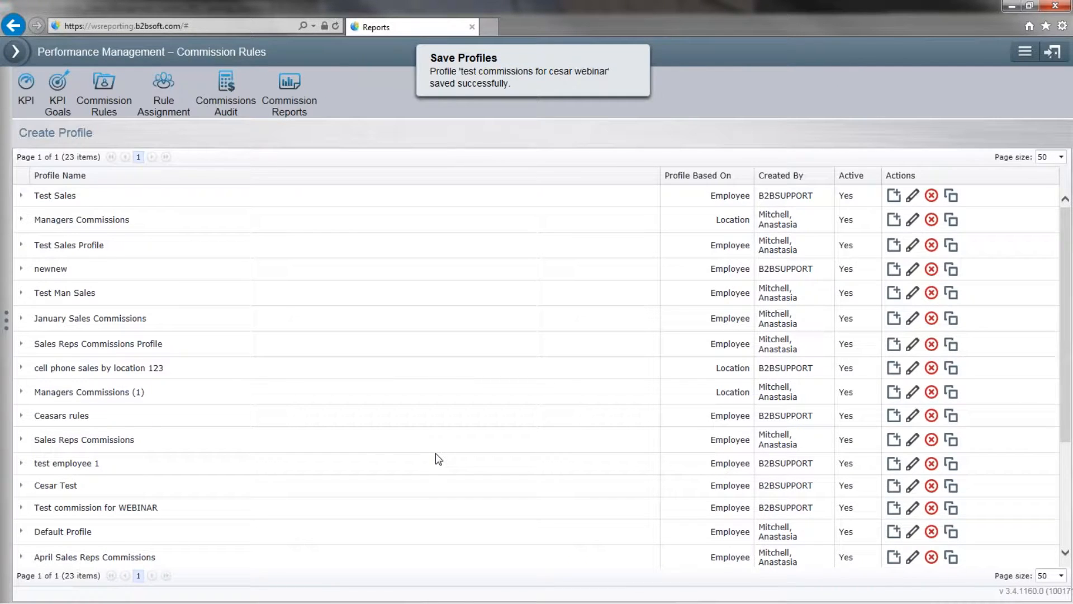
scroll(down, 3)
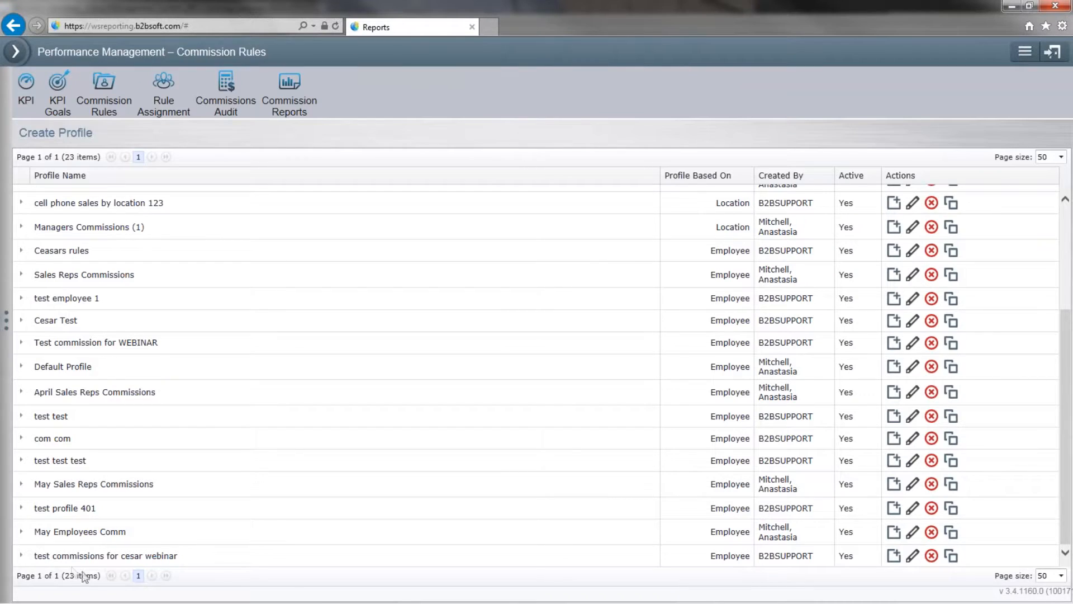
mouse_move(171, 572)
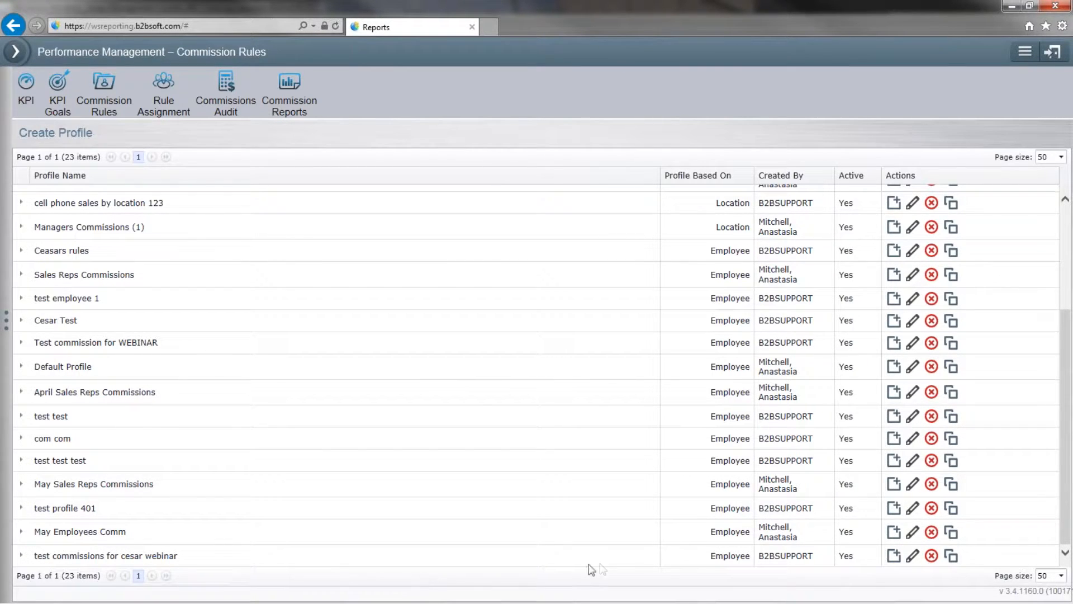
mouse_move(893, 555)
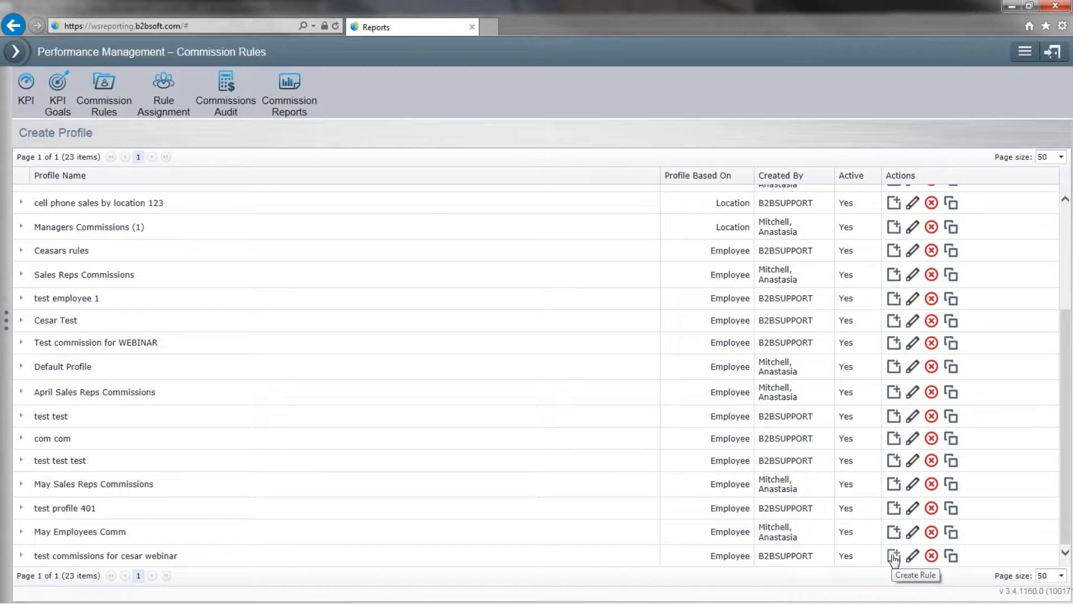
Start a rule on the new profile named 'test rule for cesar webinar'
click(894, 556)
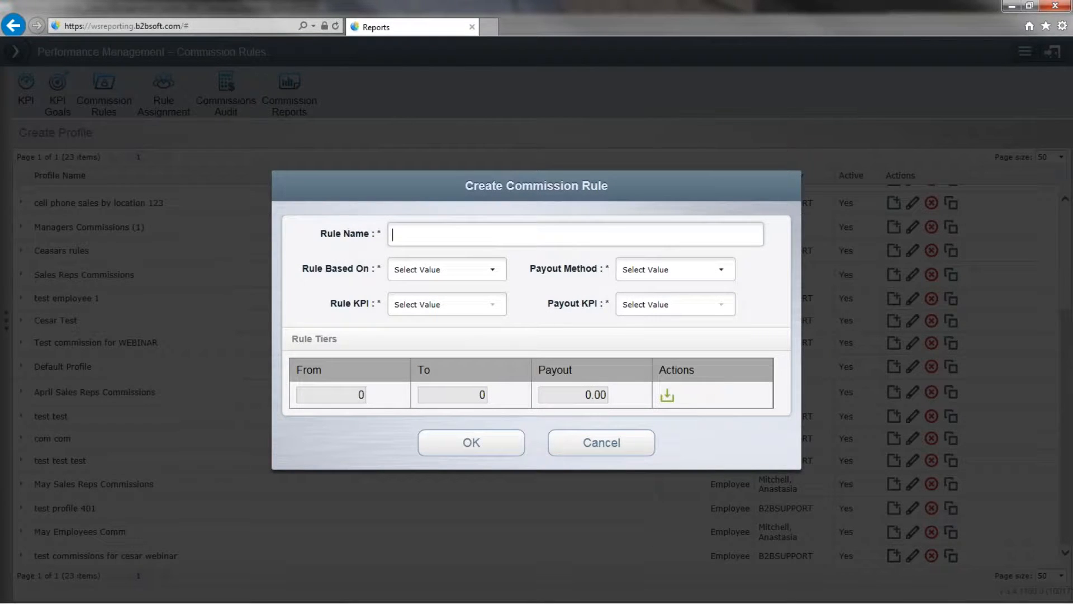
mouse_move(891, 559)
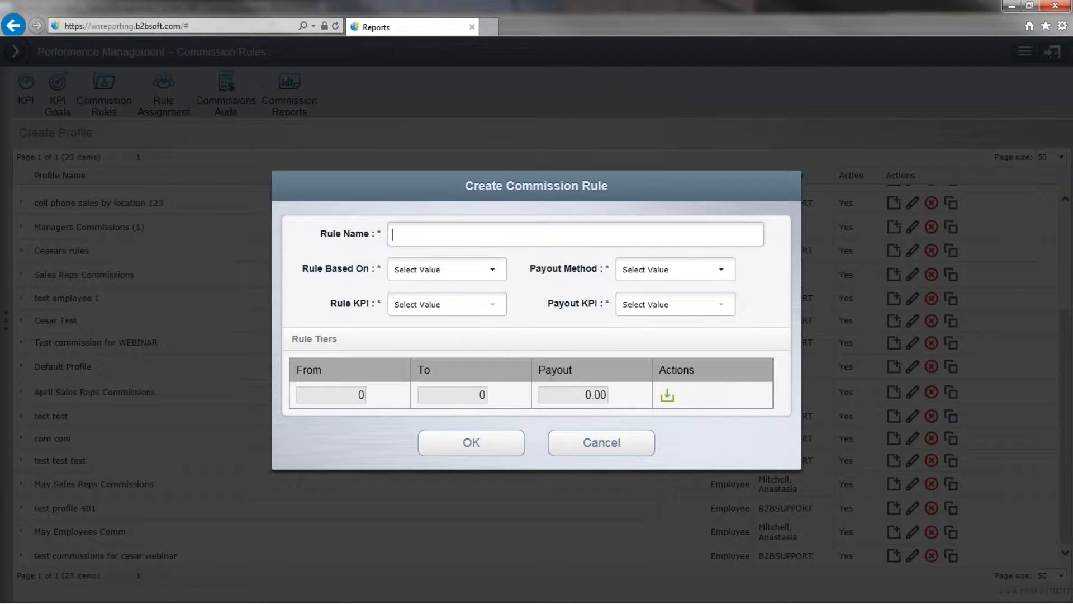
text(test rule for ce)
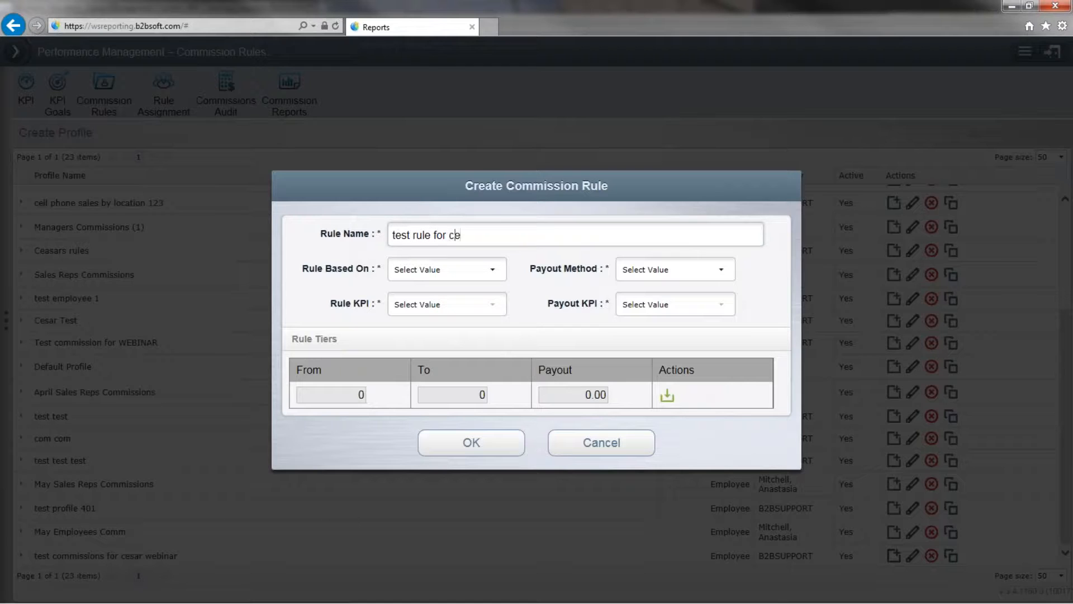
text(sar webinar)
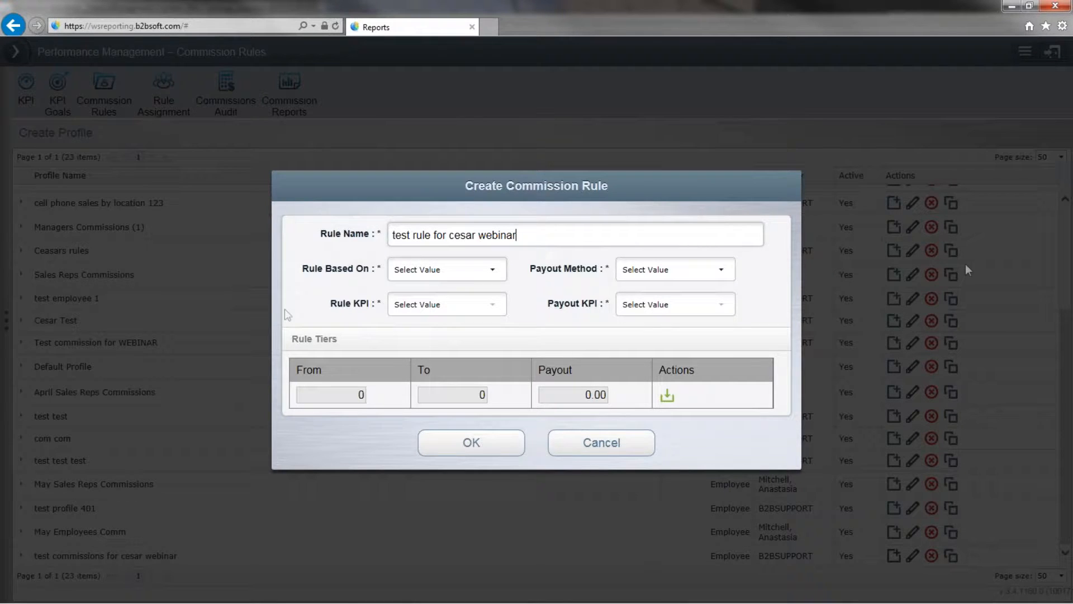
Set Rule Based On to KPI Goal with Test KPI for Cesar Webinar as rule KPI
click(491, 269)
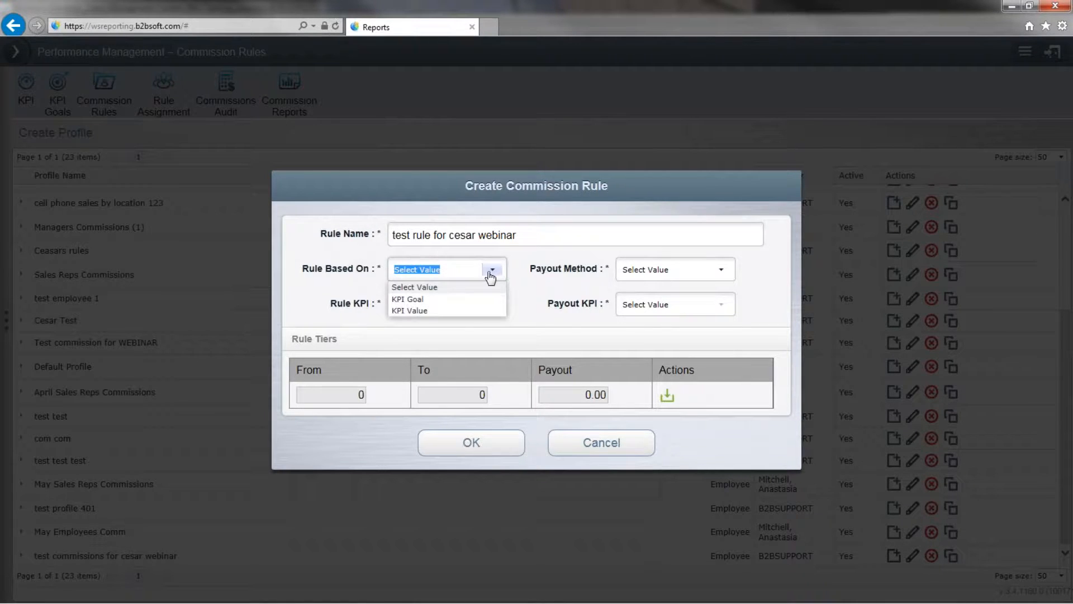
mouse_move(409, 311)
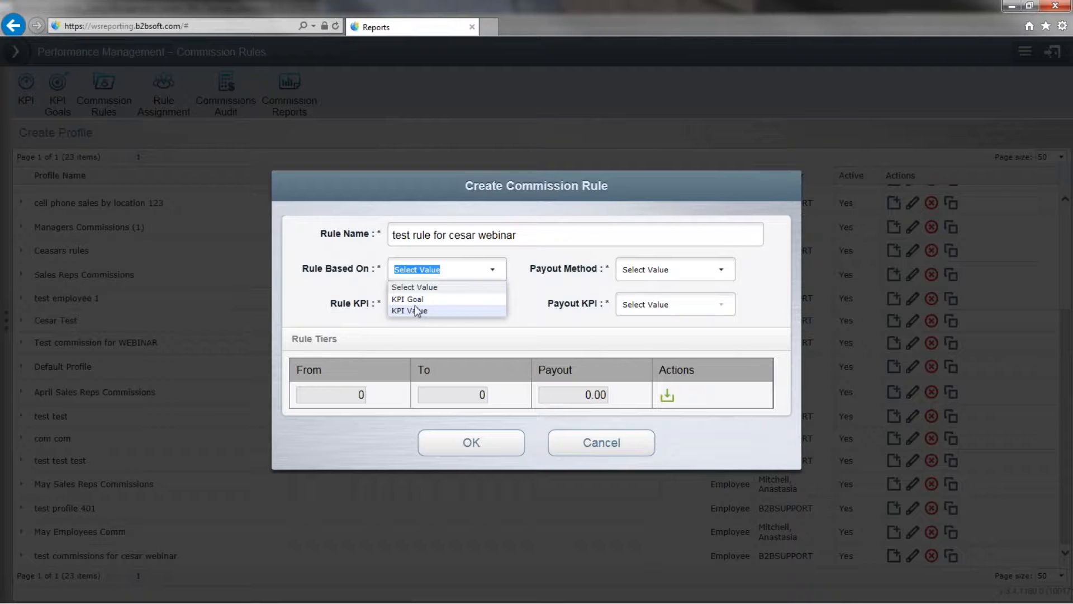
mouse_move(408, 299)
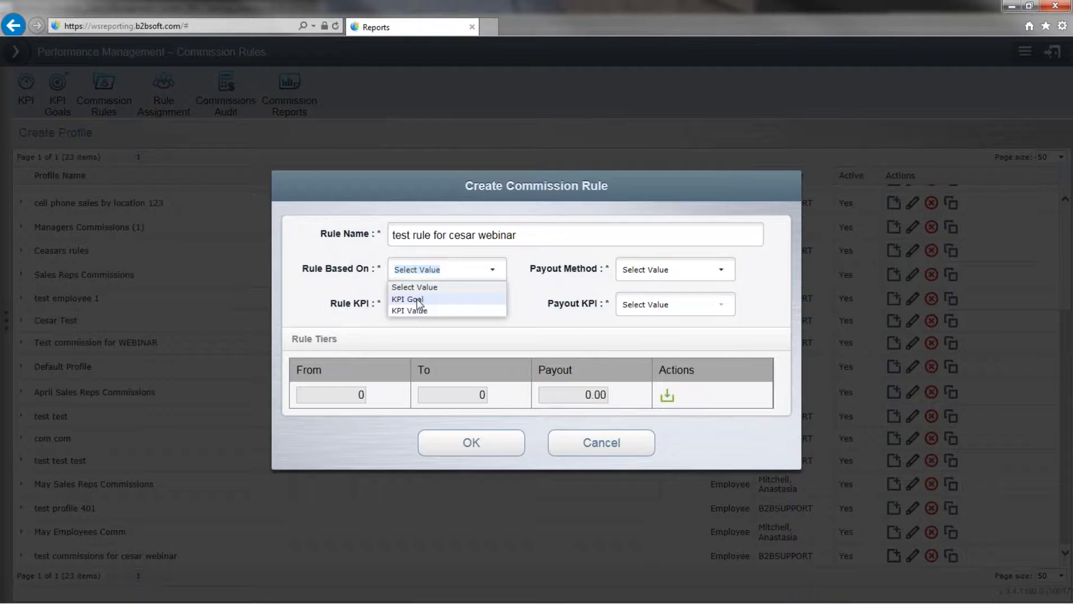
click(406, 299)
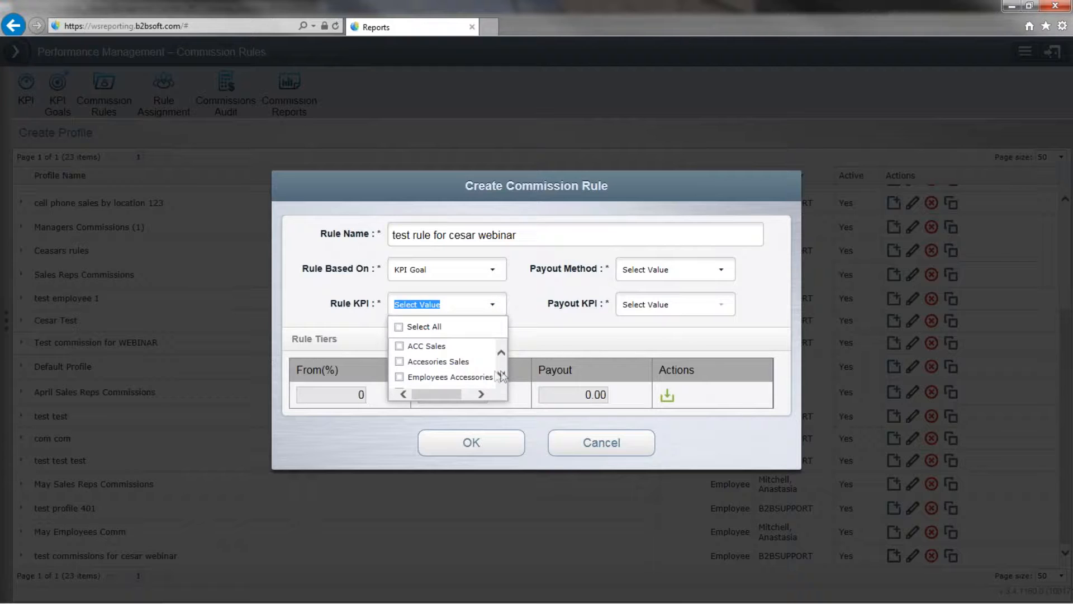
click(399, 370)
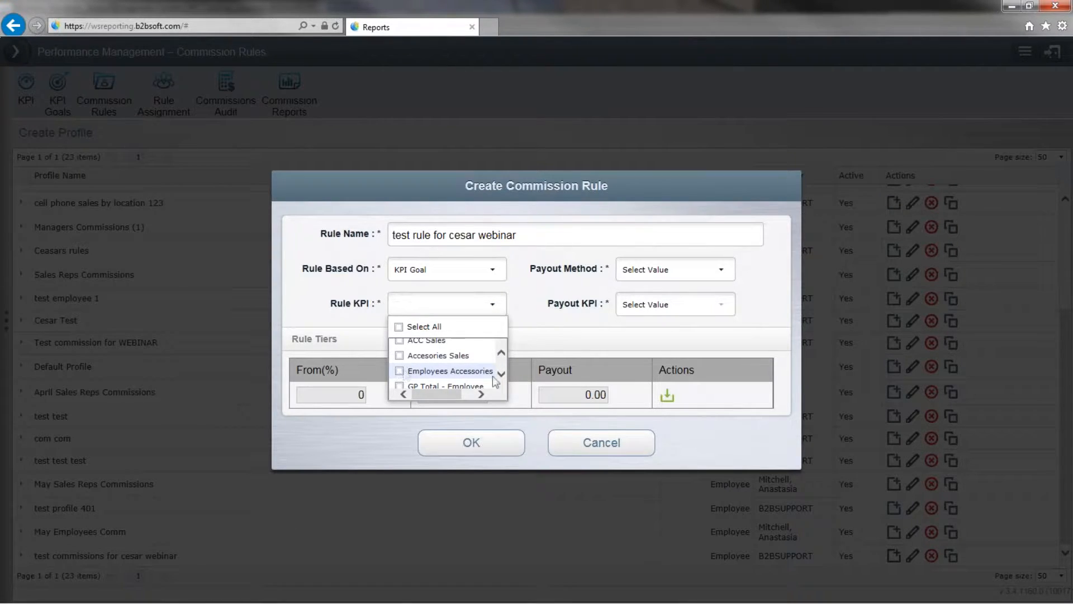
click(501, 379)
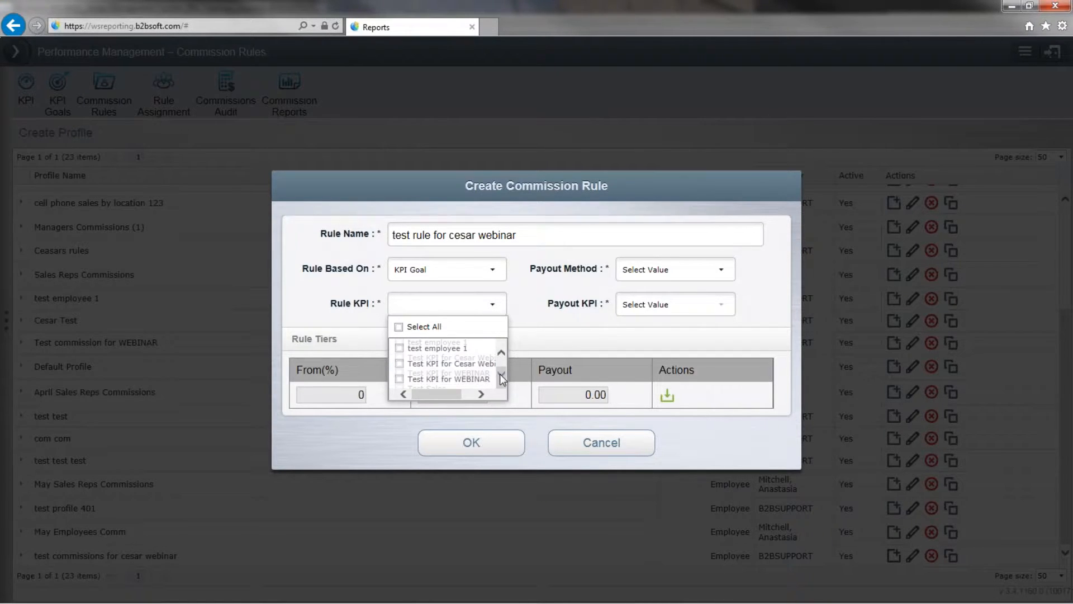
click(399, 357)
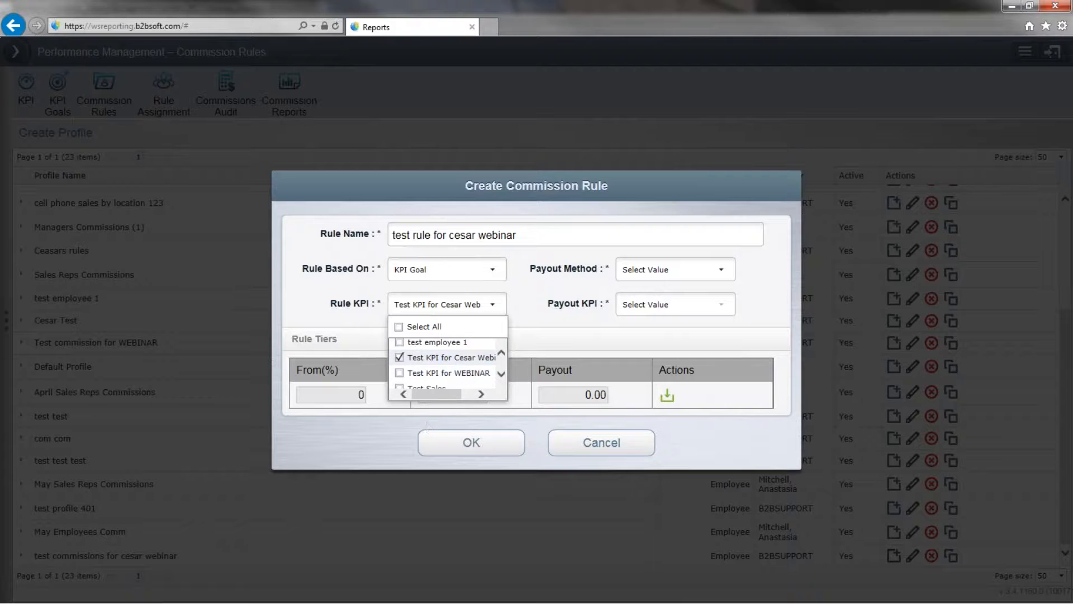
click(534, 335)
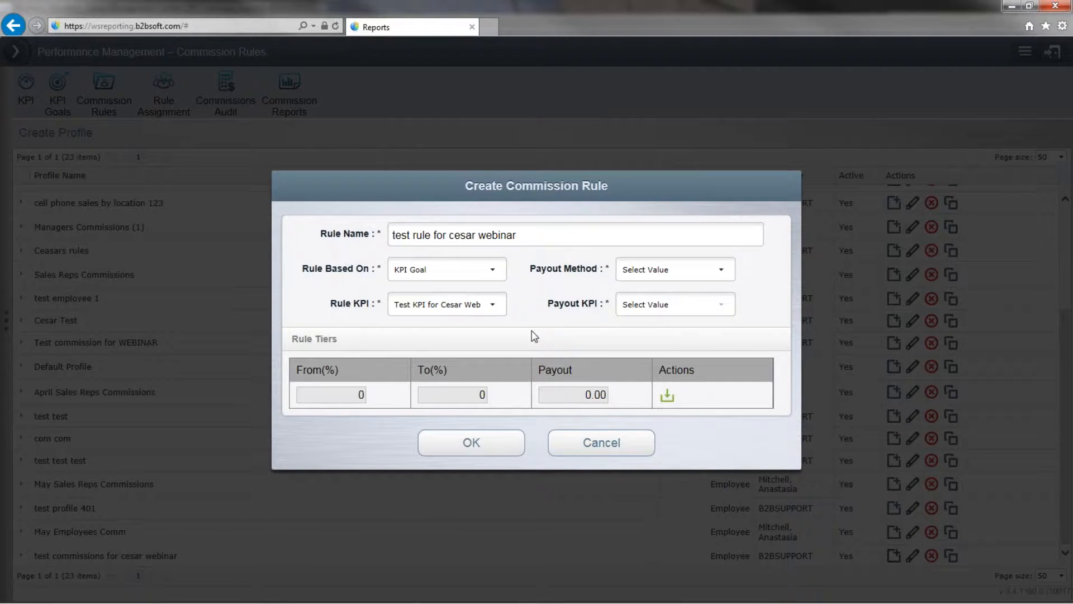
mouse_move(760, 275)
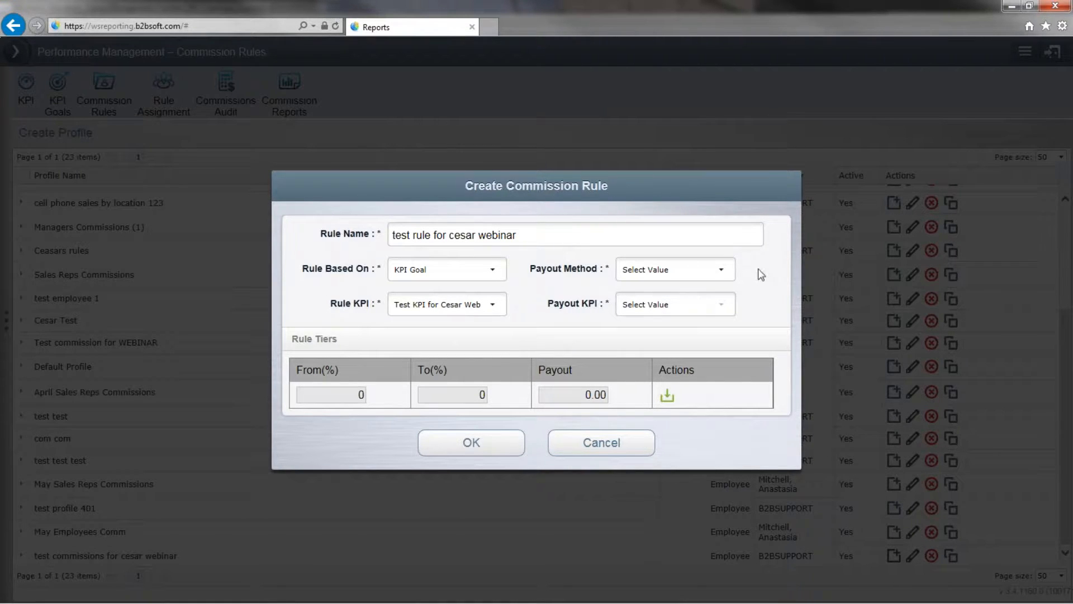
Set Payout Method to Flat and Payout KPI to My Employee Cell Phones
click(674, 269)
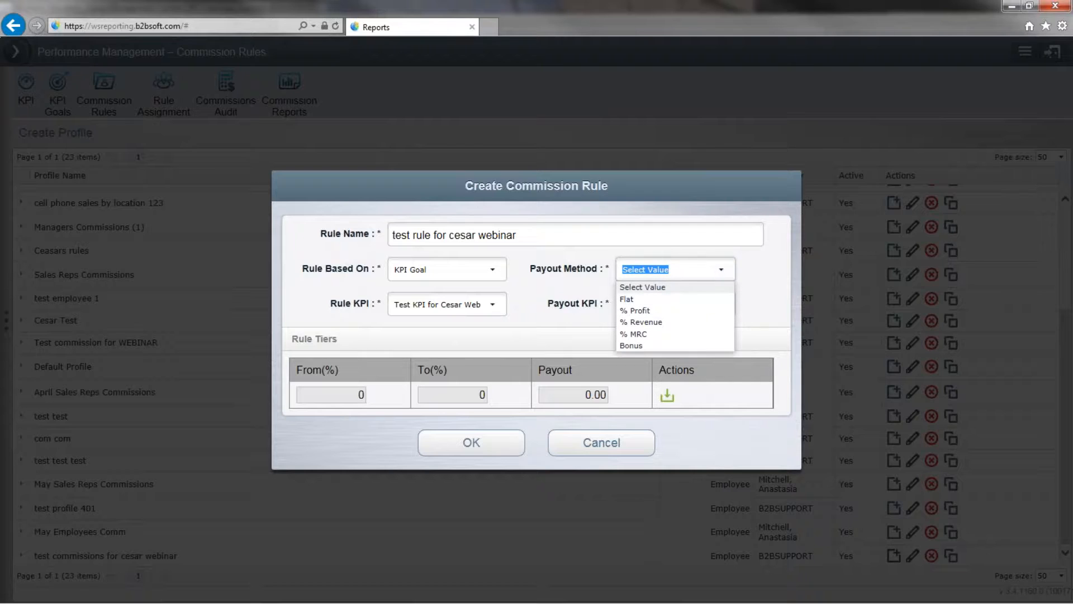
mouse_move(697, 313)
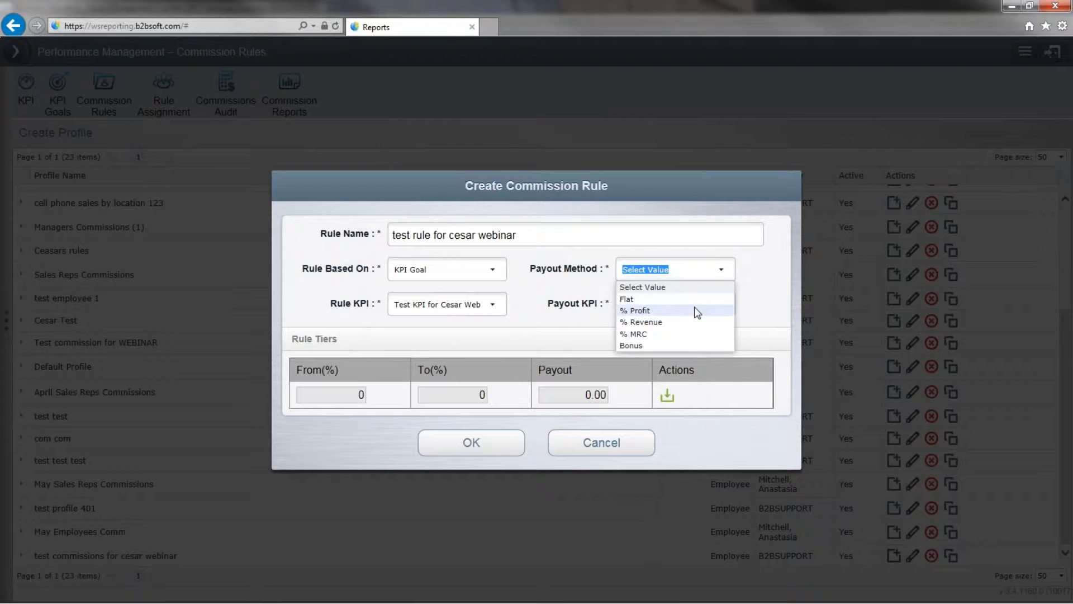
mouse_move(697, 335)
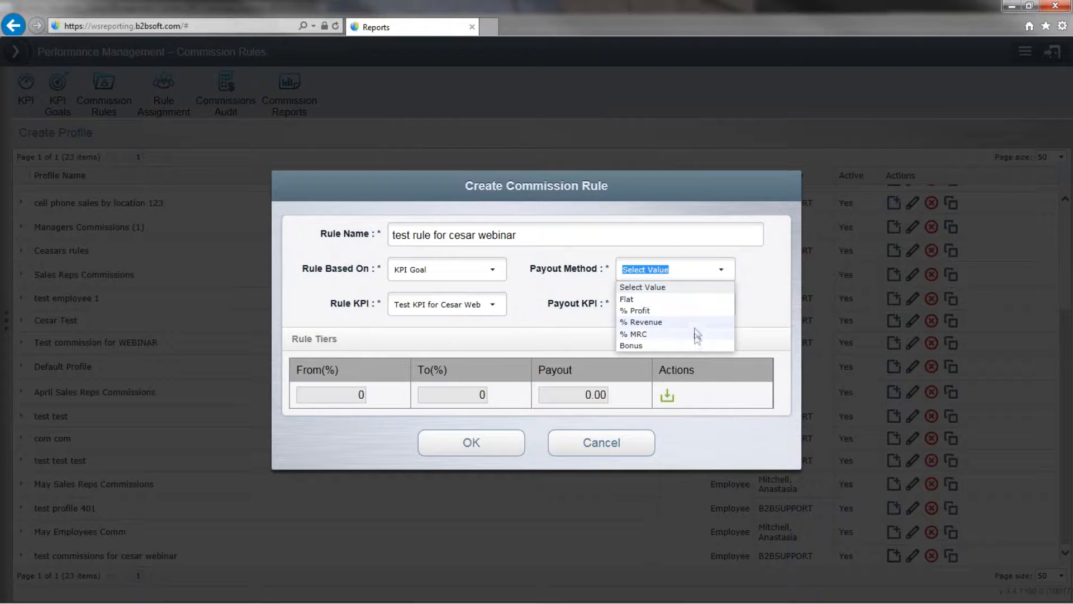
mouse_move(698, 336)
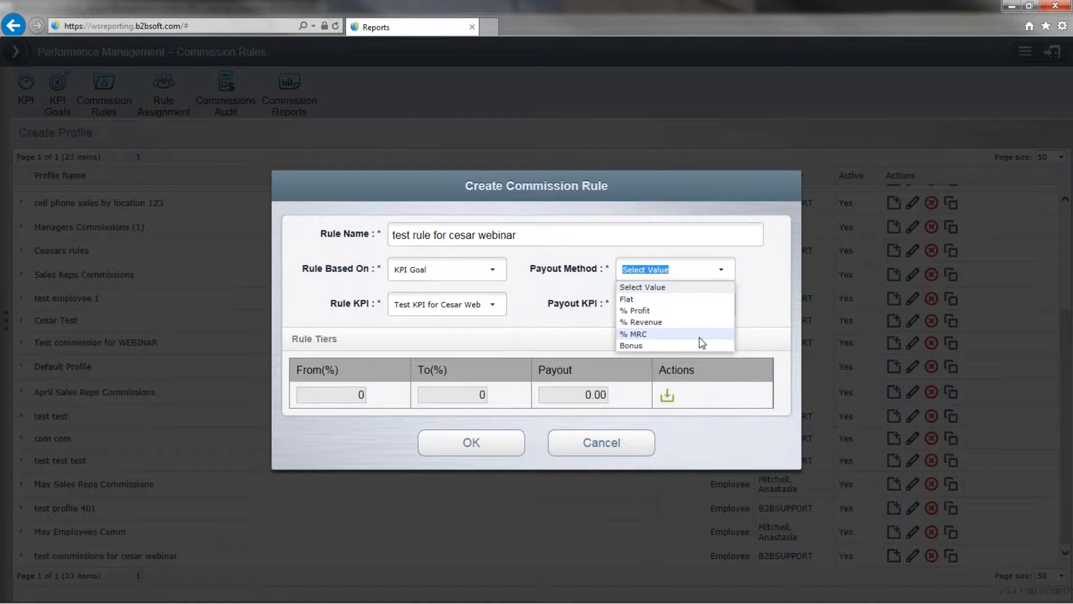
mouse_move(698, 346)
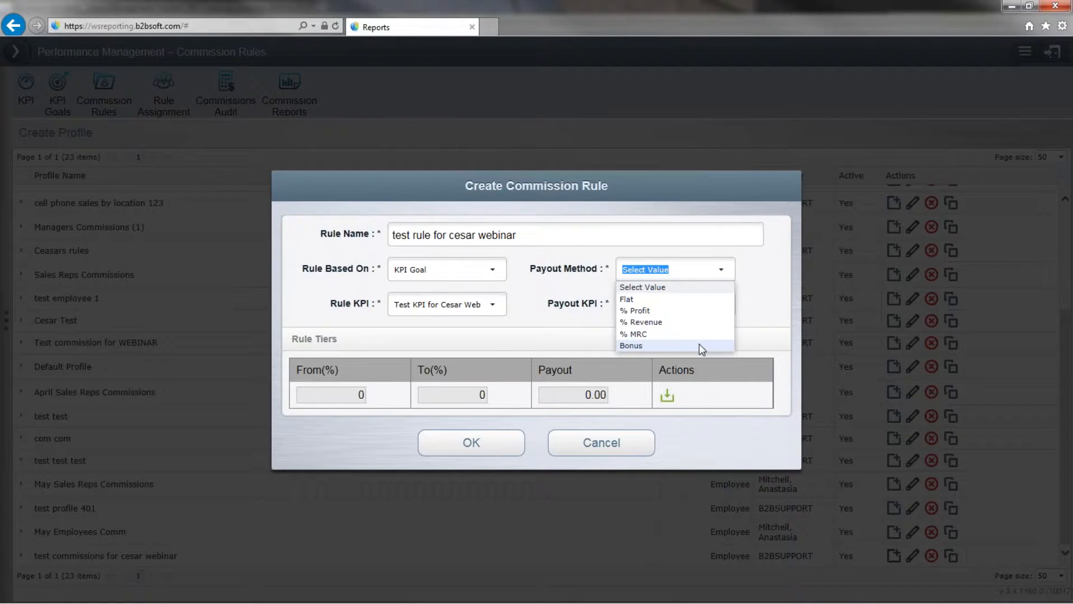
click(625, 299)
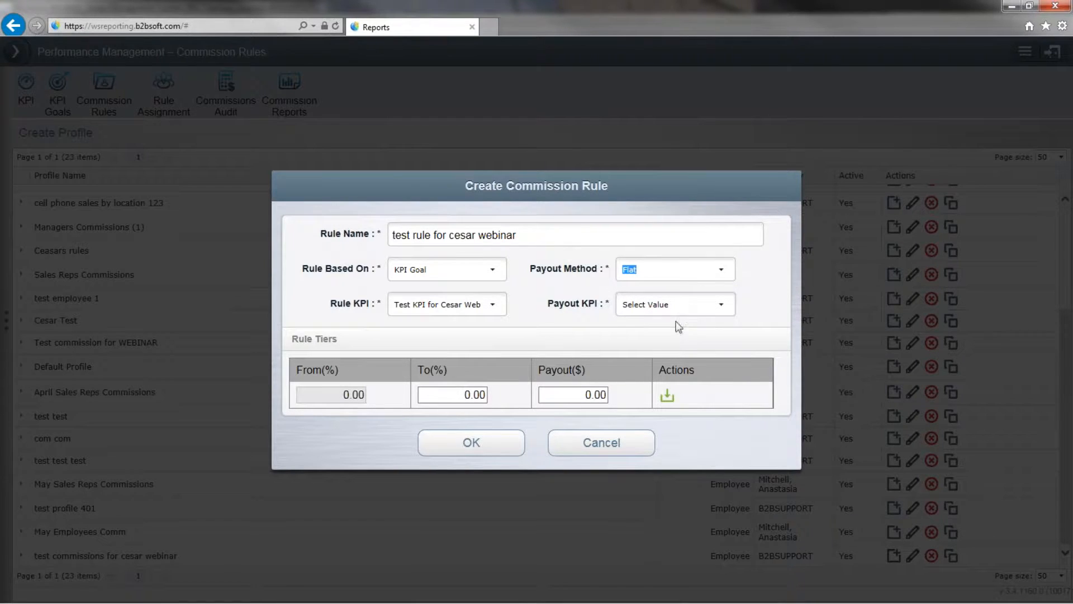
mouse_move(400, 383)
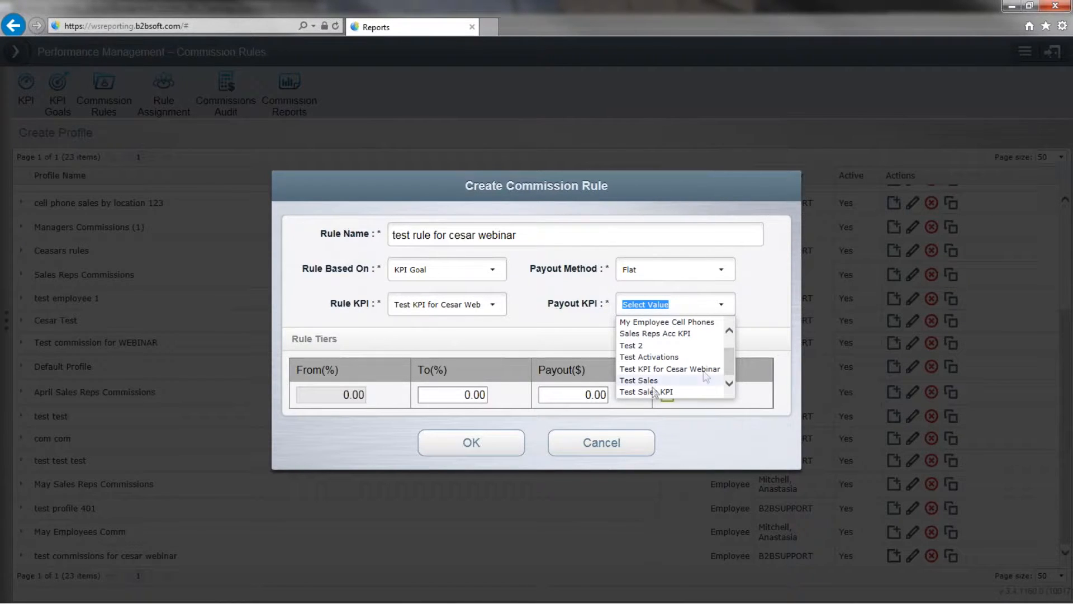
click(651, 391)
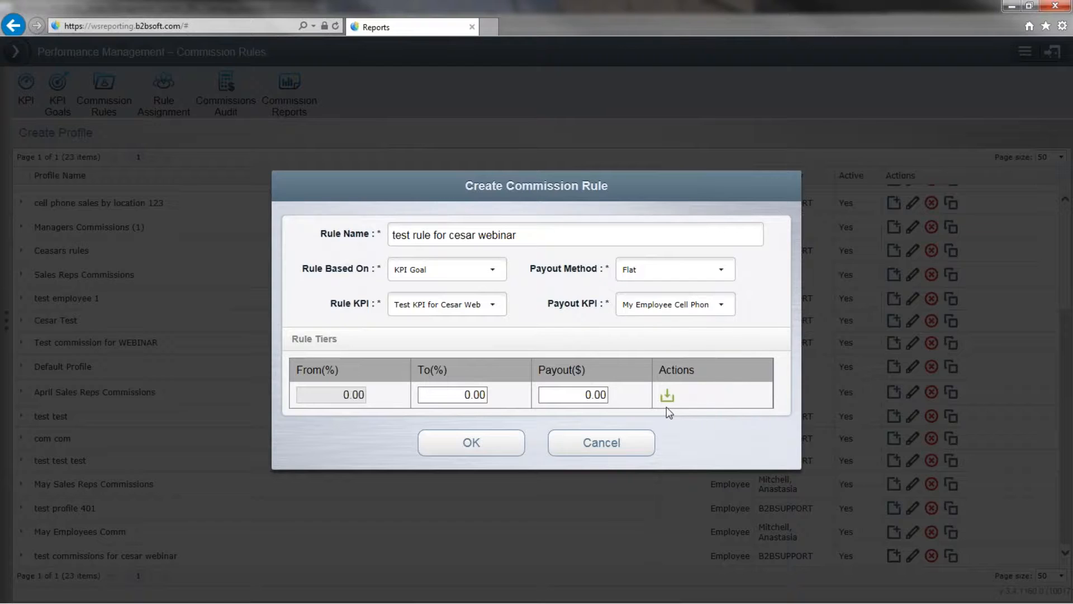
mouse_move(665, 396)
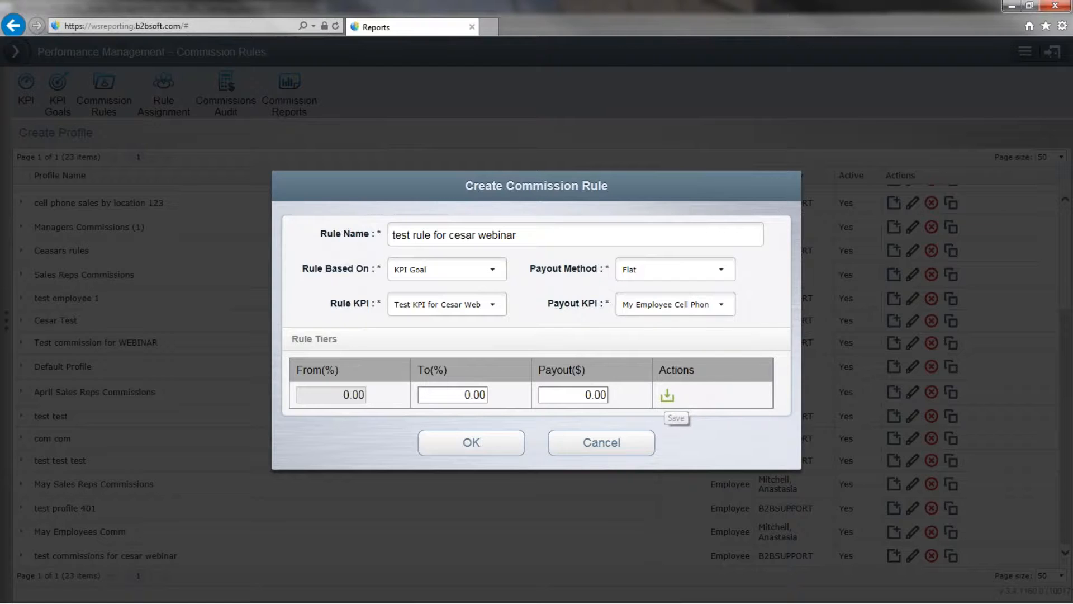
mouse_move(403, 412)
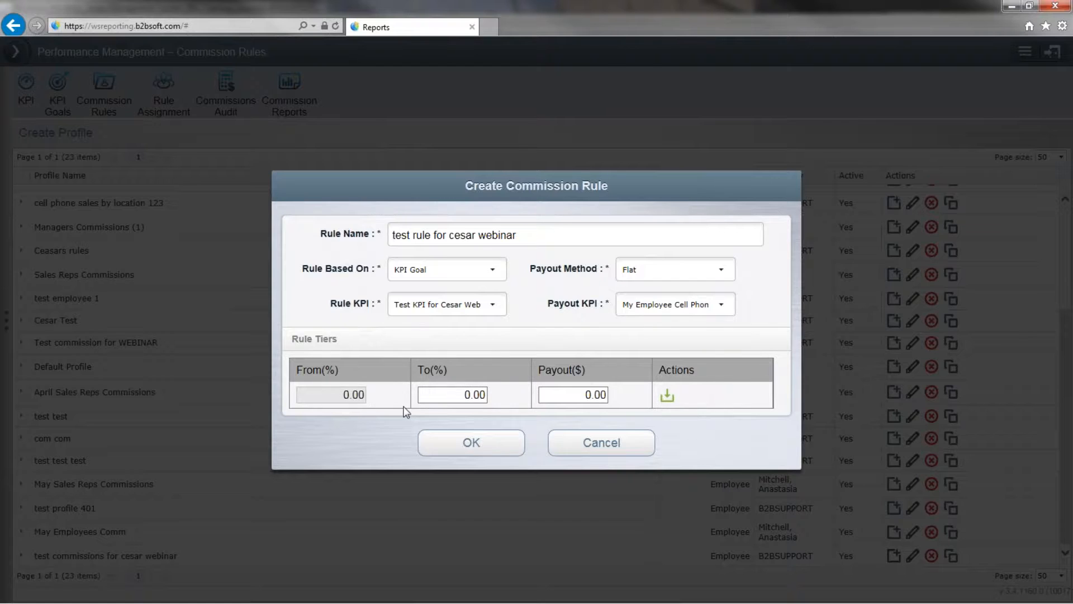
mouse_move(476, 349)
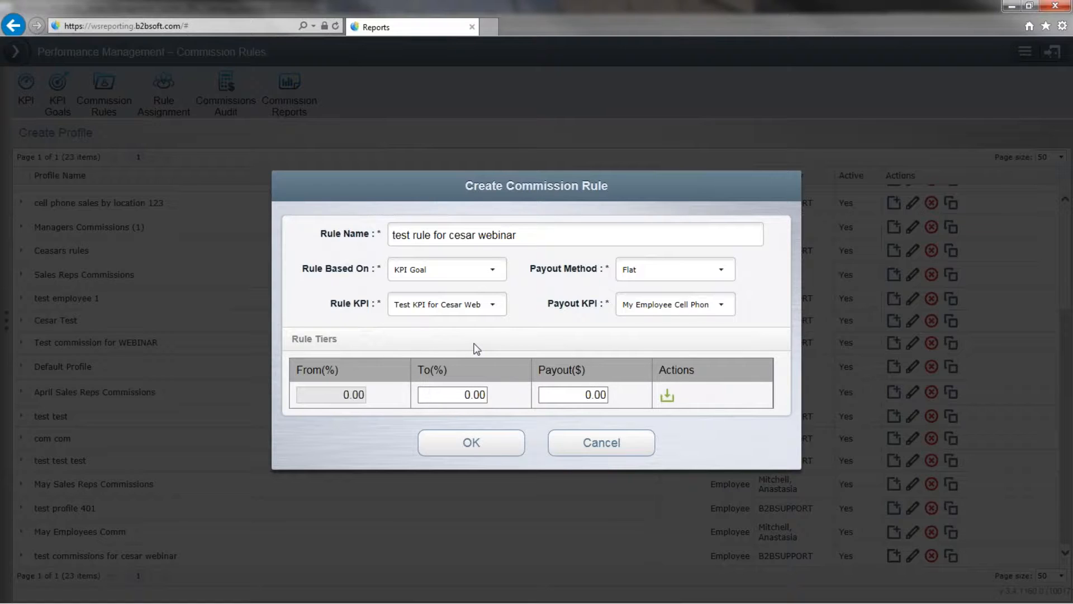
mouse_move(716, 414)
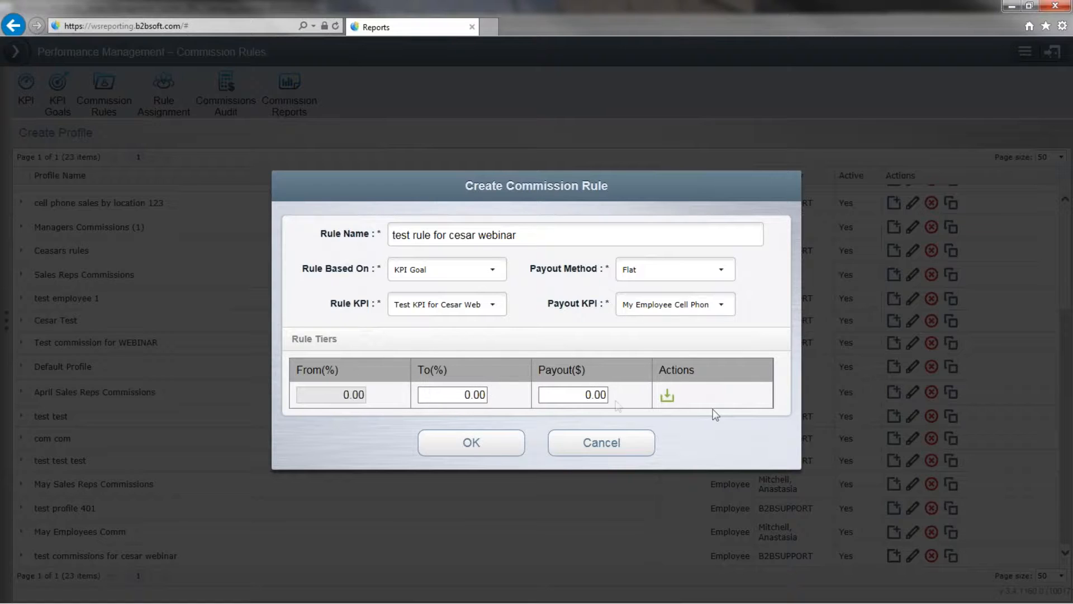
mouse_move(609, 414)
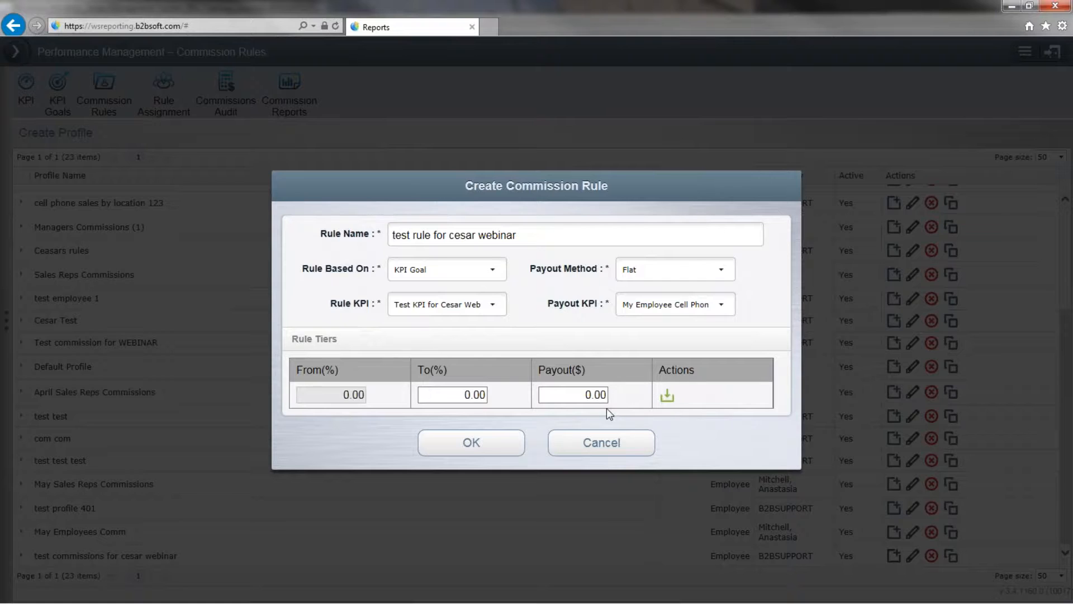
mouse_move(578, 414)
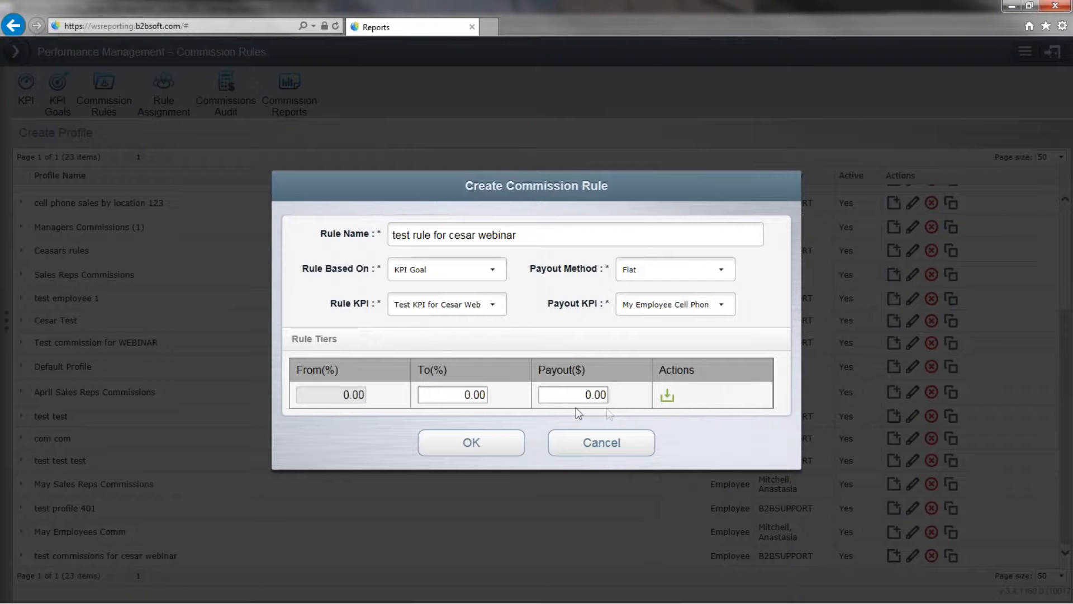
Enter 80 as the first tier's To(%) and begin a payout of 10
click(452, 395)
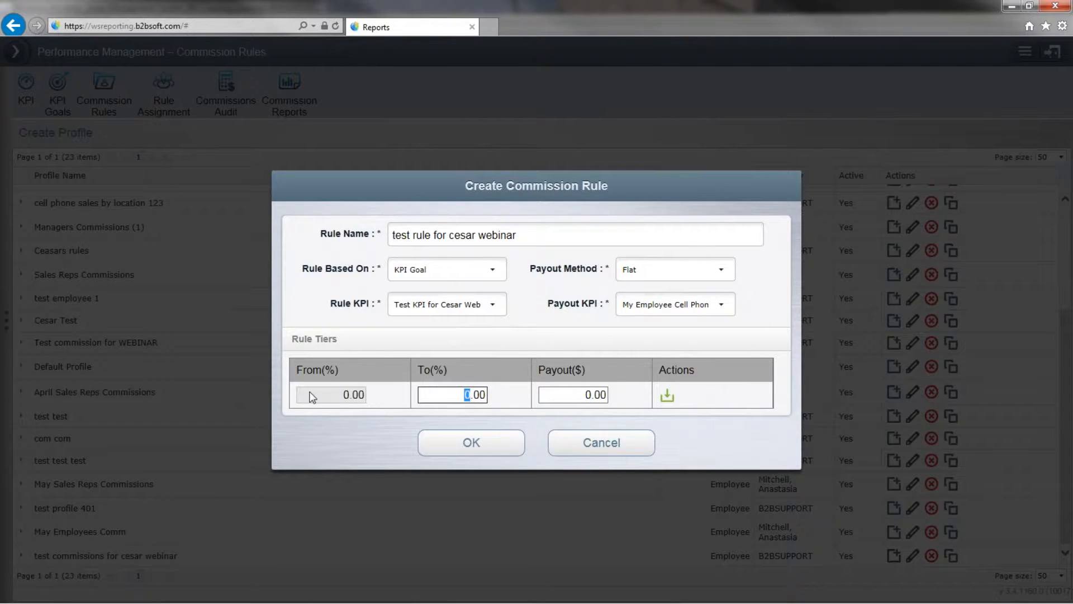
text(8)
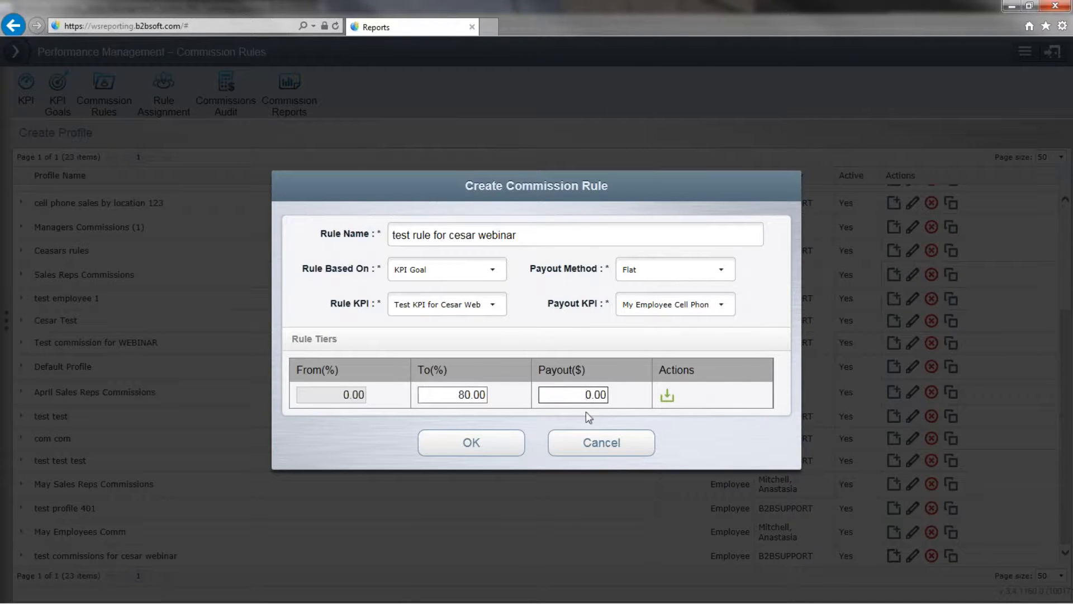
text(1)
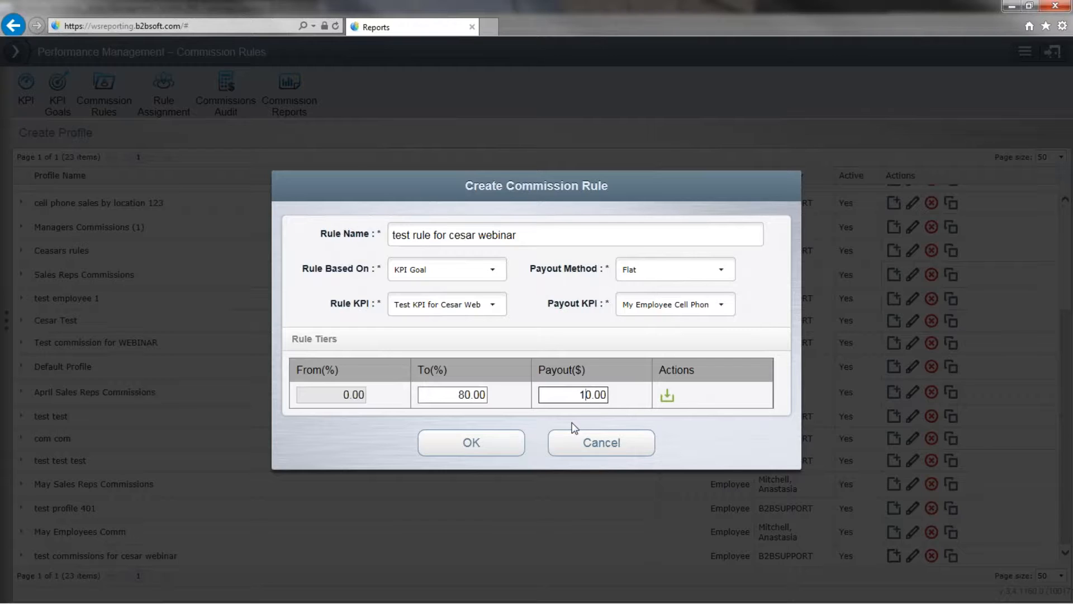
mouse_move(567, 430)
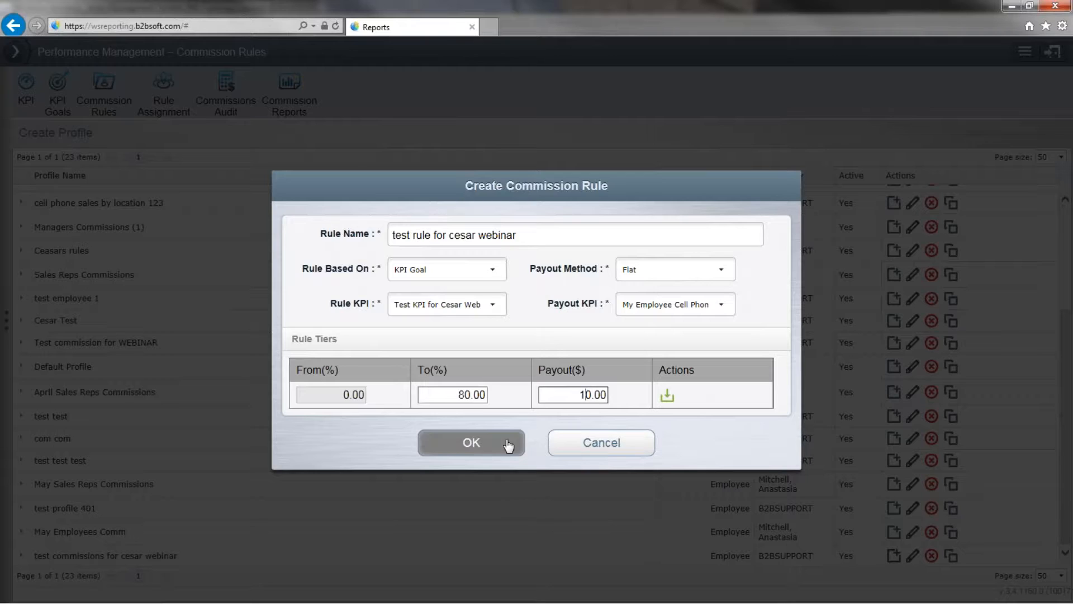
Replace the invalid 0–80% tier with a 0–10% tier paying 1.00
click(470, 443)
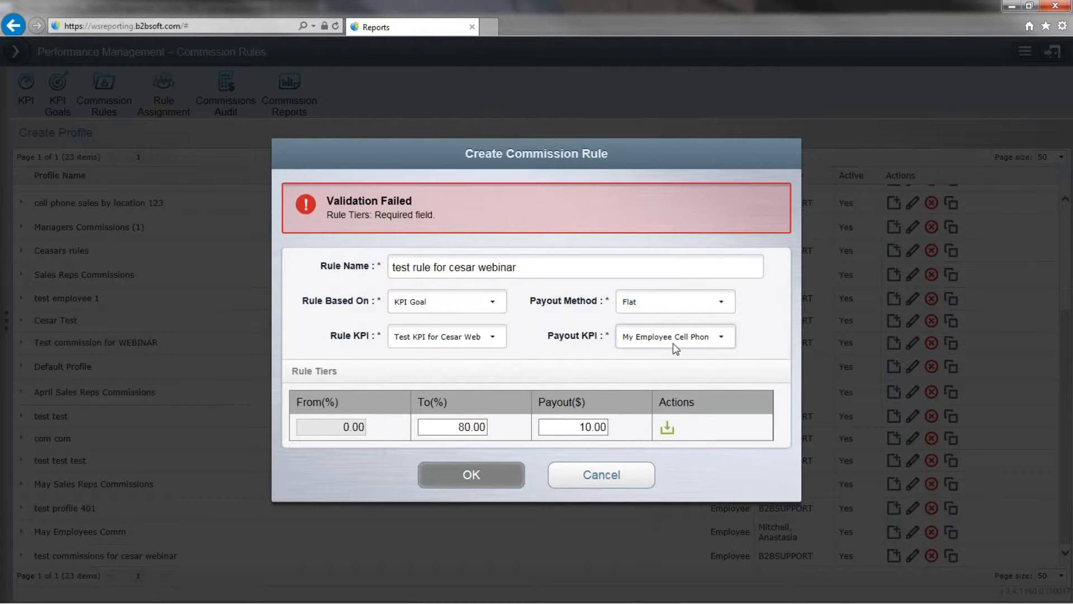
mouse_move(655, 304)
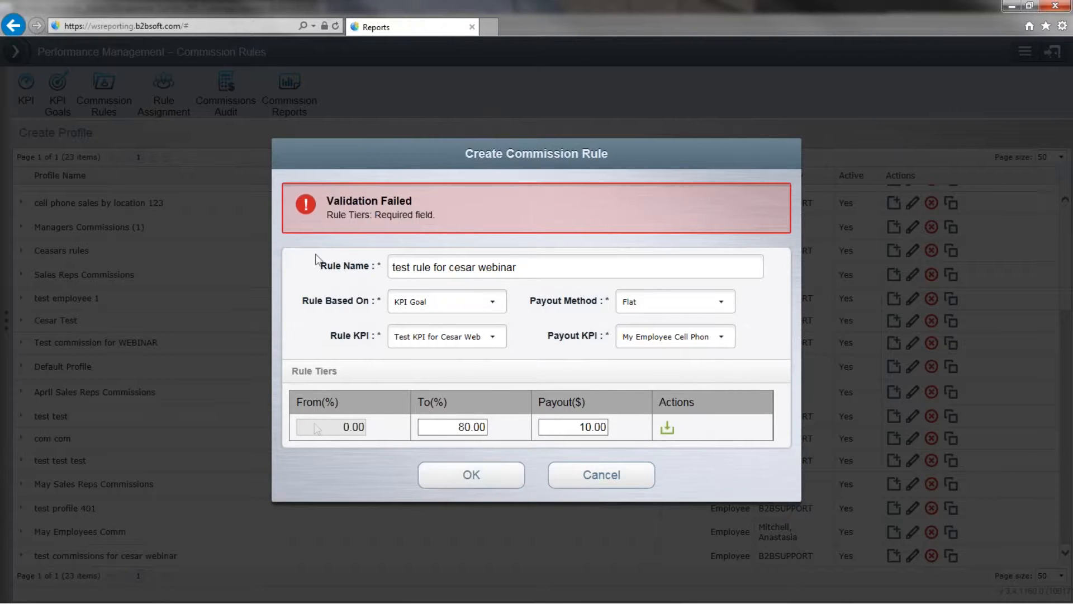
mouse_move(440, 221)
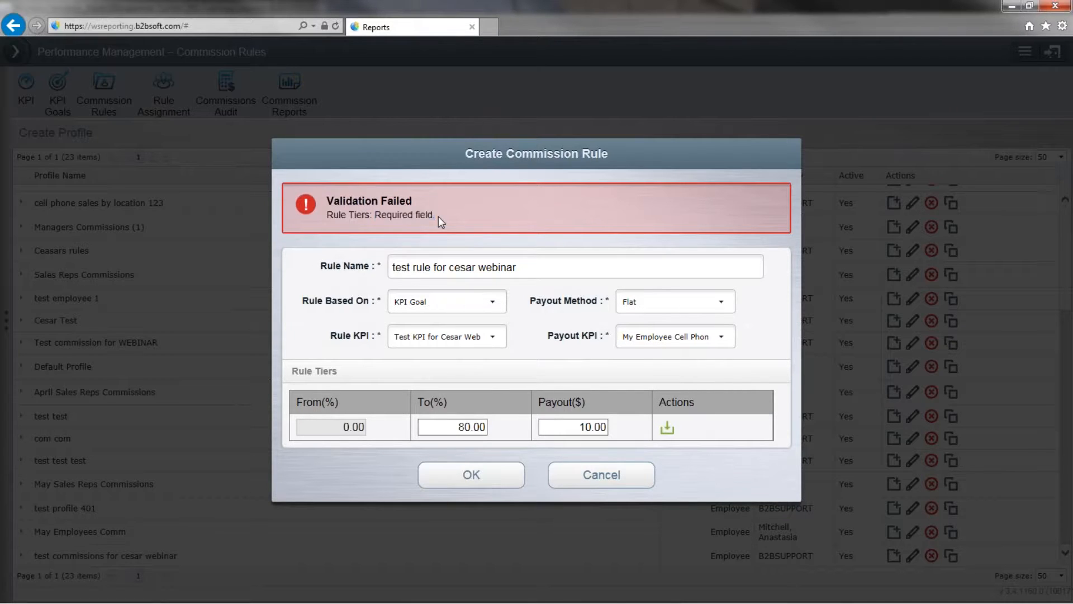
click(665, 427)
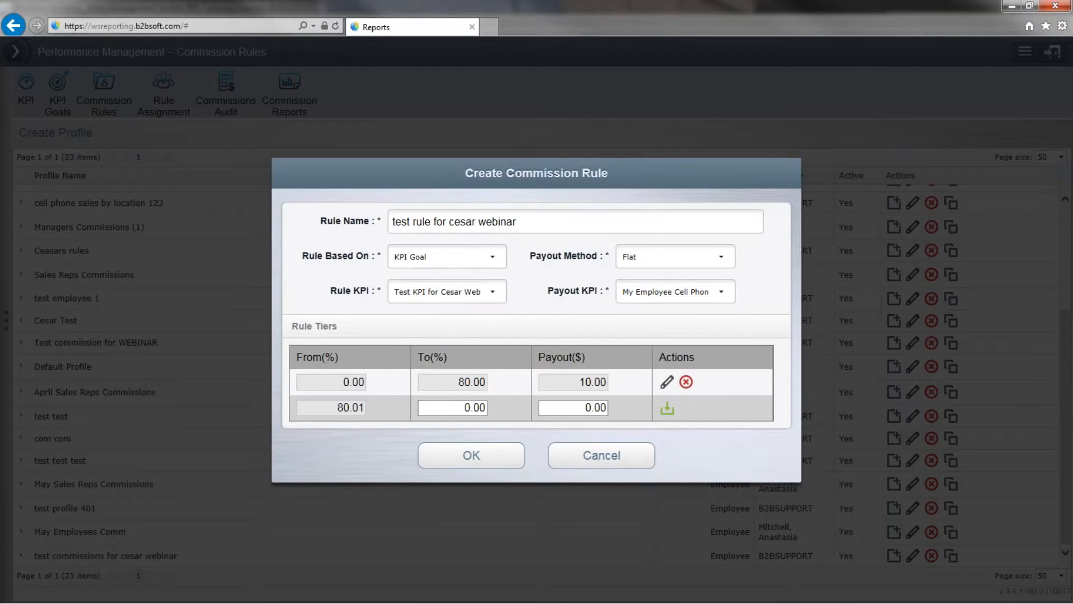
mouse_move(725, 394)
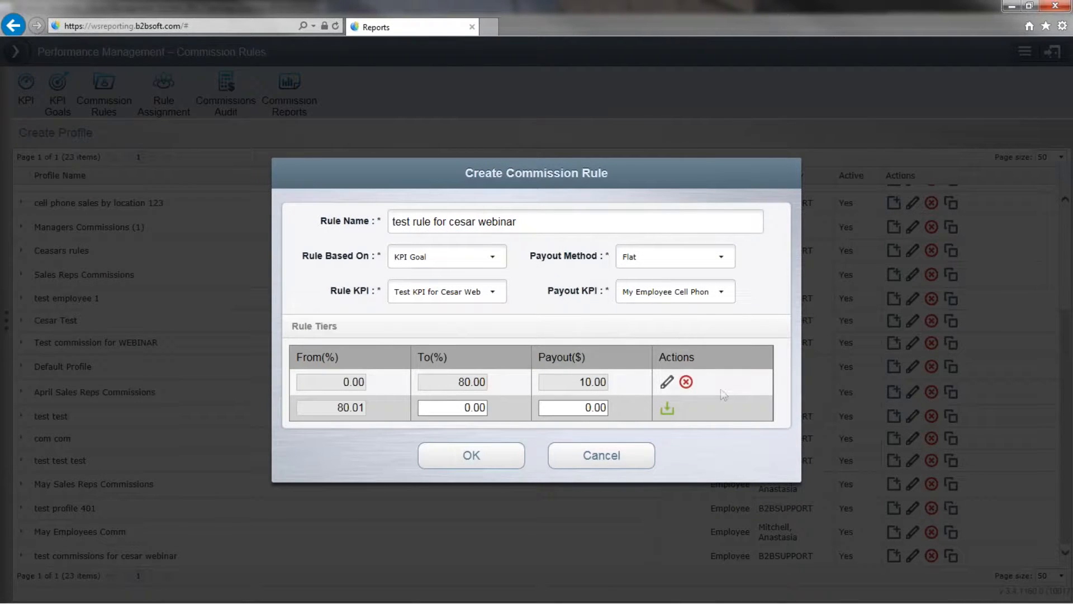
mouse_move(680, 399)
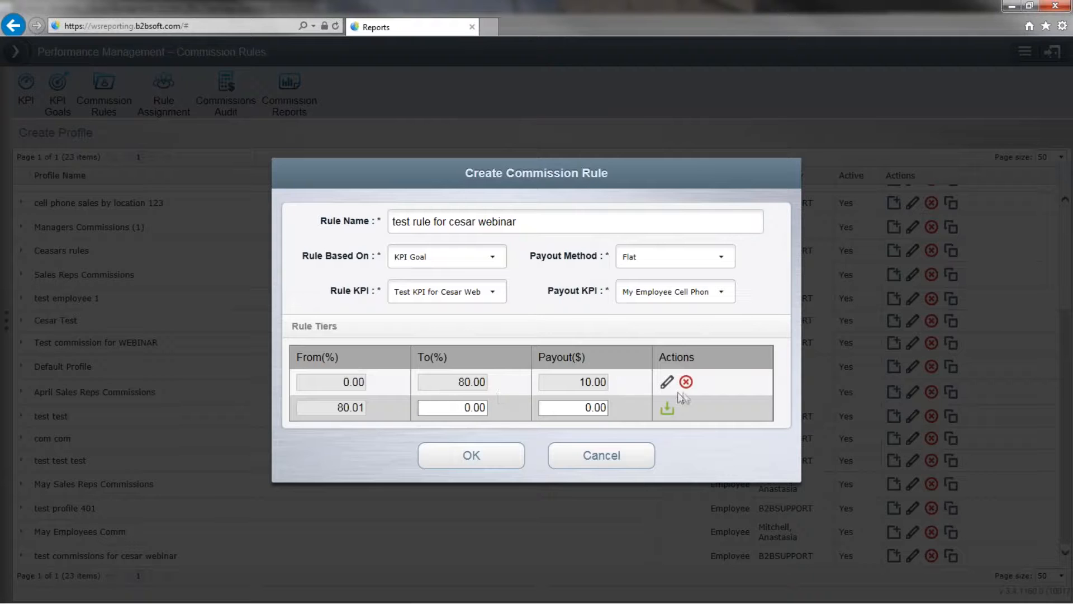
click(687, 381)
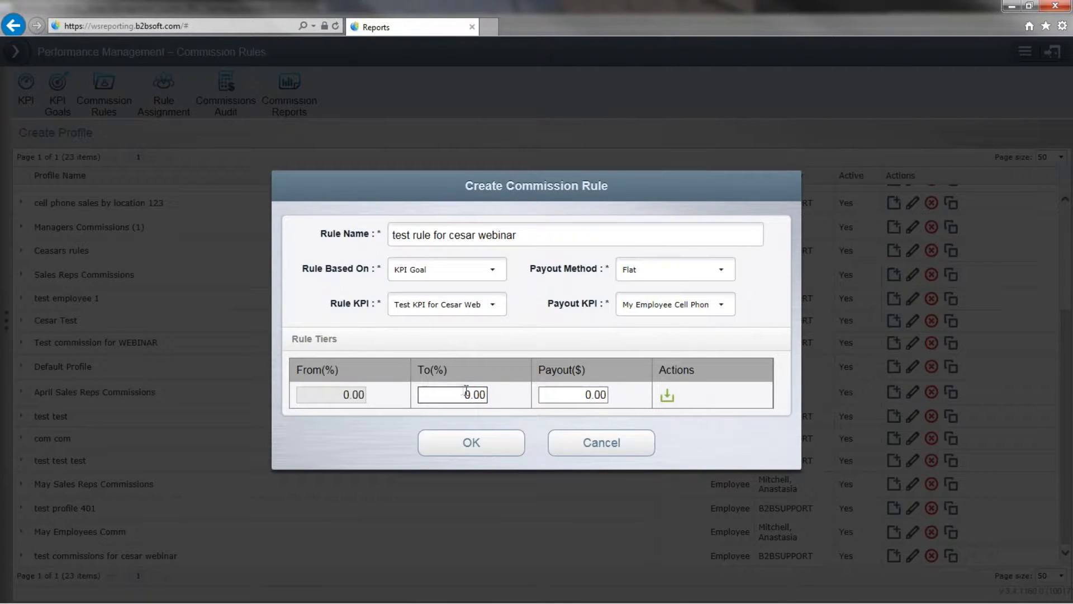
text(10.00)
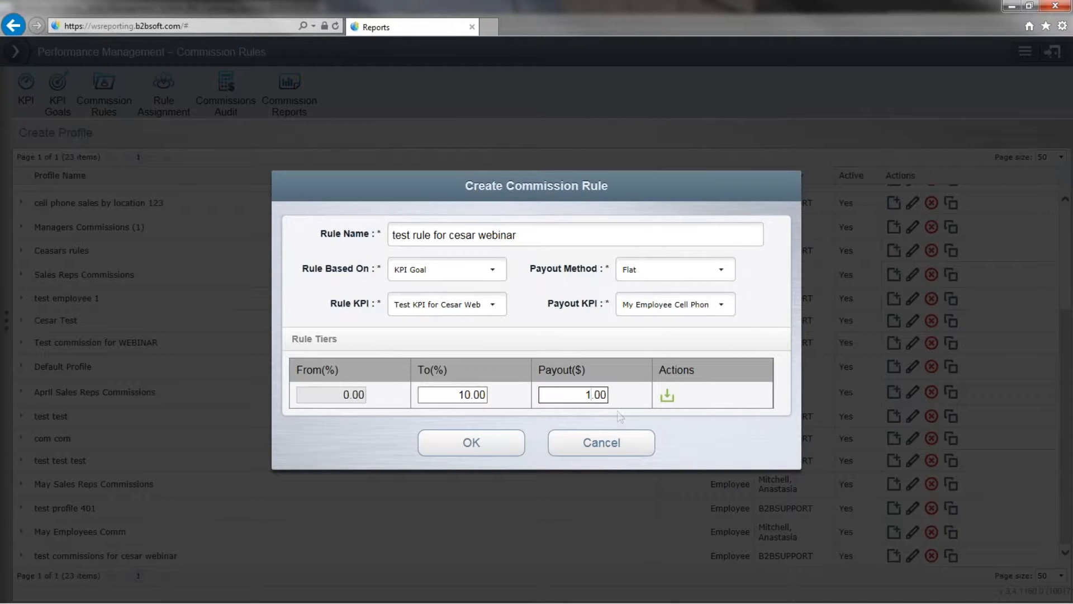
click(666, 395)
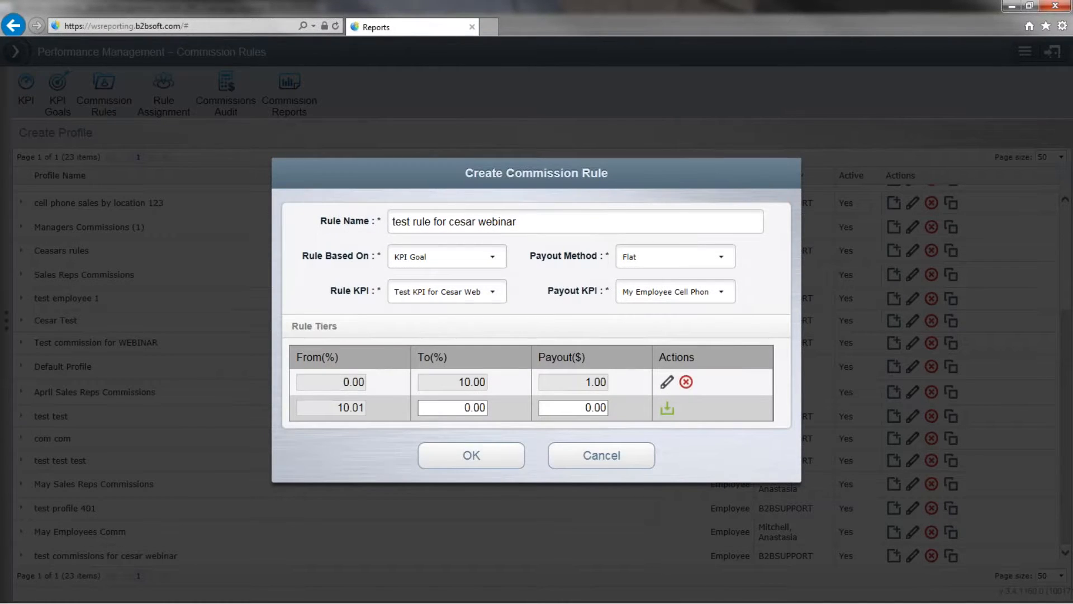
Add and save tiers 10.01–20% paying 2.00 and 20.01–100% paying 3.00
click(453, 408)
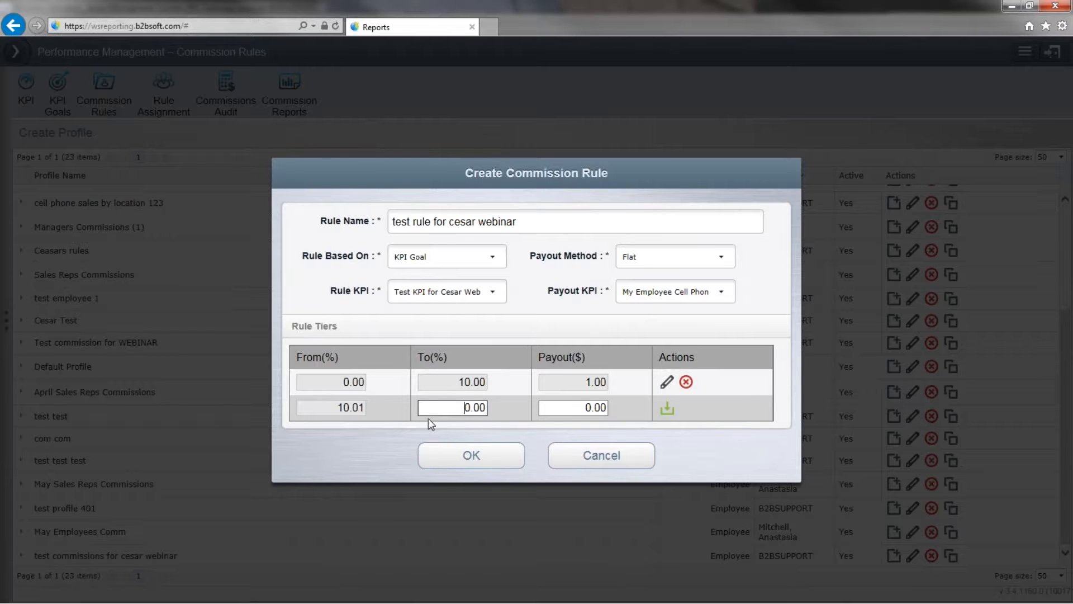
text(20.00)
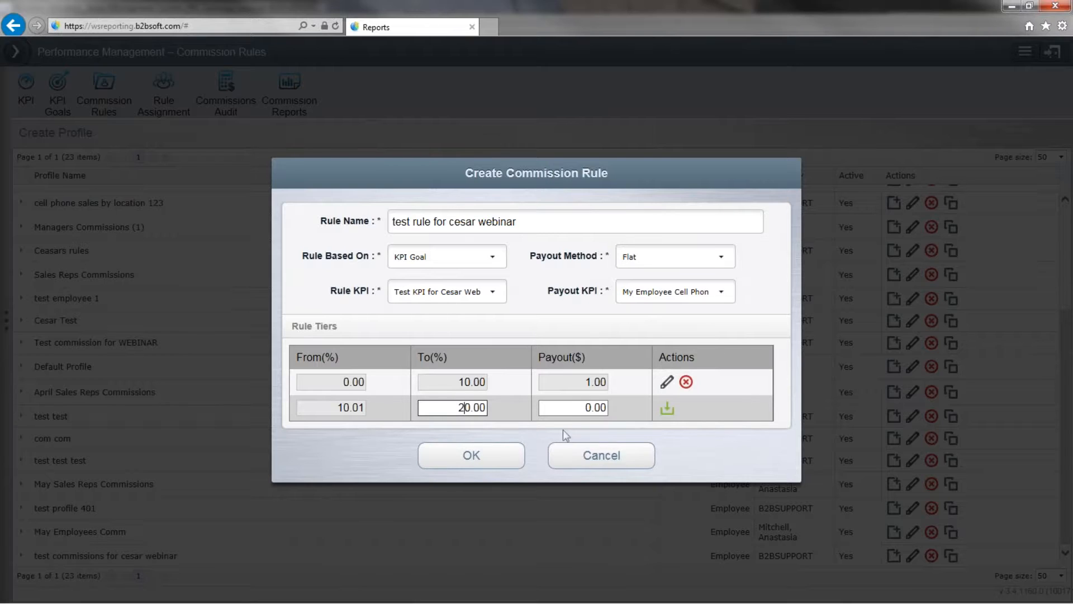
click(574, 407)
text(2)
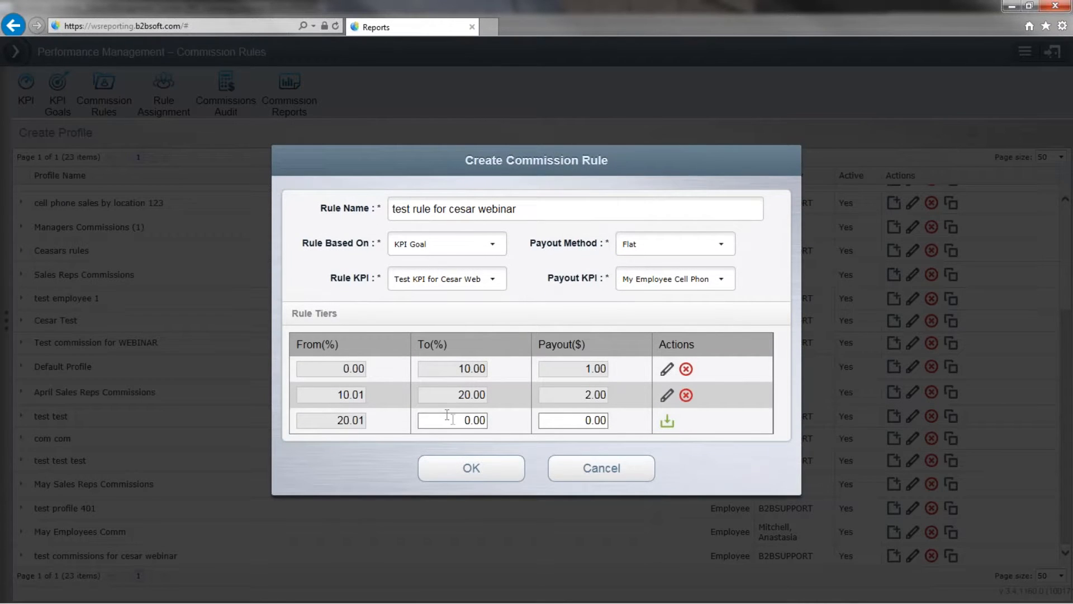
text(10)
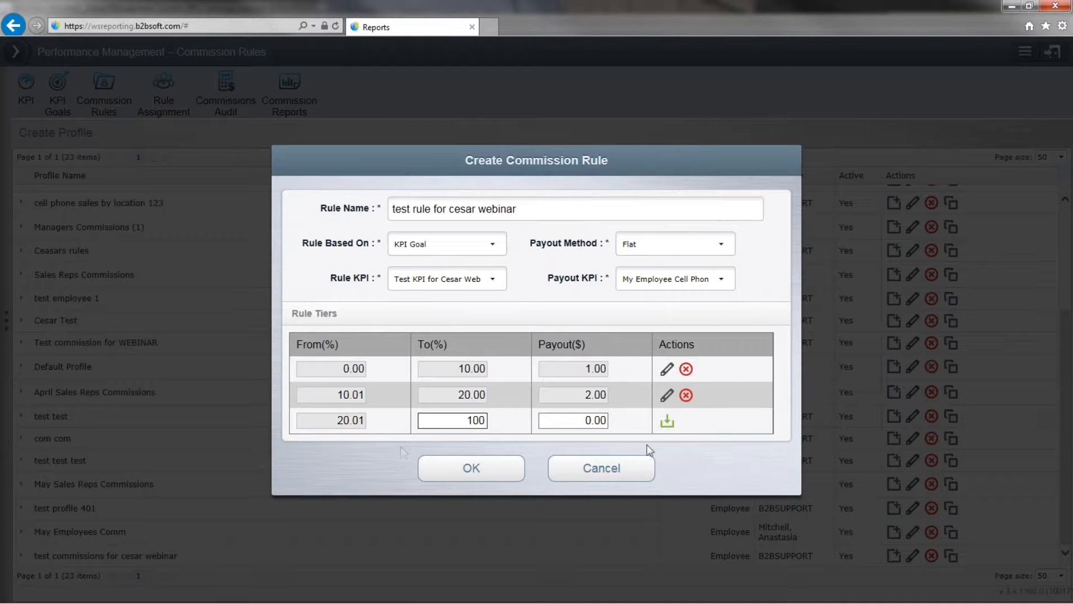
click(573, 419)
text(3)
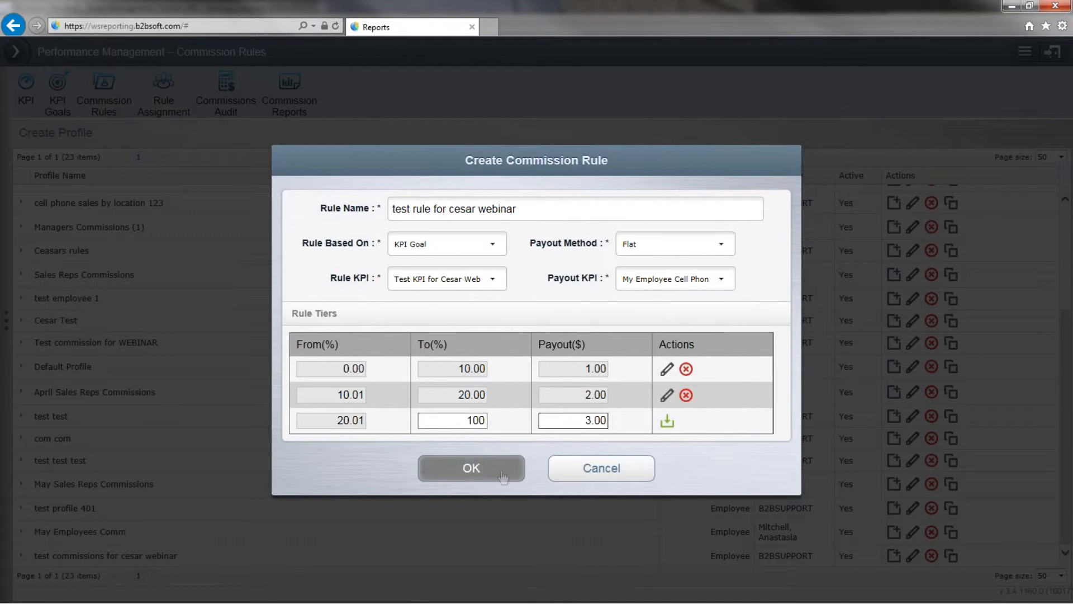
click(666, 421)
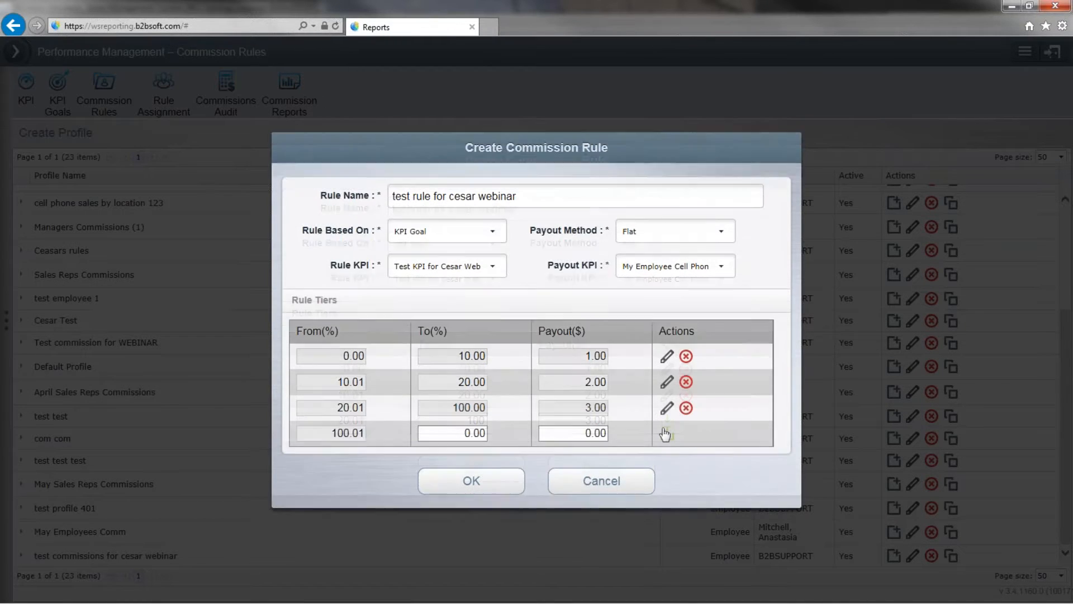
Save 'test rule for cesar webinar' into the 'test commissions for cesar webinar' profile
click(470, 480)
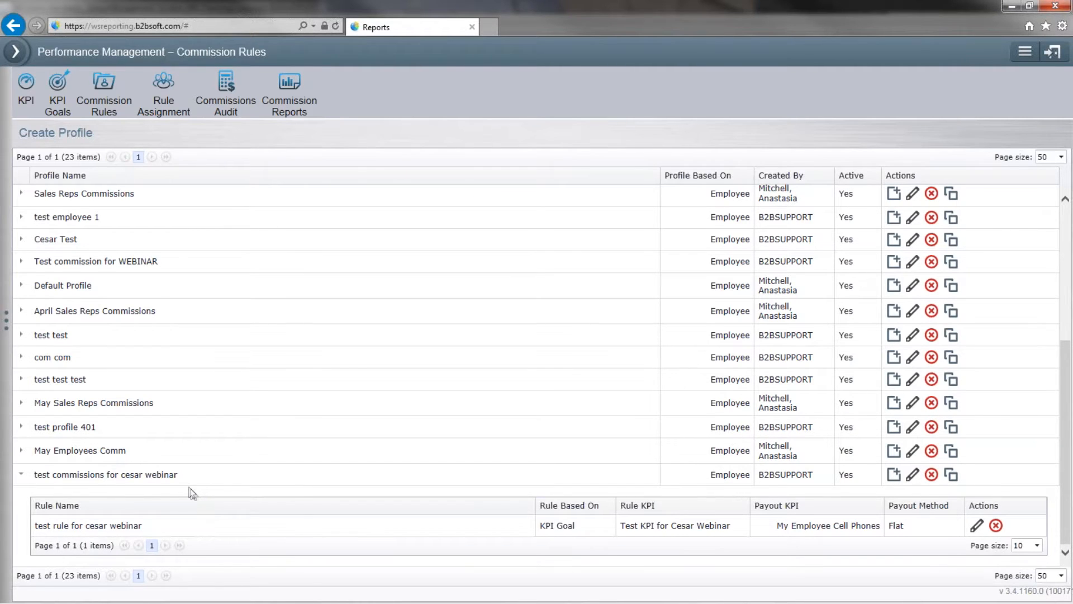
mouse_move(163, 92)
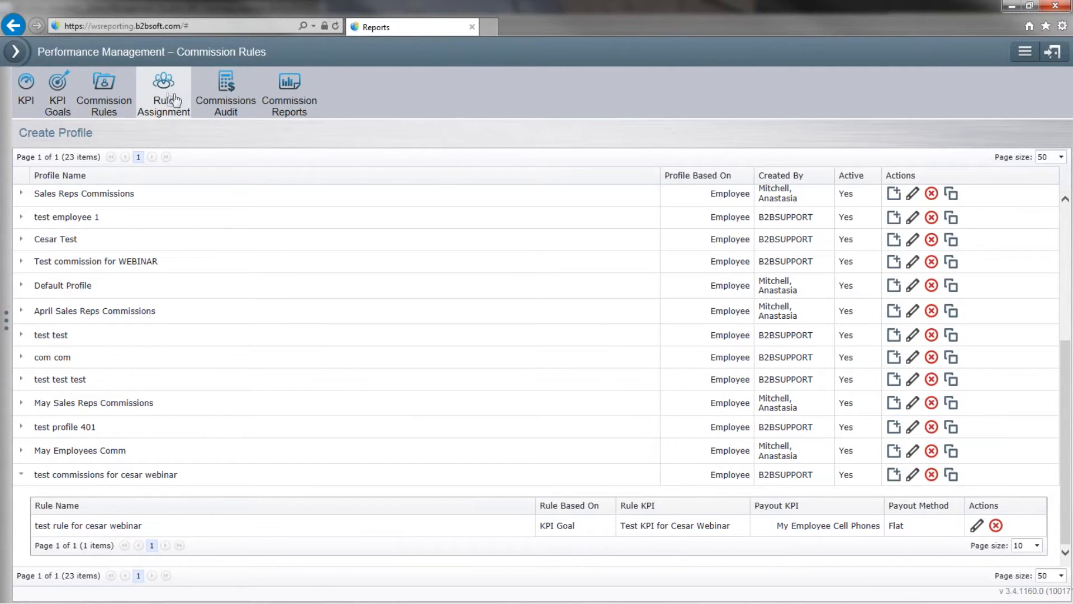
Assign the Cesar Test profile at Employee level to the UES Wireless and Brooklyn Wireless employees
click(162, 92)
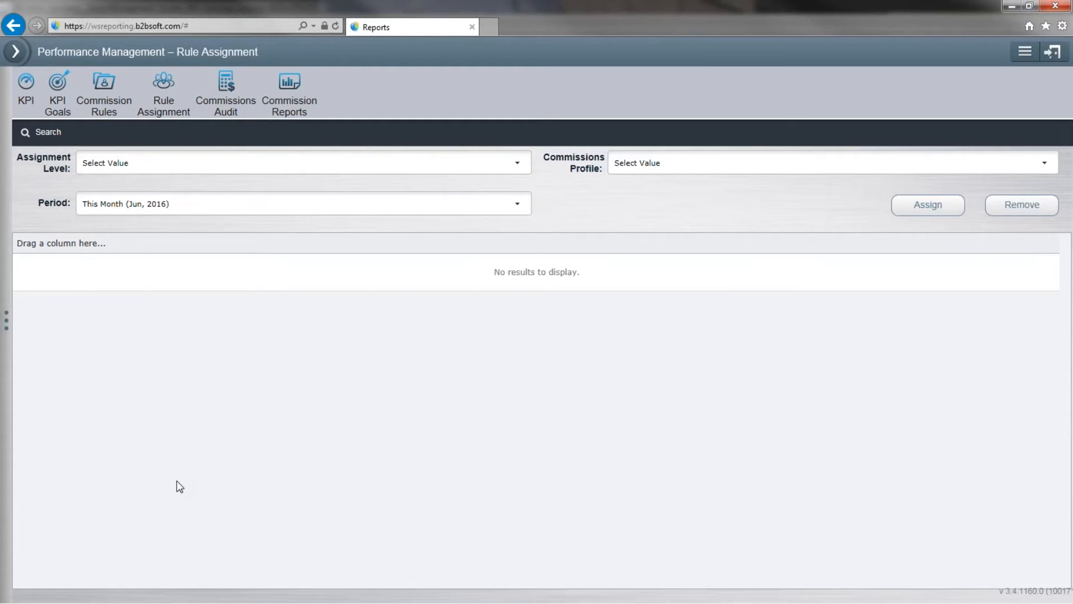
mouse_move(877, 412)
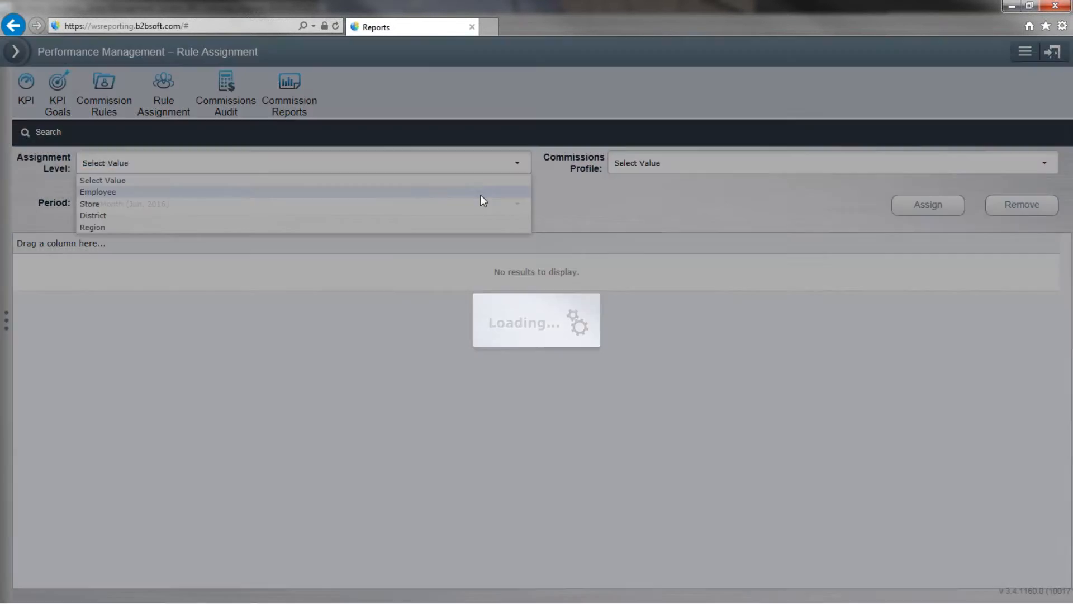
click(98, 192)
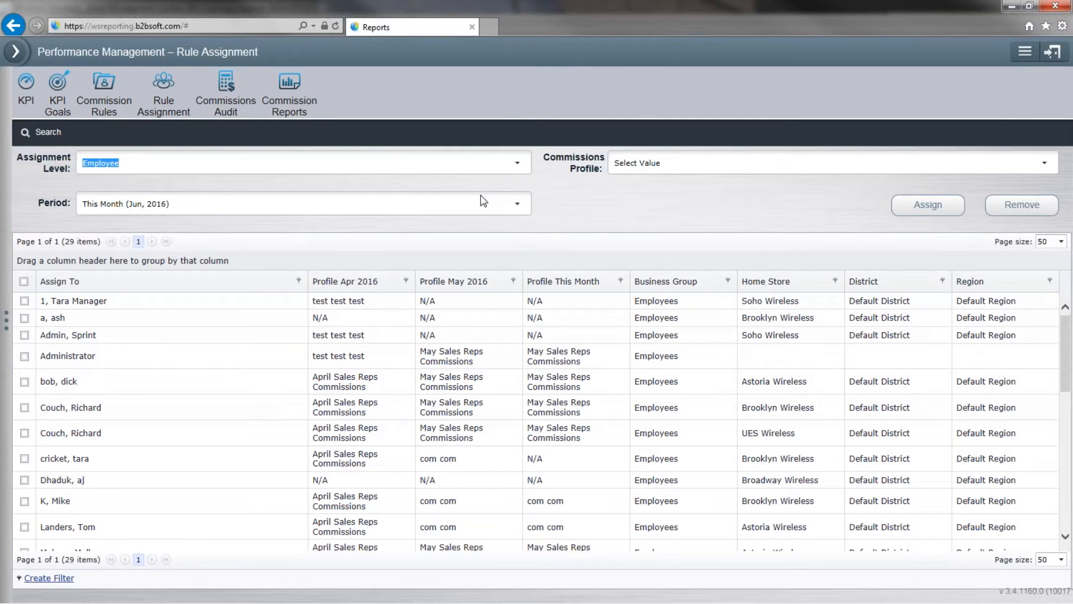
click(1046, 163)
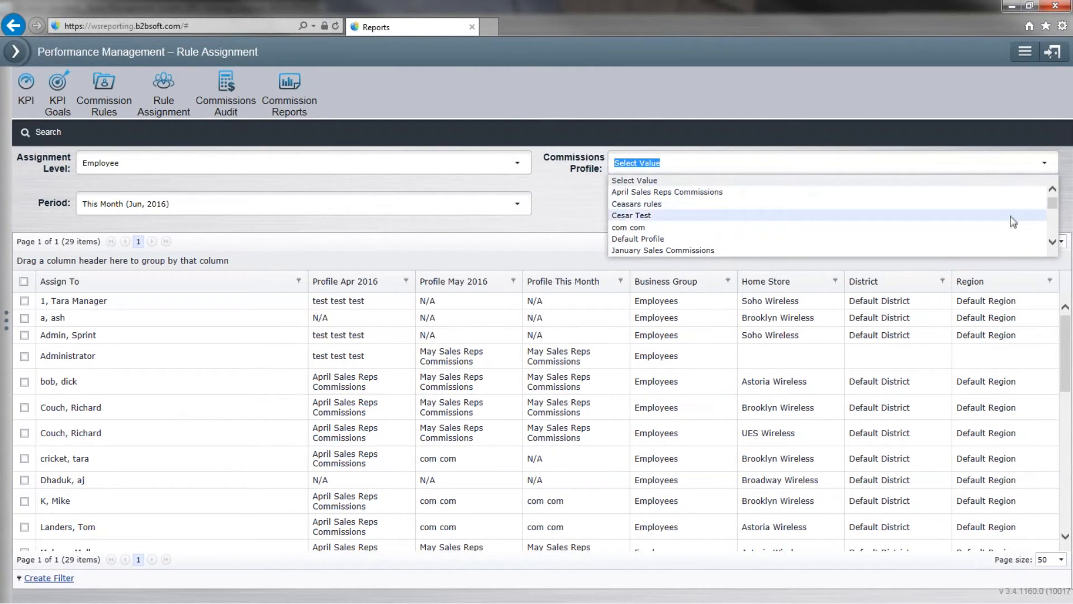
click(631, 215)
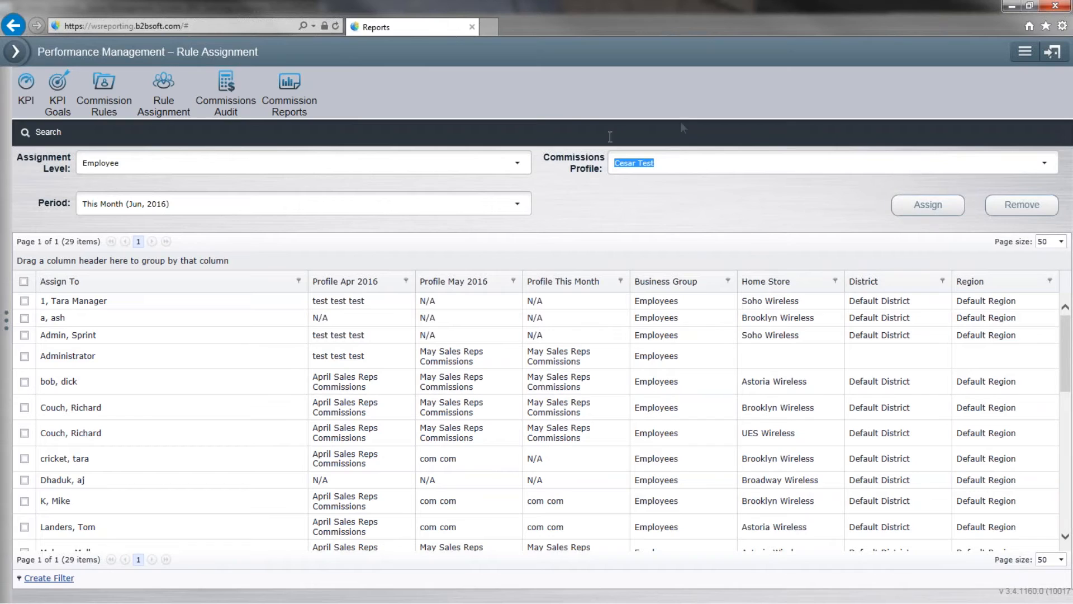
mouse_move(629, 275)
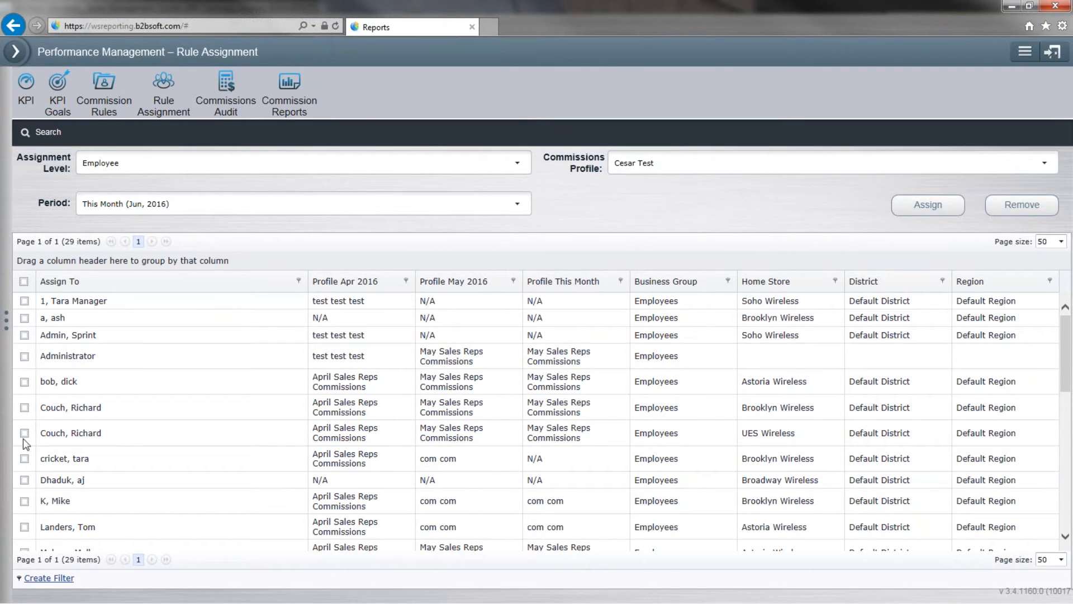
click(24, 408)
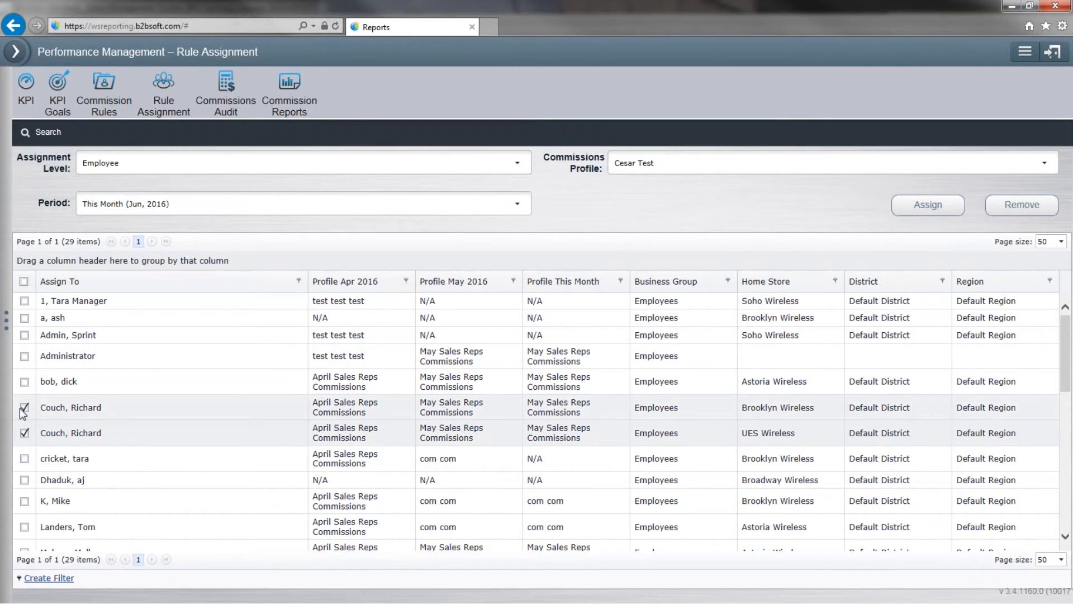
click(927, 205)
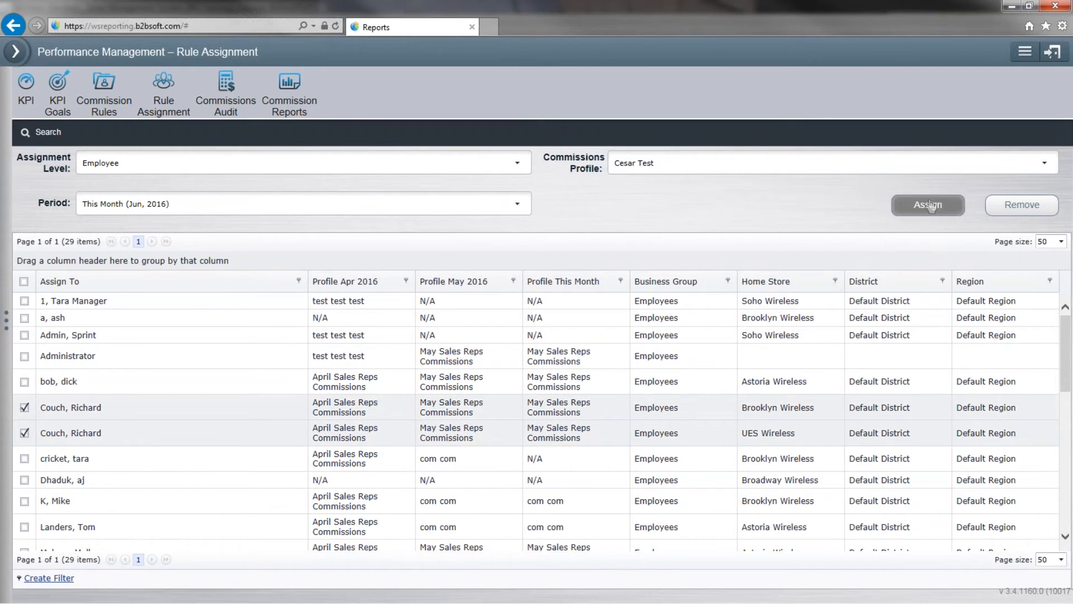
click(927, 204)
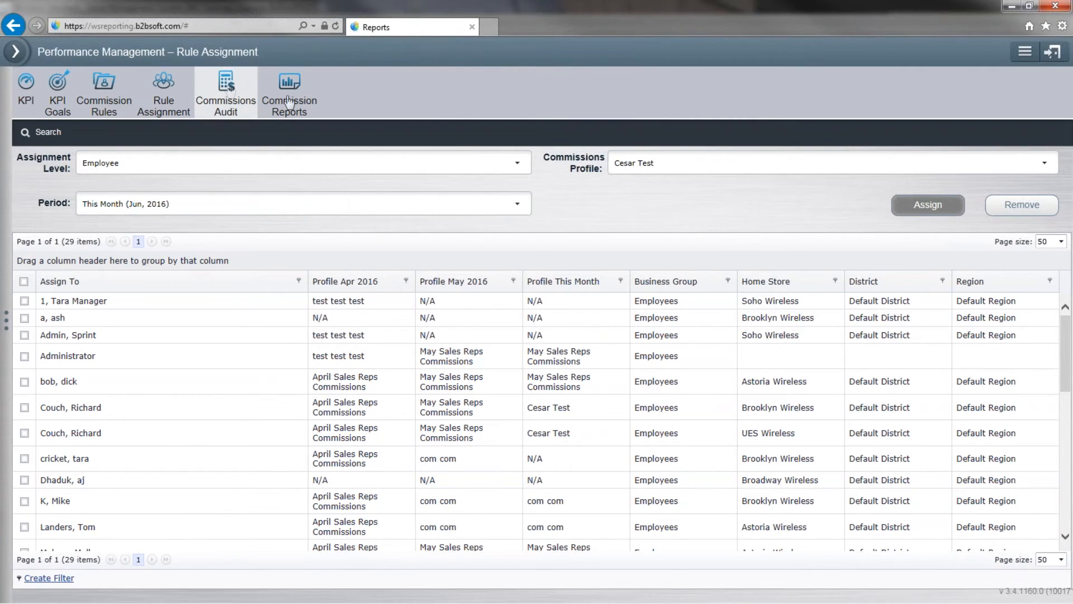
mouse_move(743, 170)
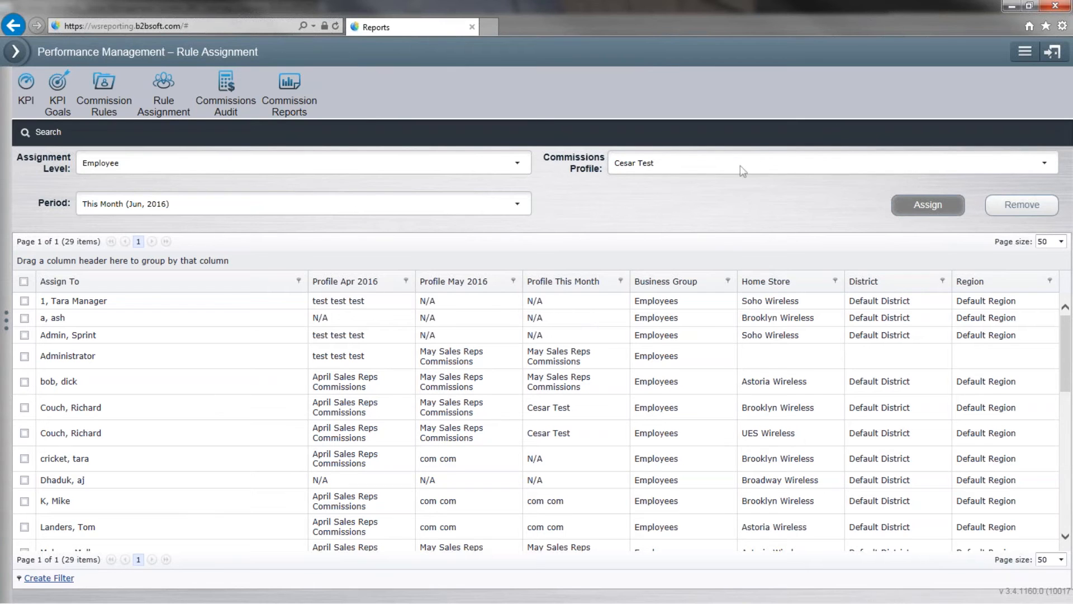
mouse_move(230, 165)
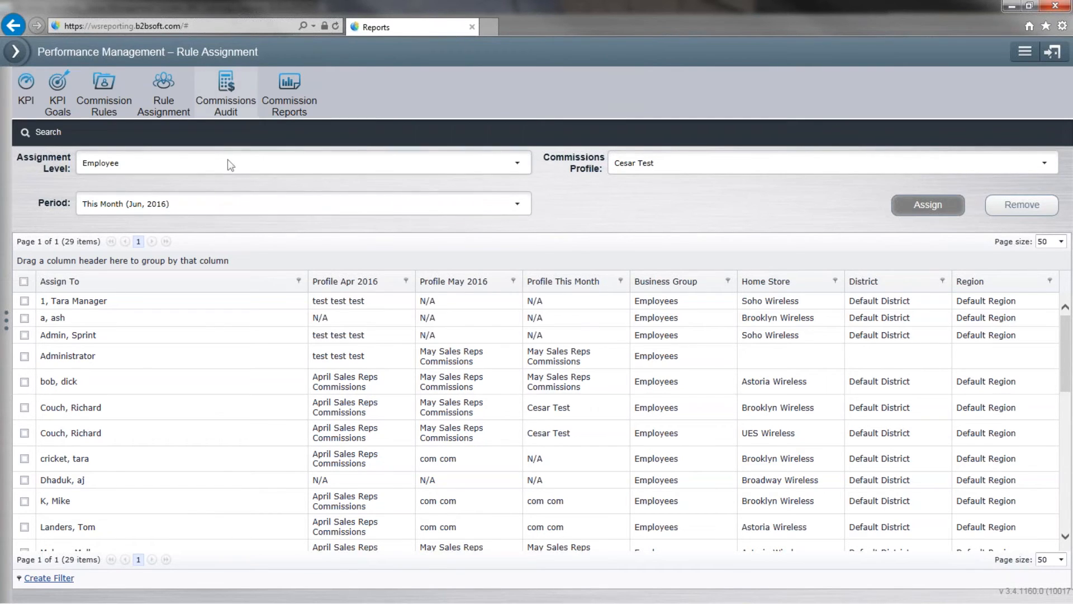
Recalculate June 2016 commissions on Commissions Audit and dismiss the success message
click(225, 92)
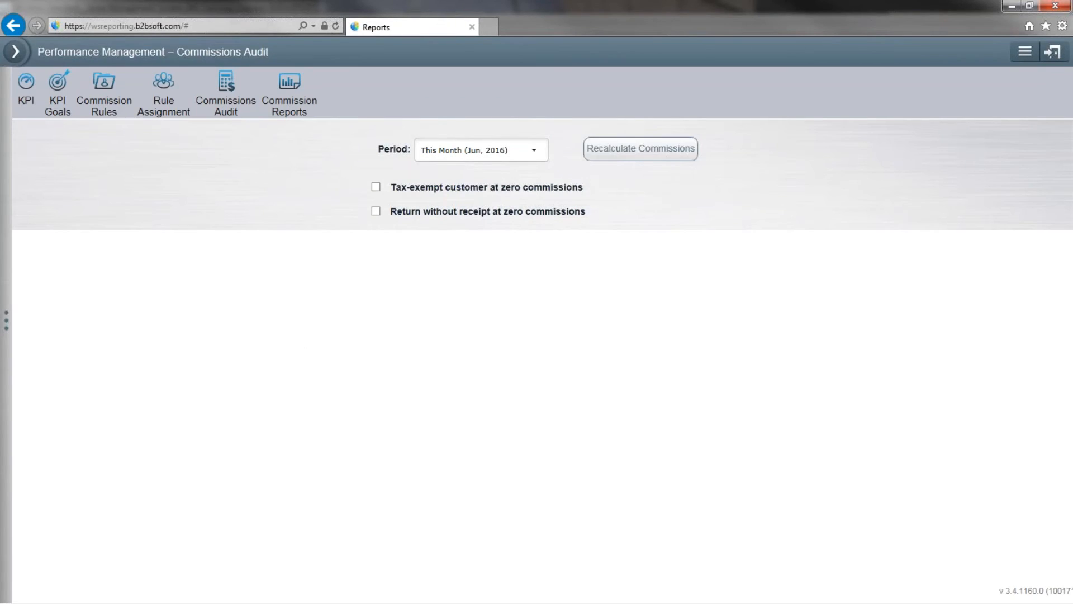
click(639, 147)
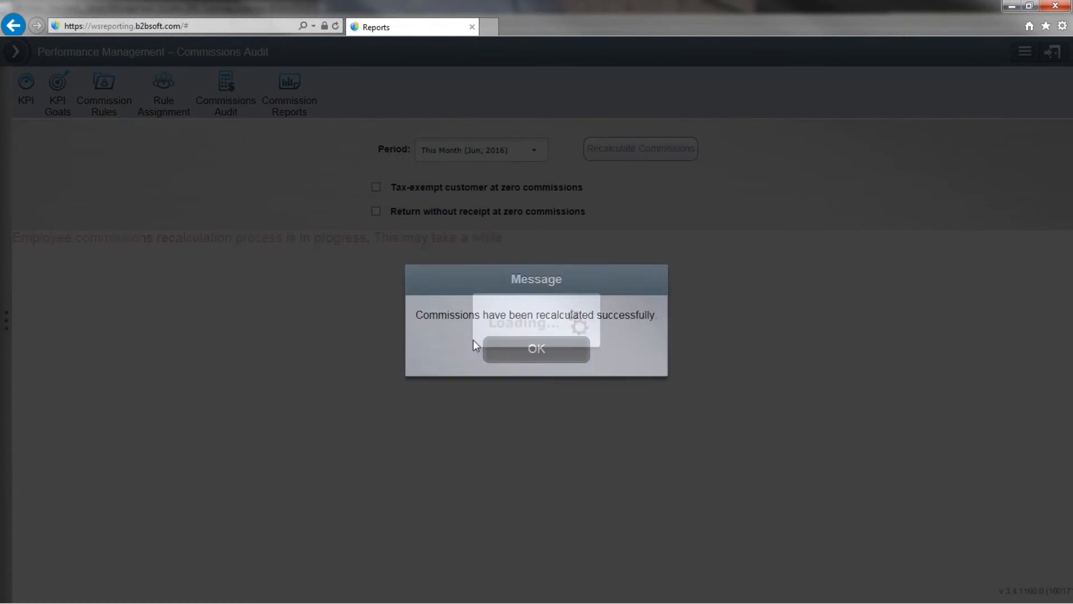
click(536, 348)
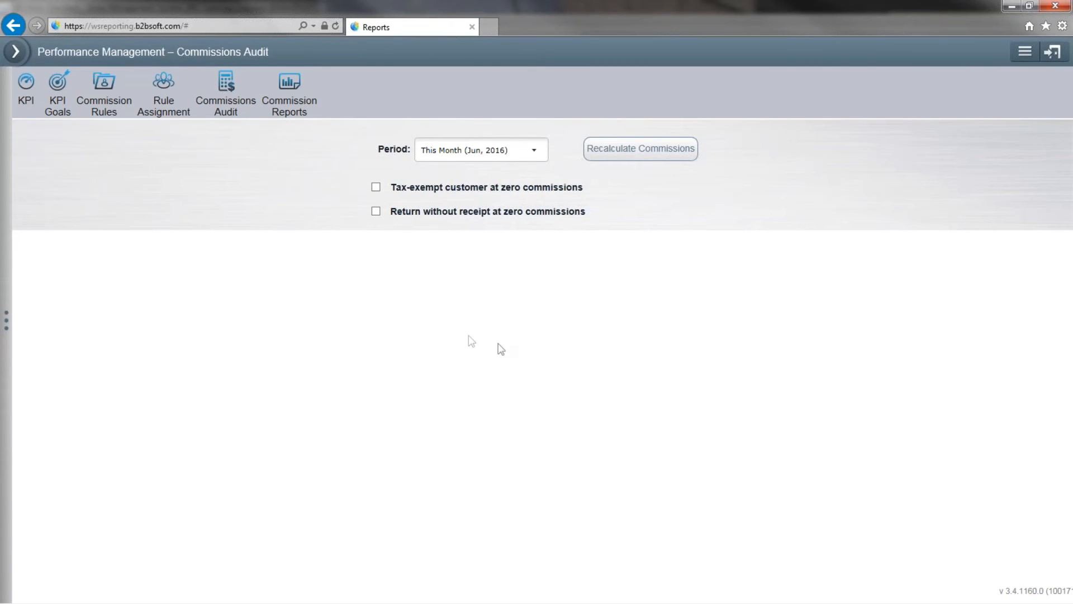
mouse_move(368, 220)
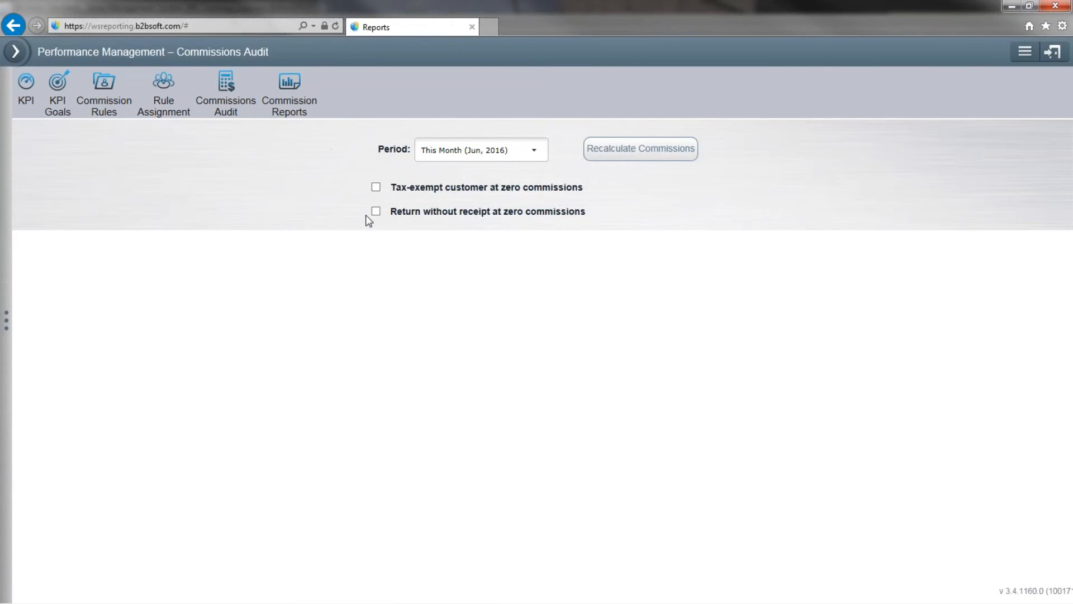
mouse_move(355, 227)
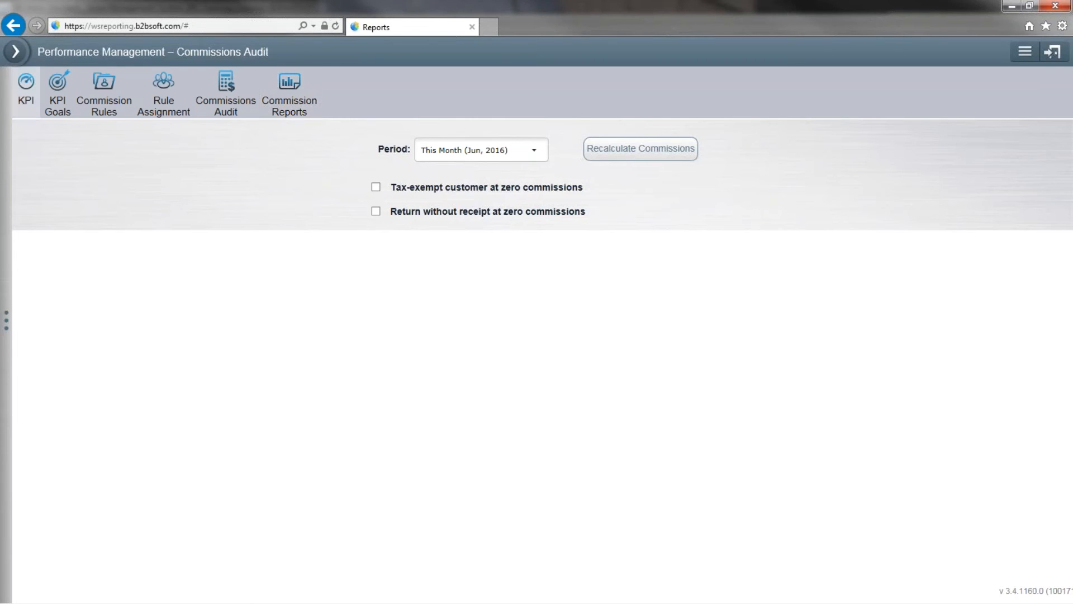
Open the Commission Reports page listing the four employee and location reports
click(288, 92)
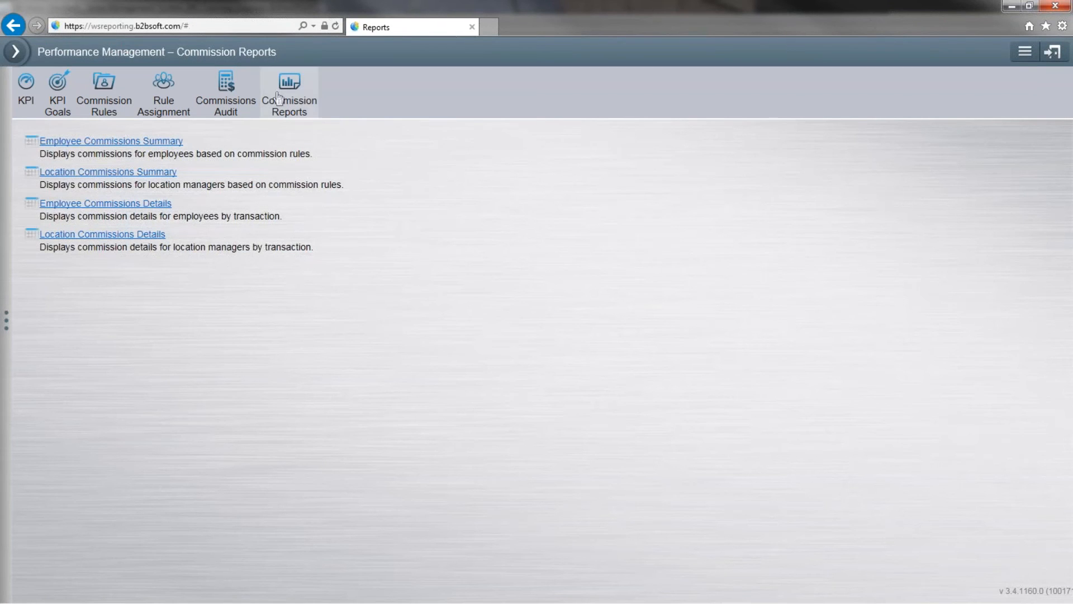
mouse_move(140, 169)
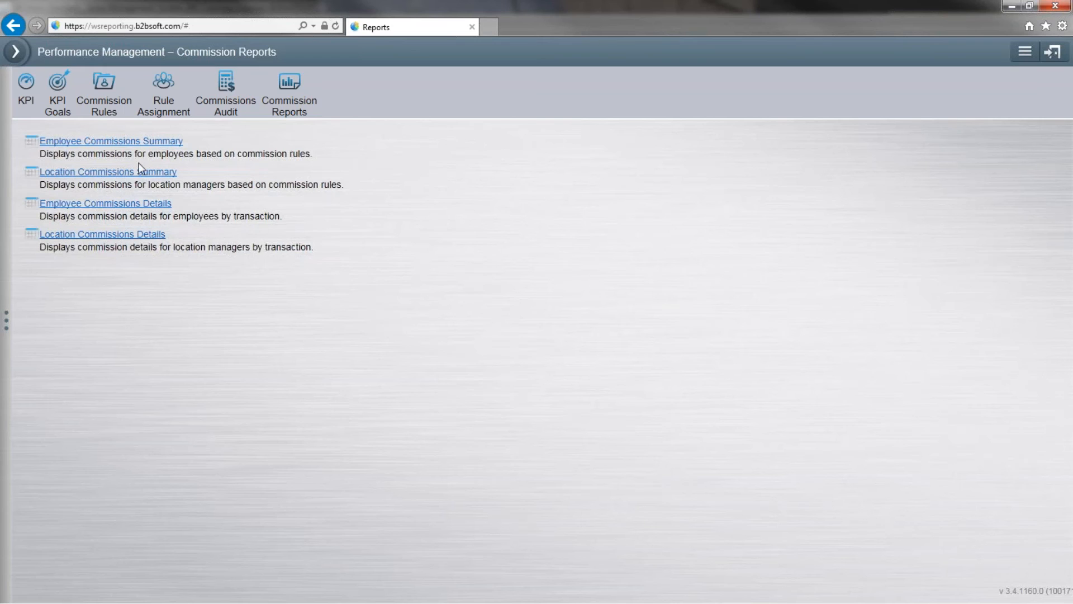
mouse_move(93, 209)
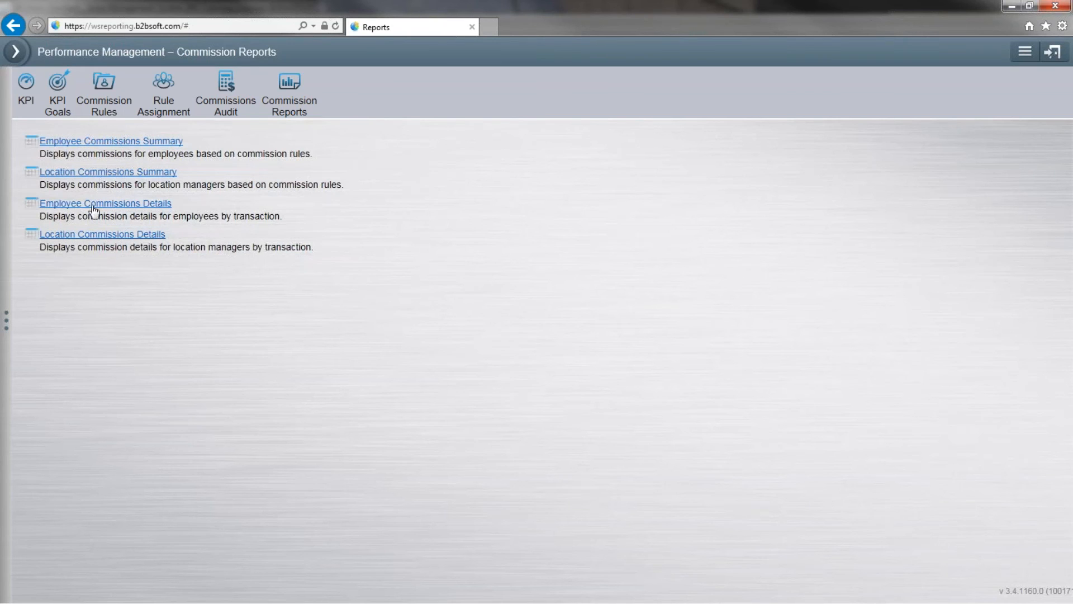
mouse_move(119, 152)
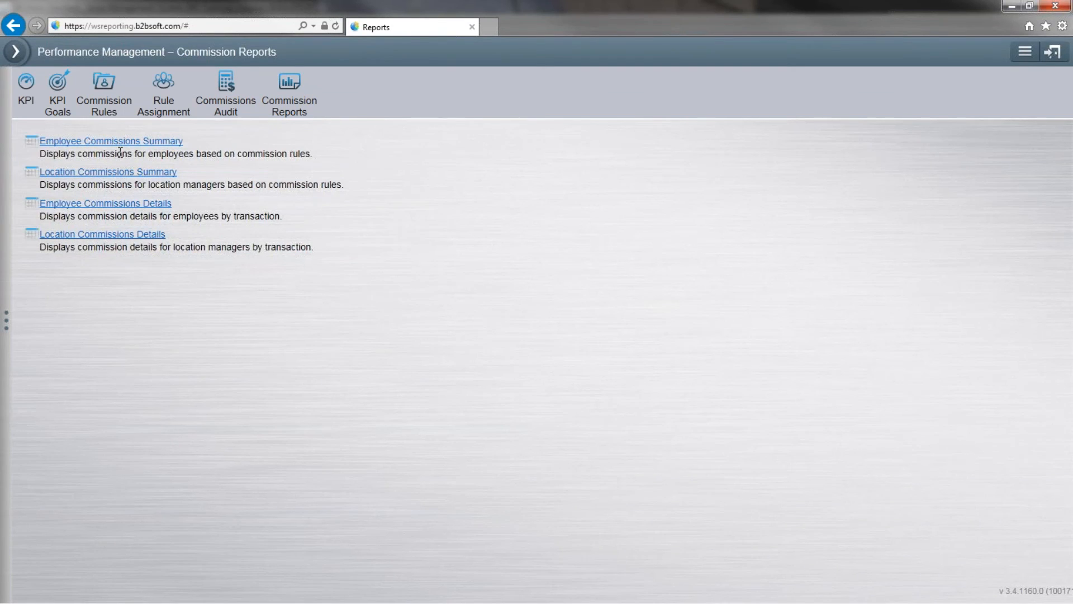
Open the 6/1/2016–6/2/2016 Employee Commissions Summary, showing no data and $0.00 total
click(110, 141)
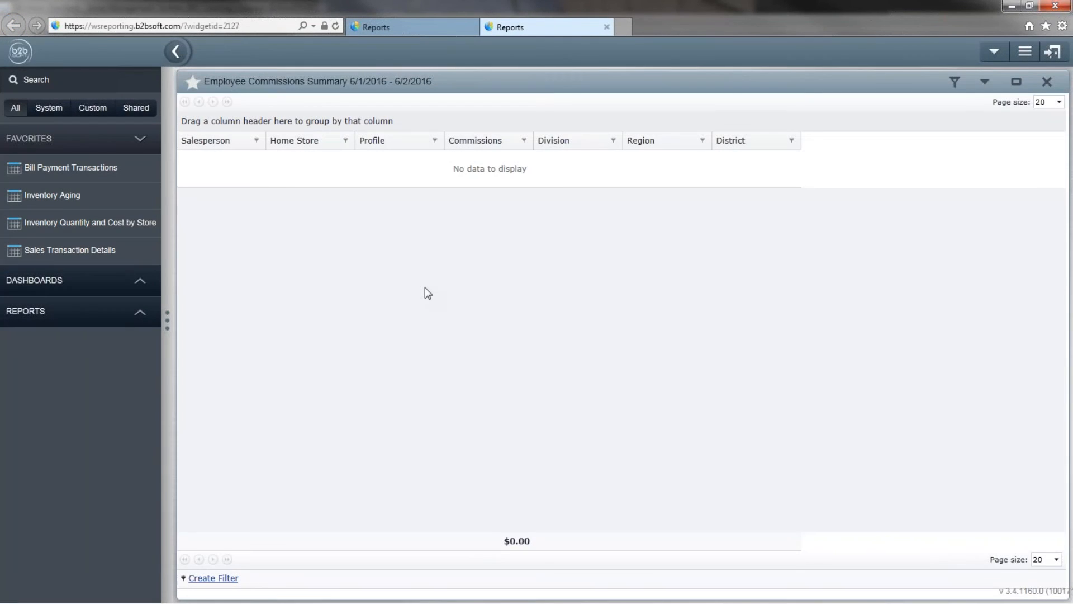
mouse_move(607, 210)
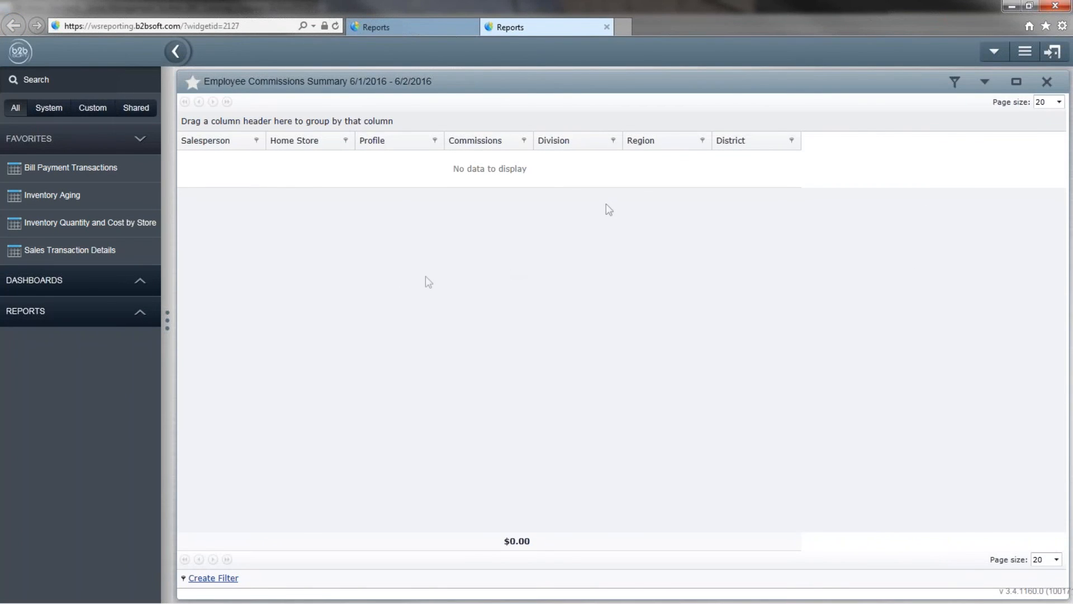
mouse_move(712, 275)
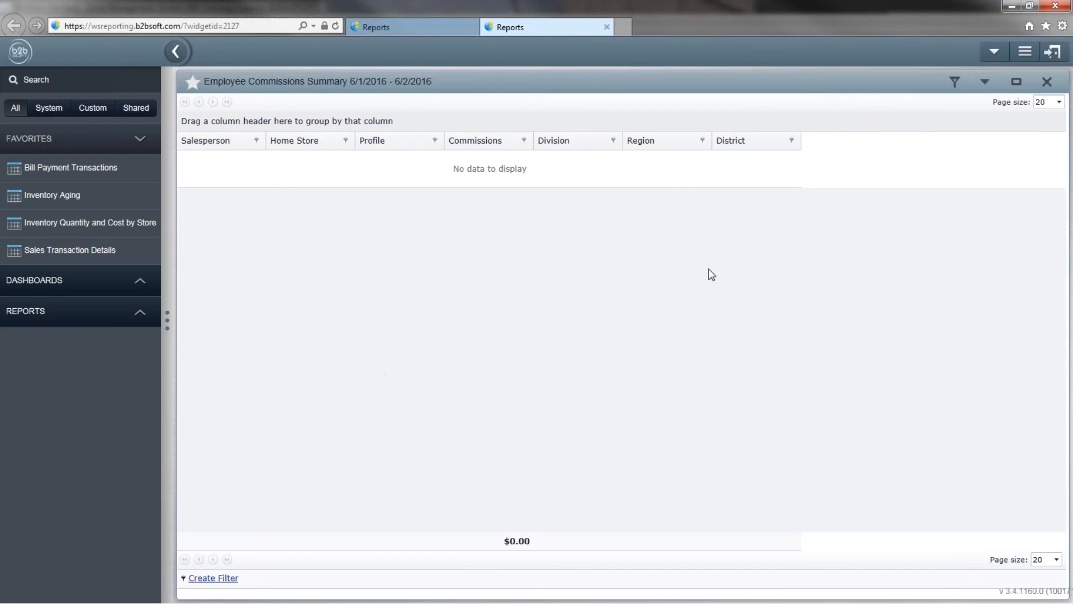
mouse_move(515, 162)
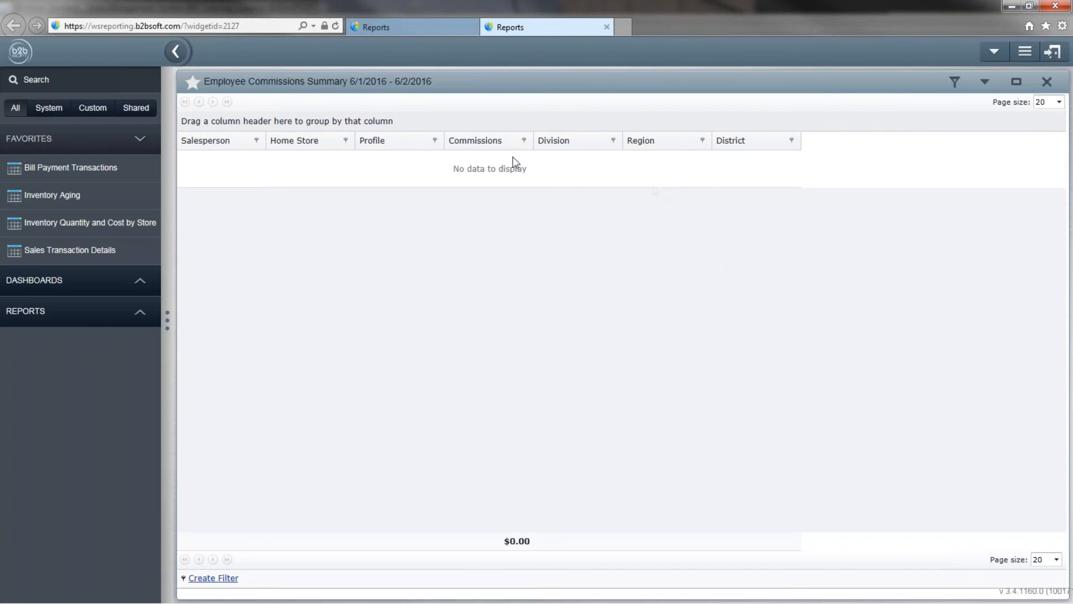
mouse_move(592, 288)
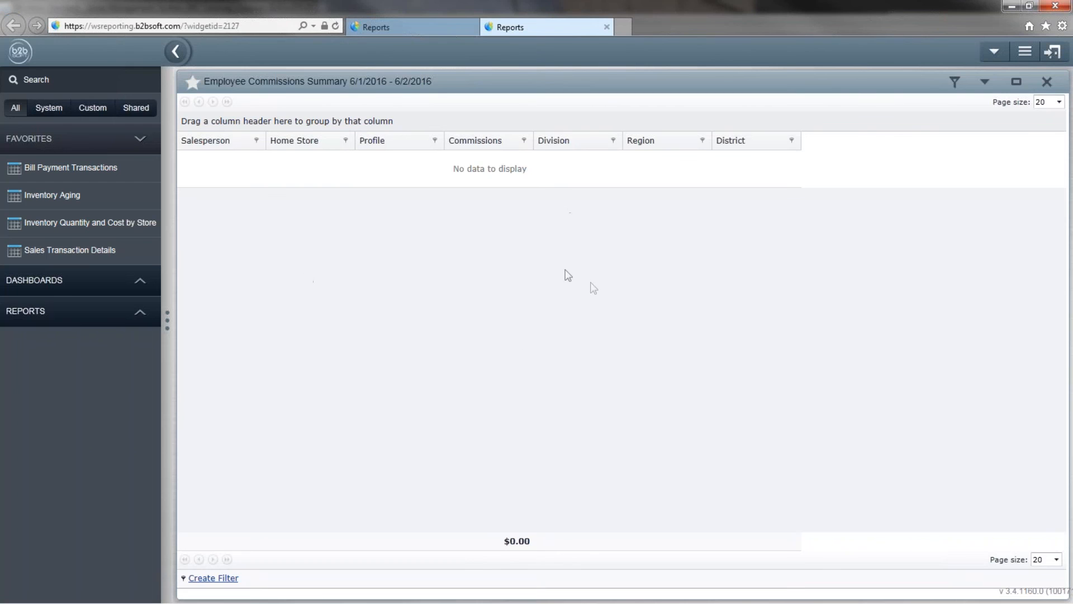